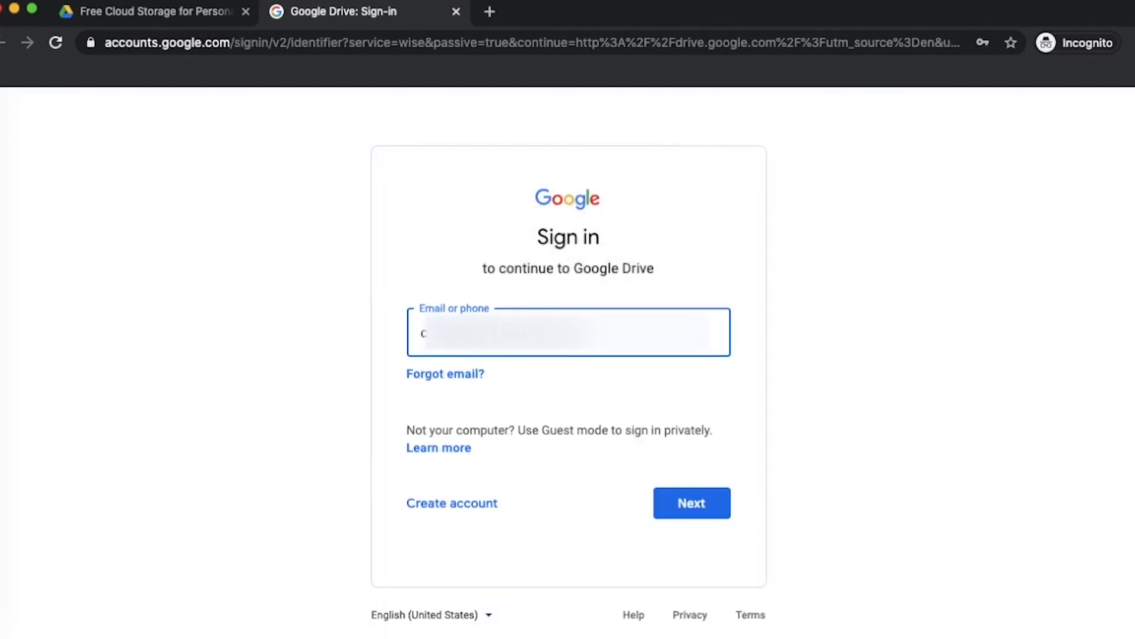
# Step: Sign in to Google Drive by submitting the account email and then the password
pyautogui.click(691, 502)
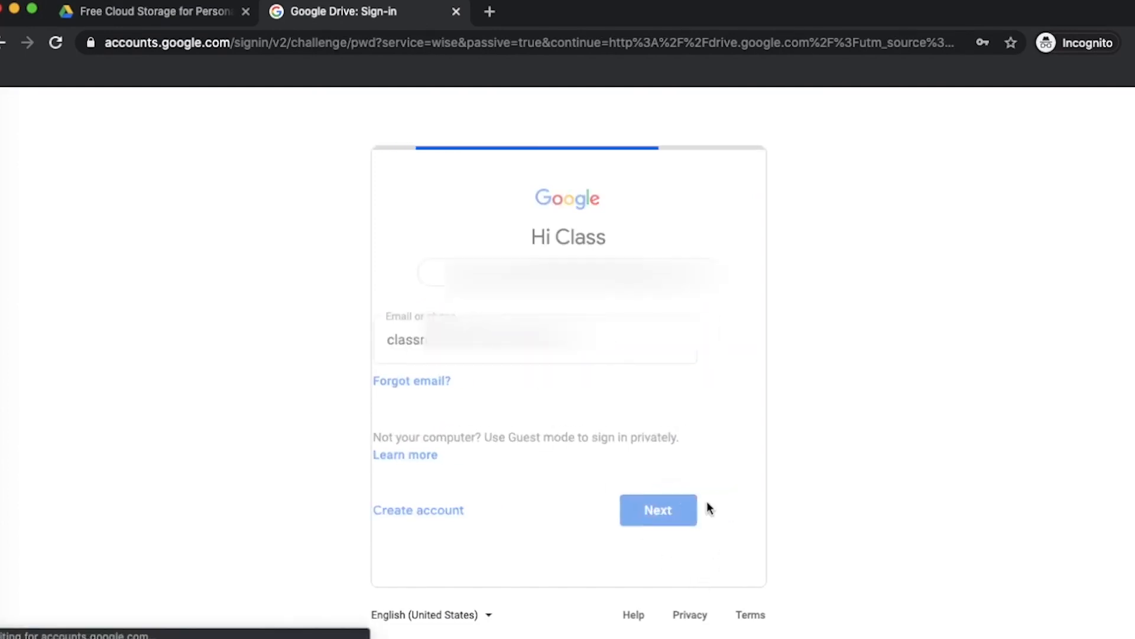
pyautogui.click(657, 510)
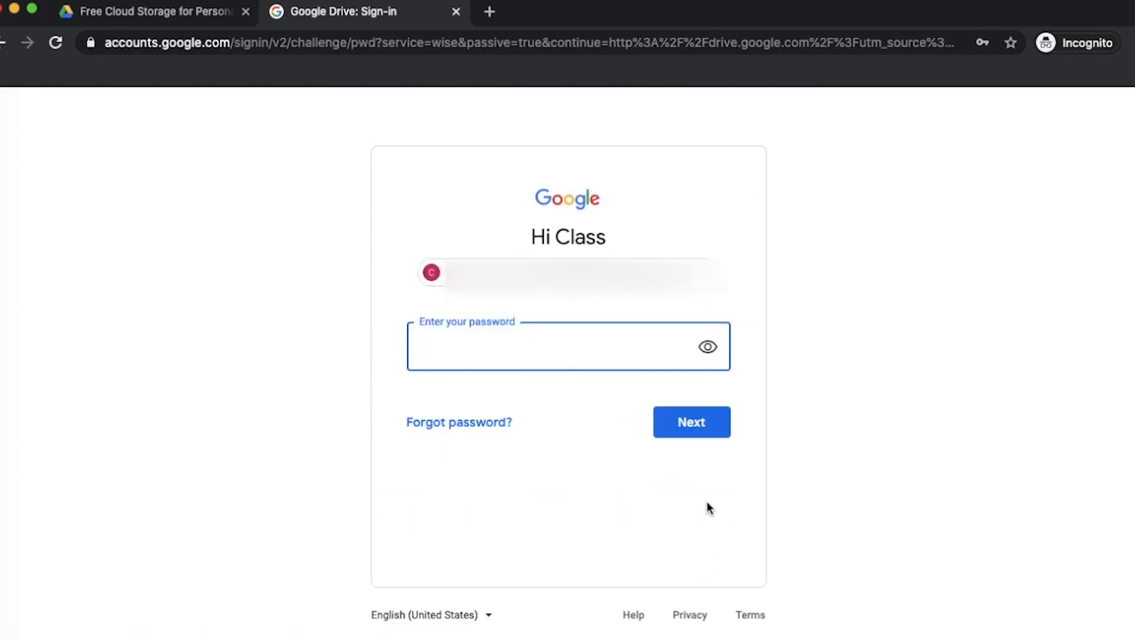
pyautogui.moveTo(575, 323)
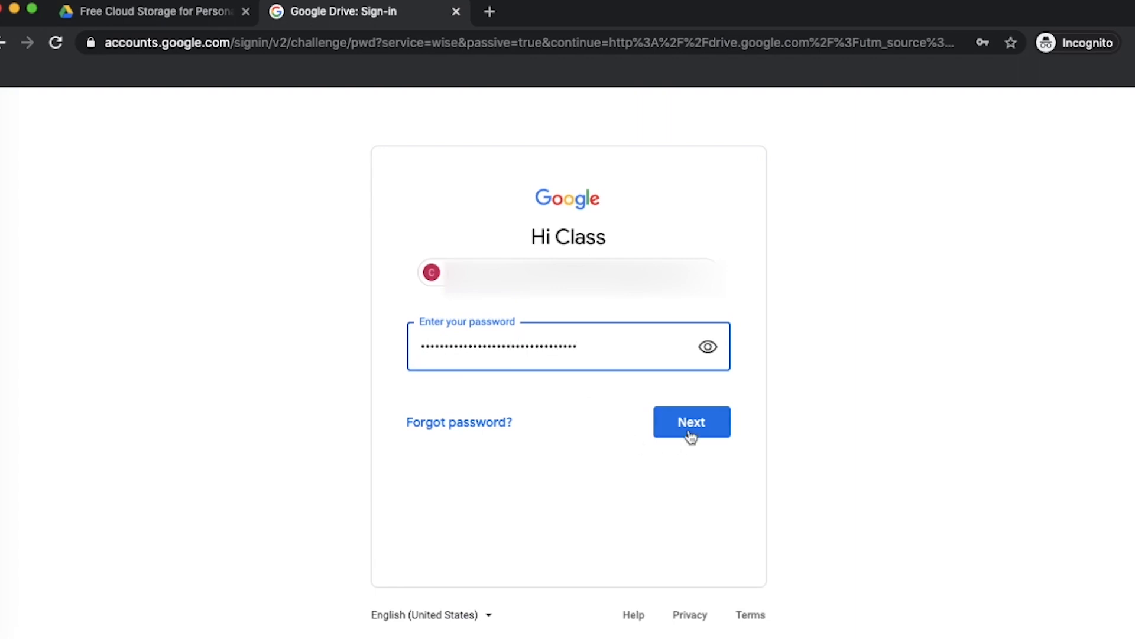
pyautogui.click(690, 422)
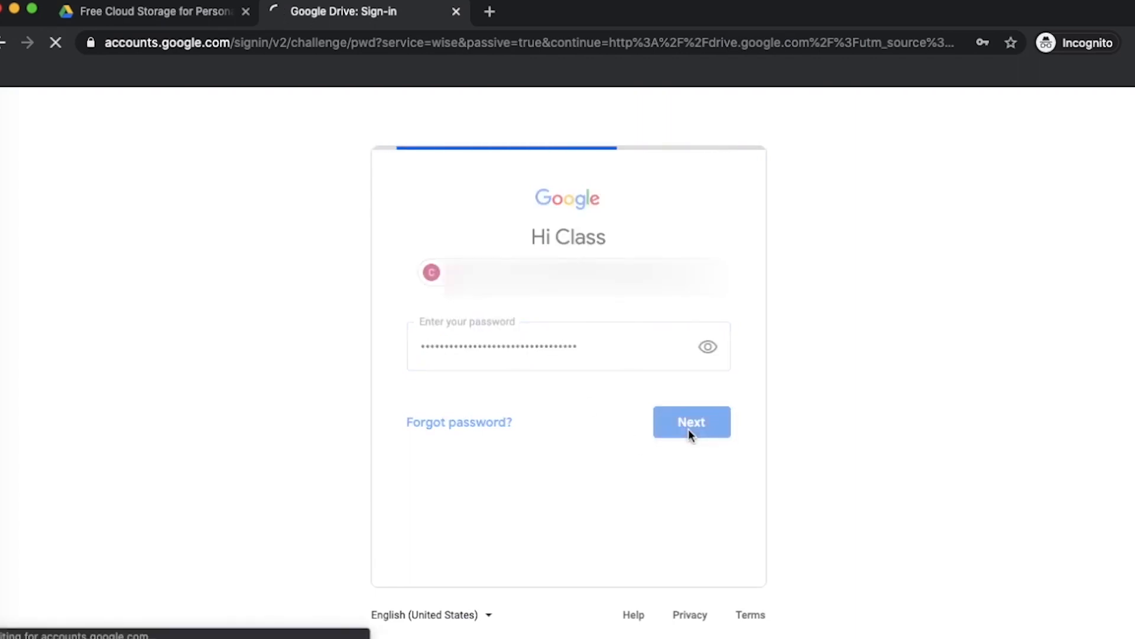
pyautogui.click(690, 422)
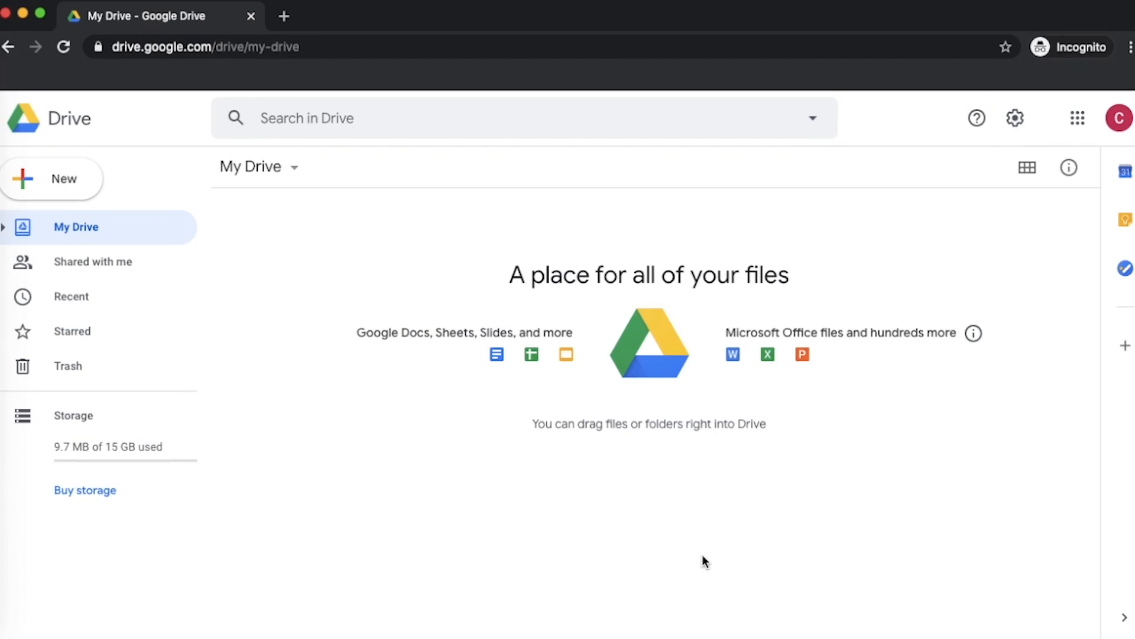
pyautogui.moveTo(614, 482)
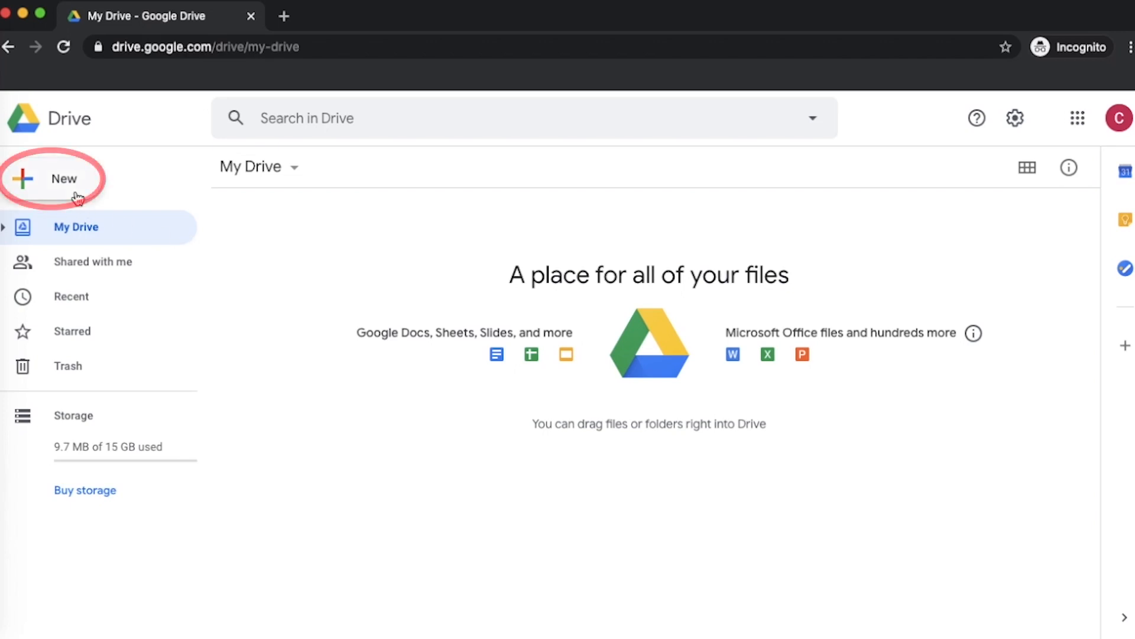
# Step: Start a new Google Doc from a template and scroll the gallery to Resumes
pyautogui.click(54, 178)
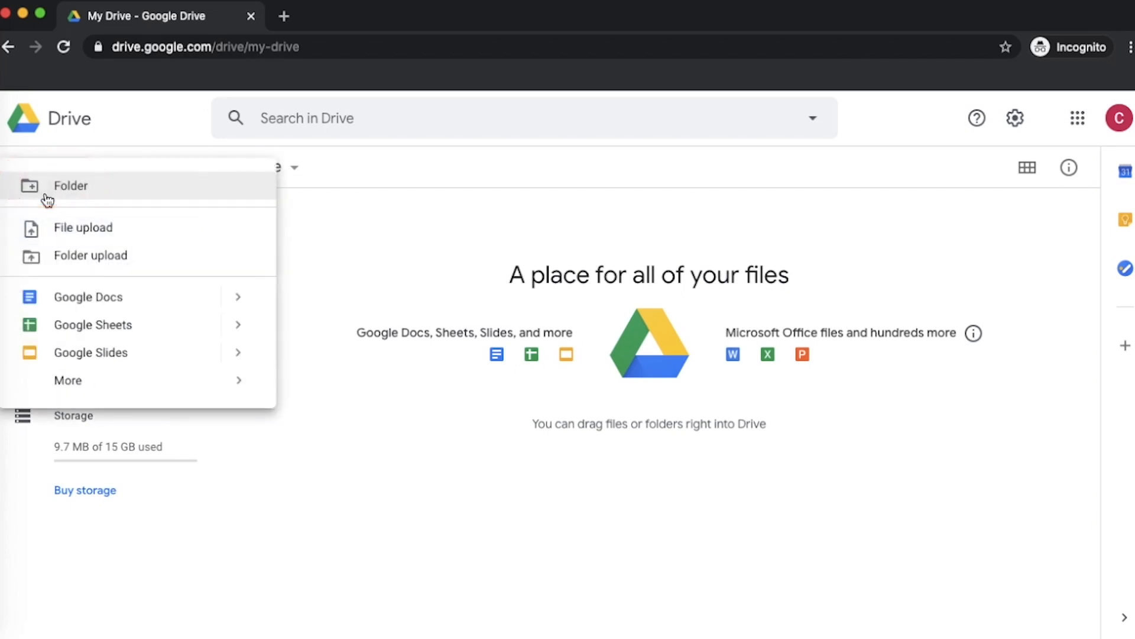
pyautogui.moveTo(87, 297)
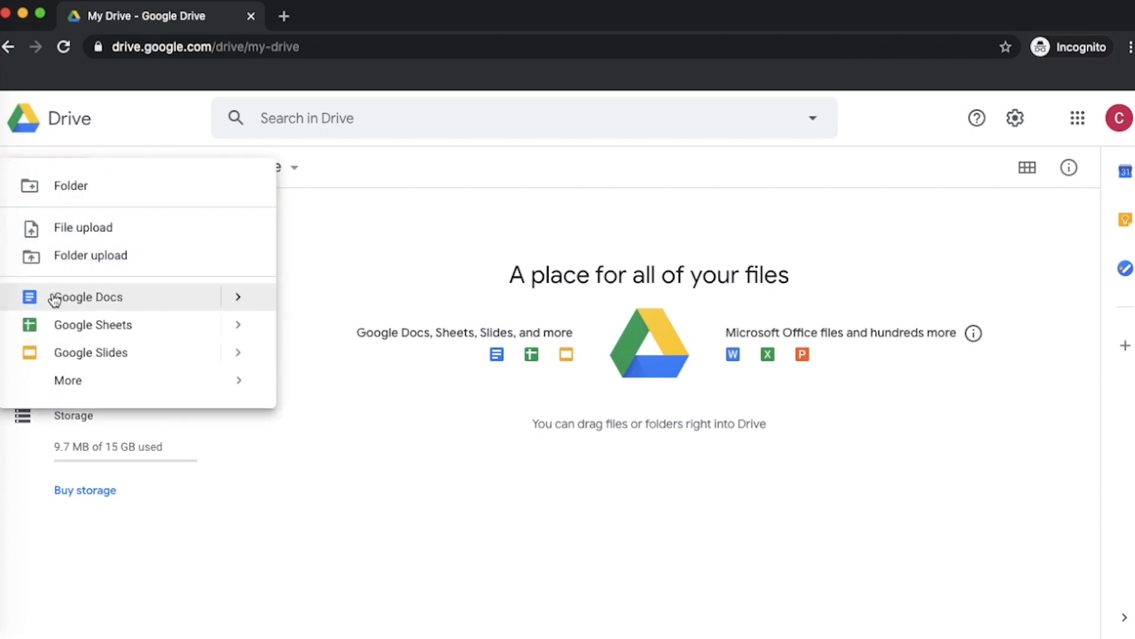
pyautogui.moveTo(244, 300)
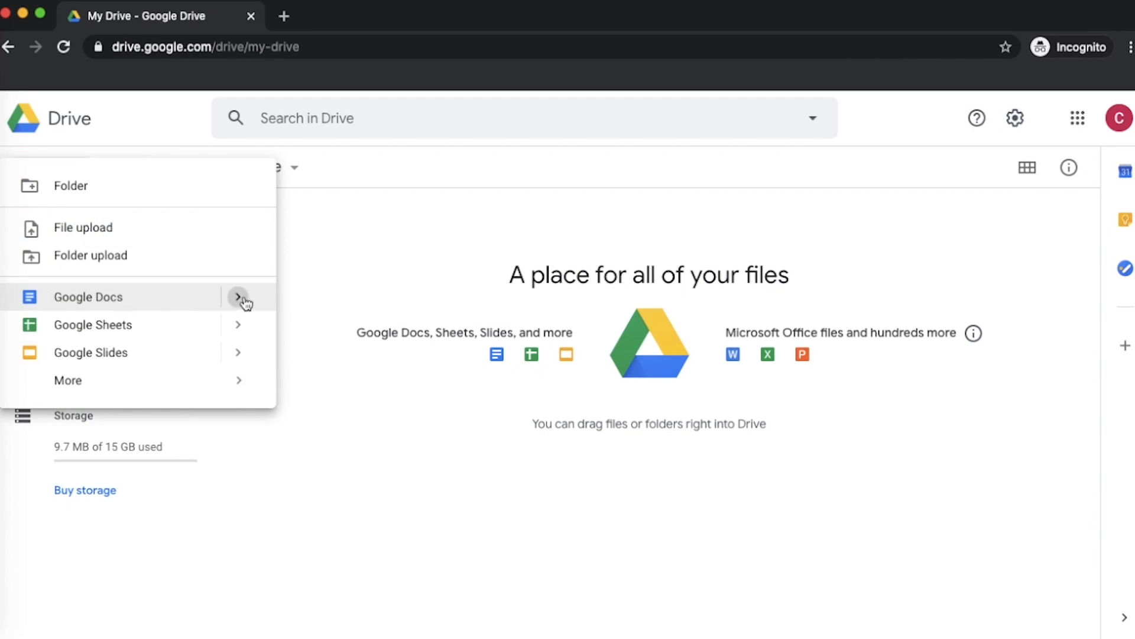
pyautogui.click(239, 297)
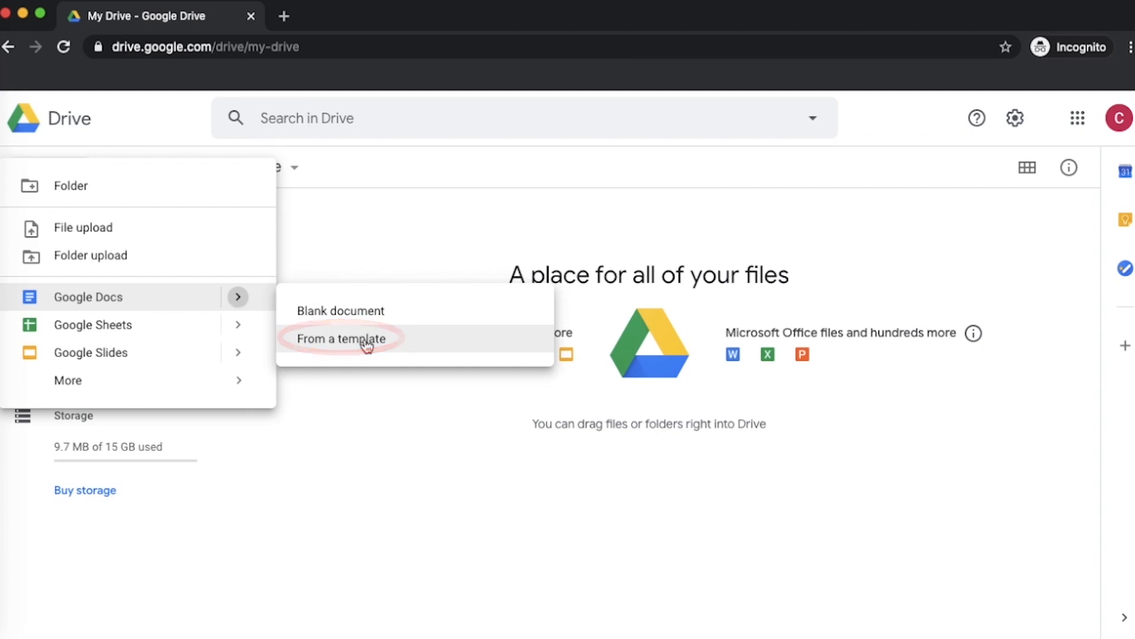
pyautogui.click(342, 338)
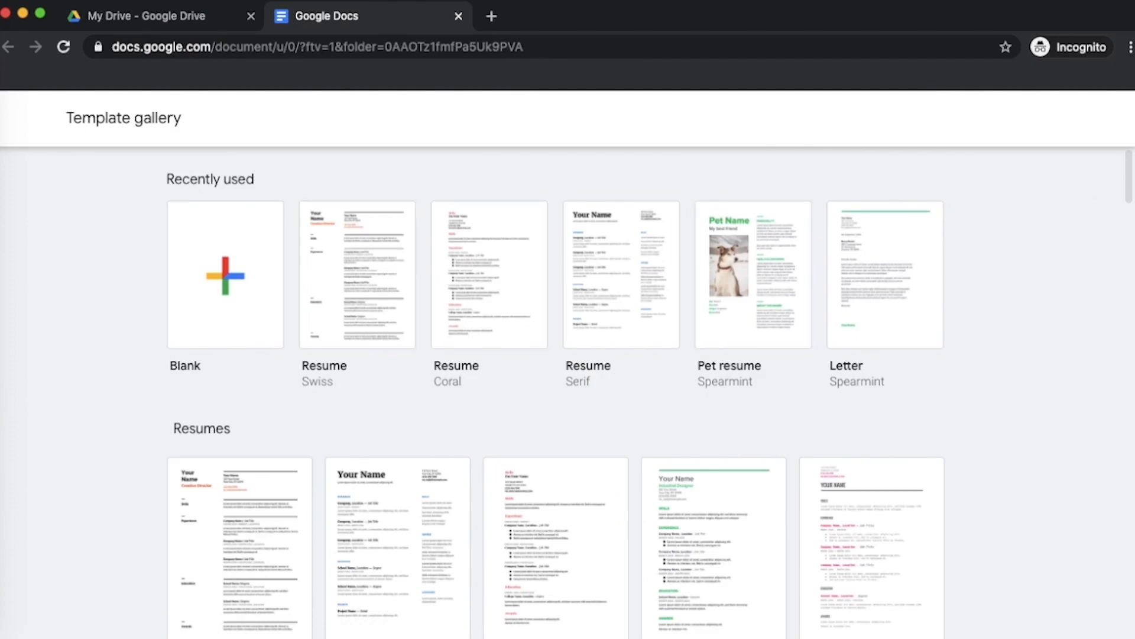
pyautogui.scroll(-3)
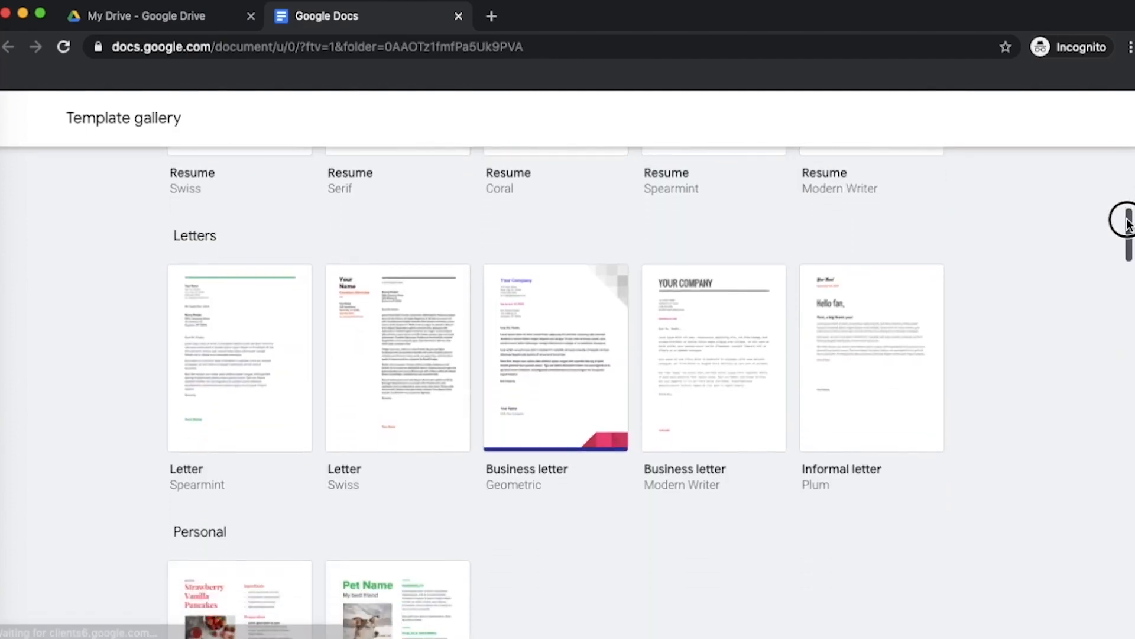
pyautogui.scroll(3)
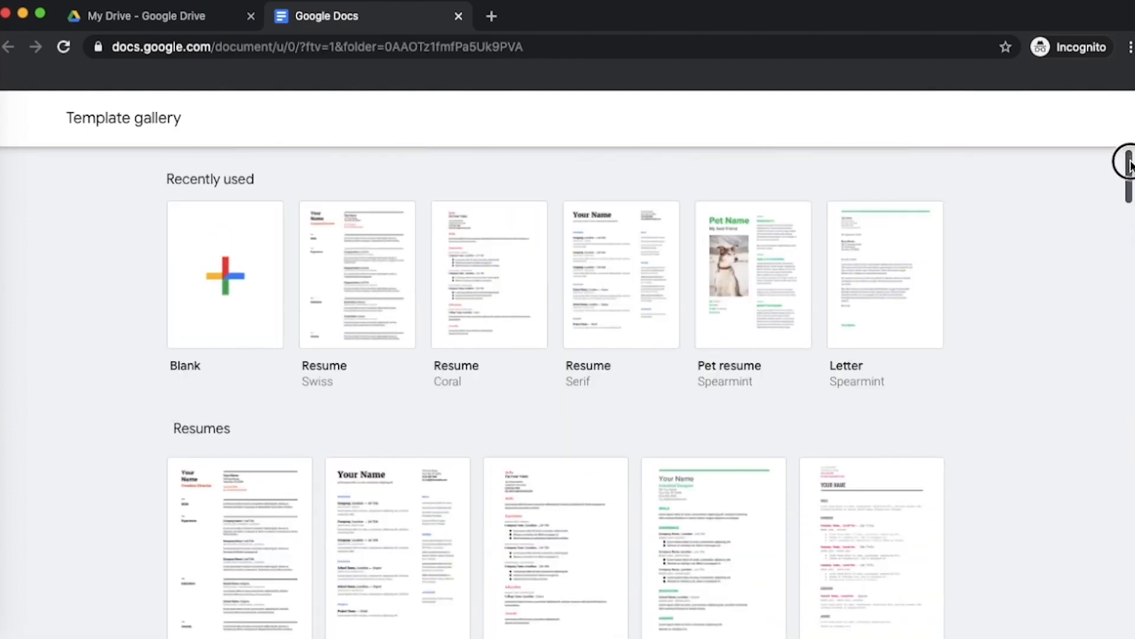
pyautogui.scroll(-3)
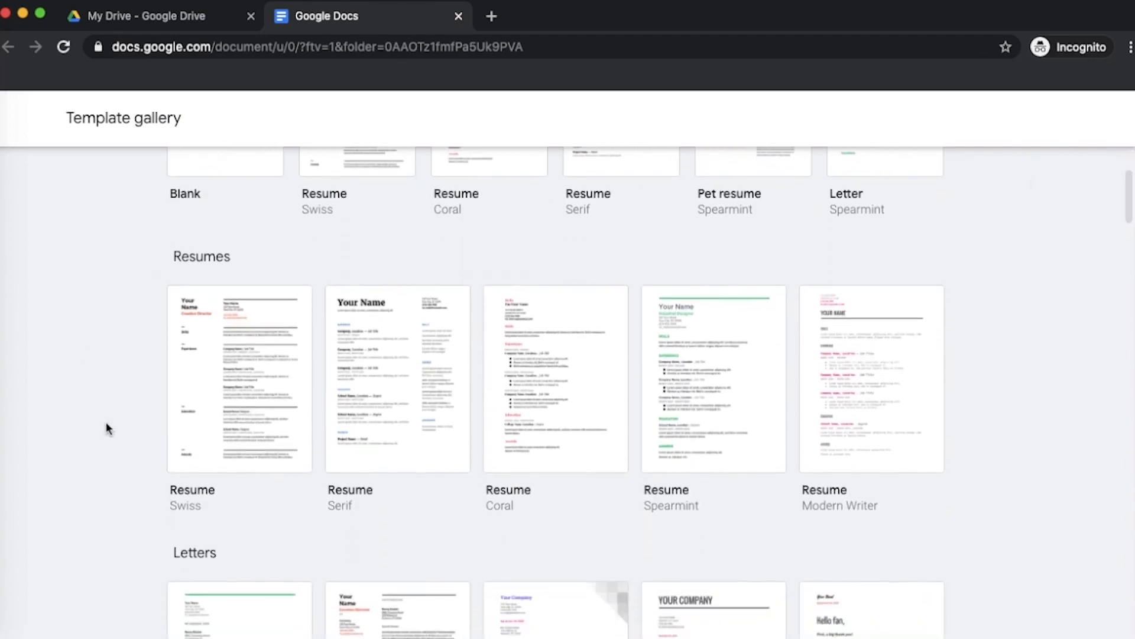
pyautogui.moveTo(723, 325)
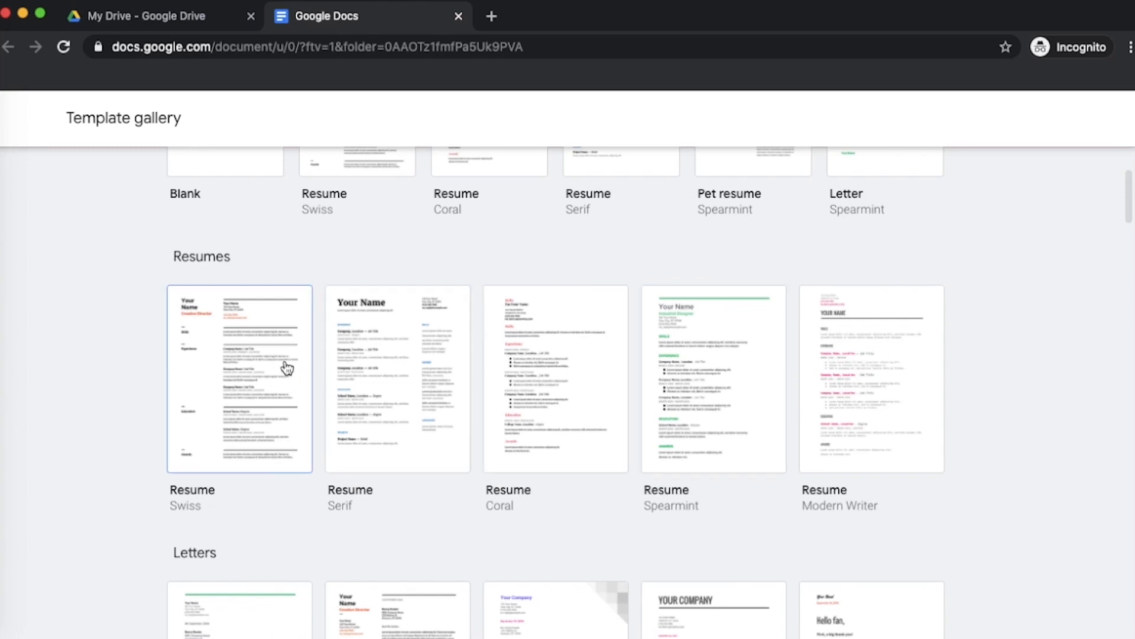
pyautogui.moveTo(259, 378)
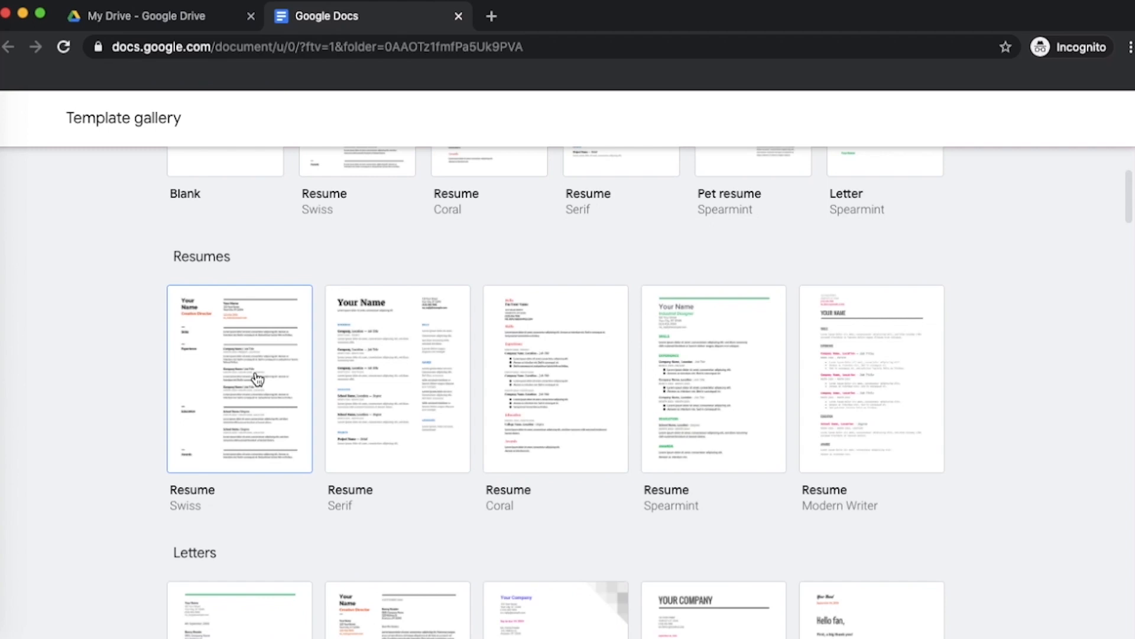
pyautogui.moveTo(252, 369)
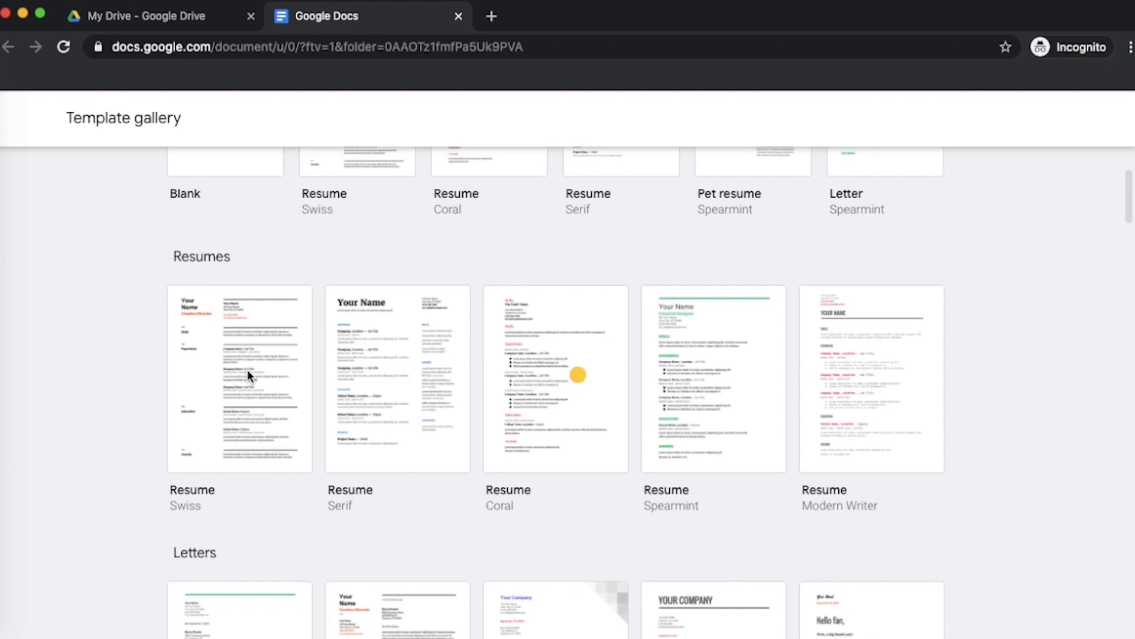
# Step: Create a document from the Swiss resume template titled 'Jane Doe - Resume'
pyautogui.click(239, 378)
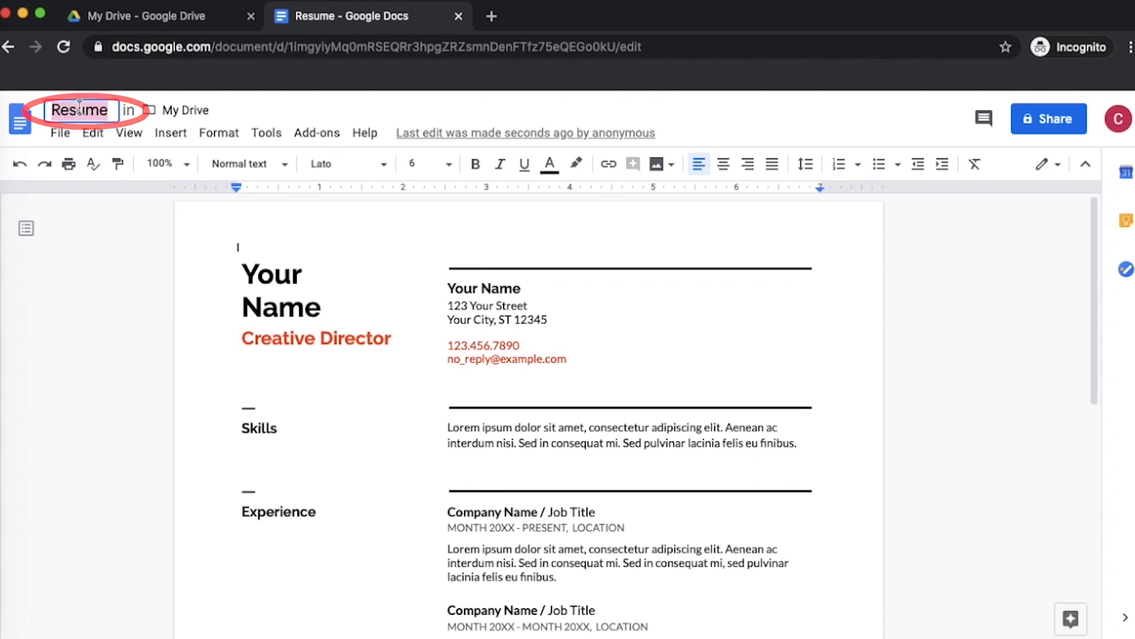
pyautogui.write('Jane D')
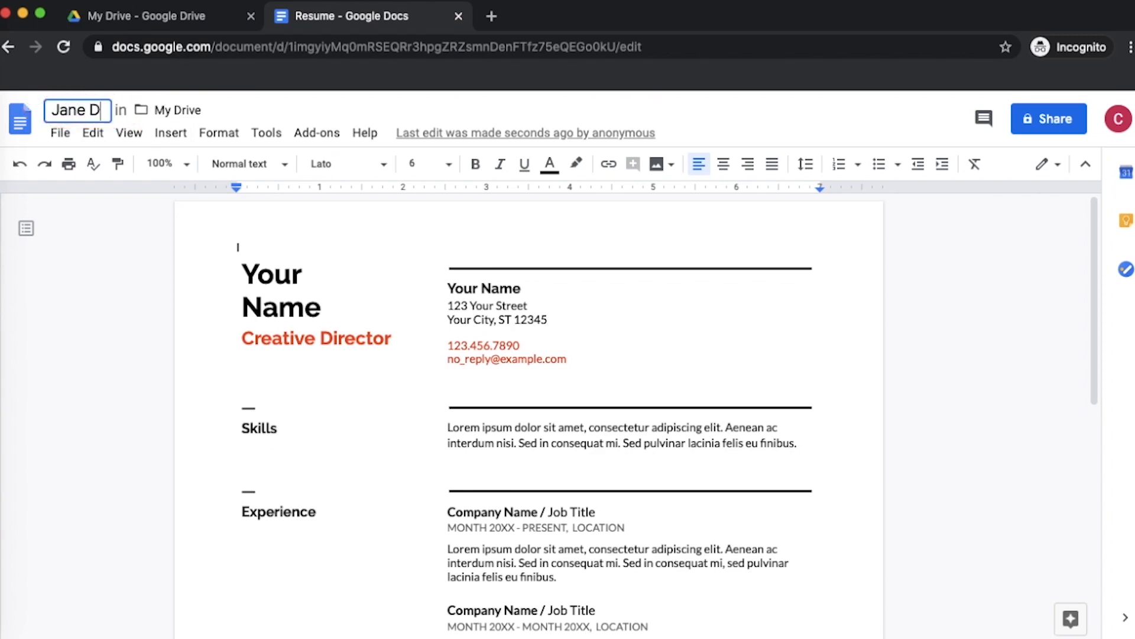
pyautogui.write('oe -')
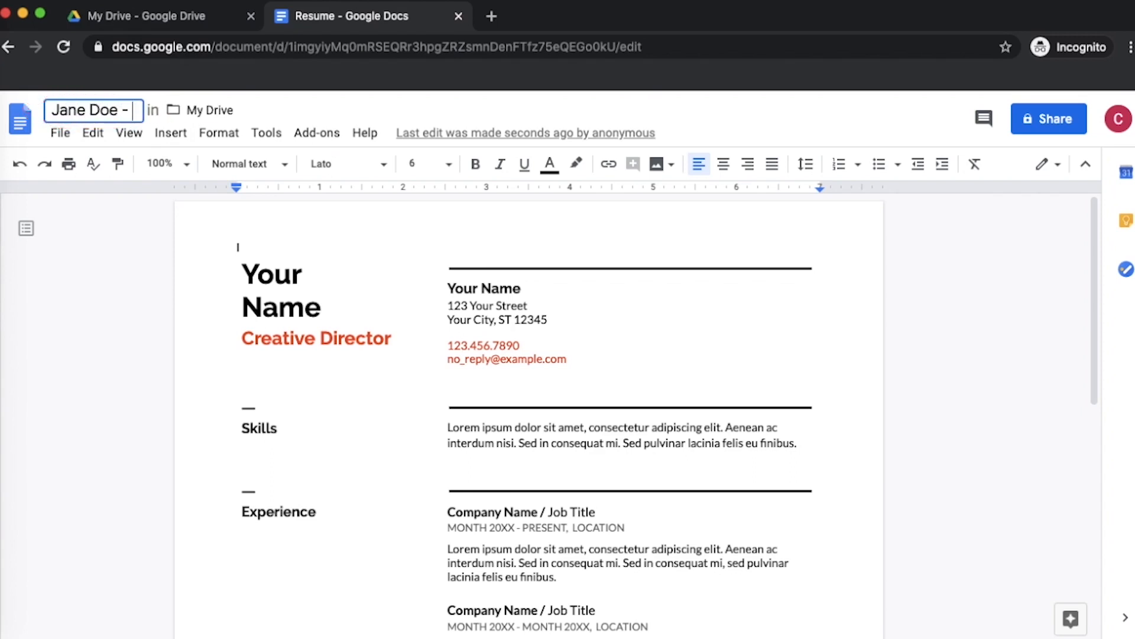
pyautogui.write('Resum')
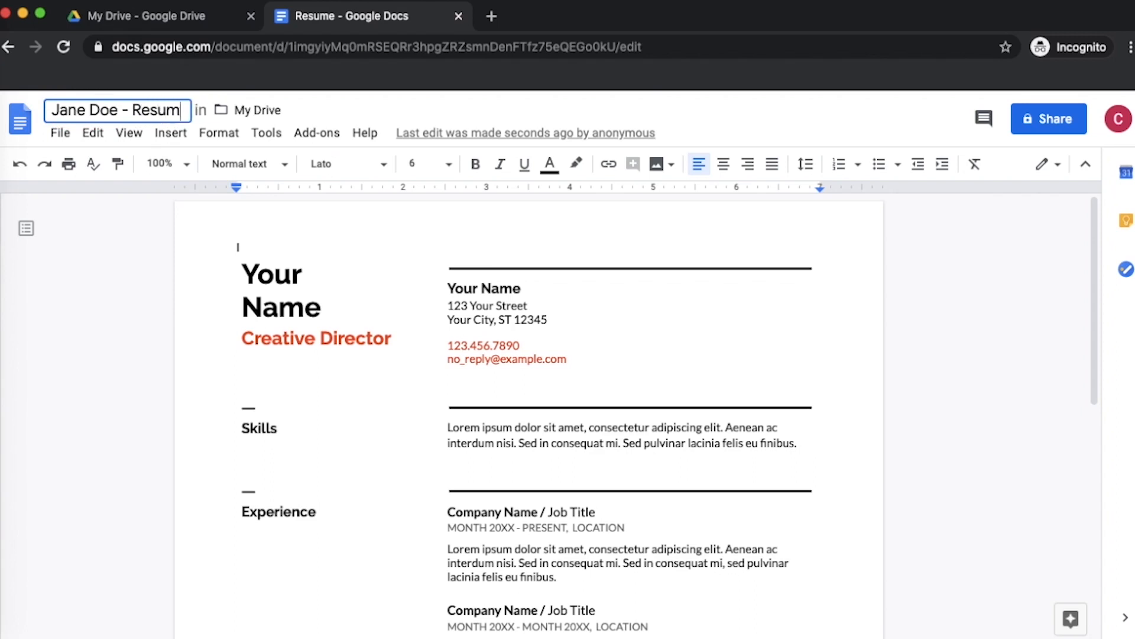
pyautogui.write('e')
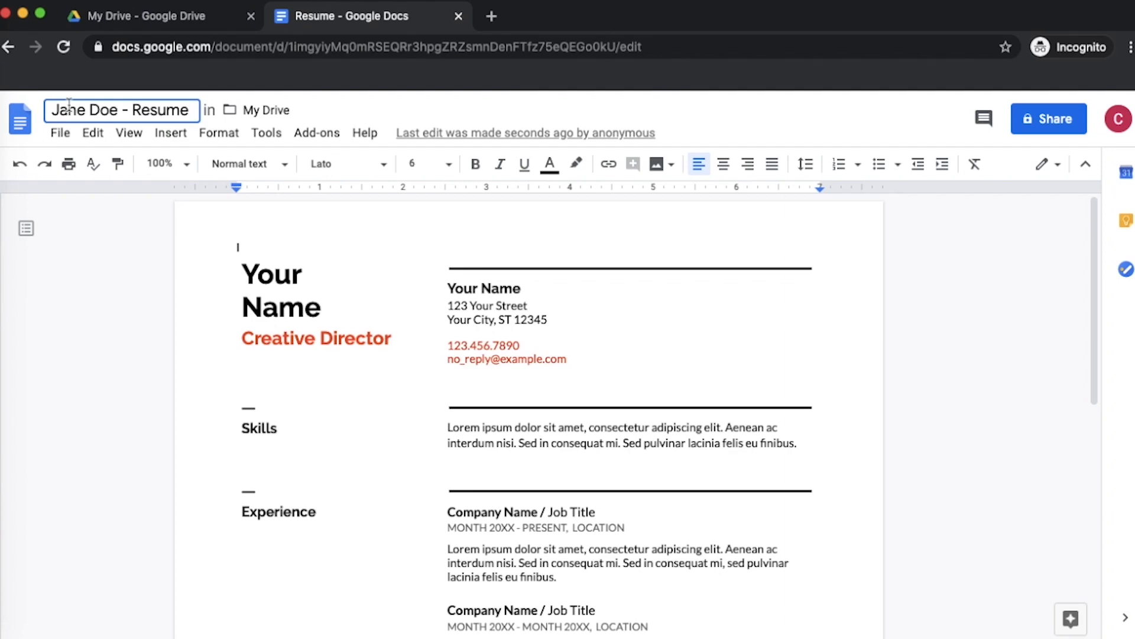
pyautogui.moveTo(304, 306)
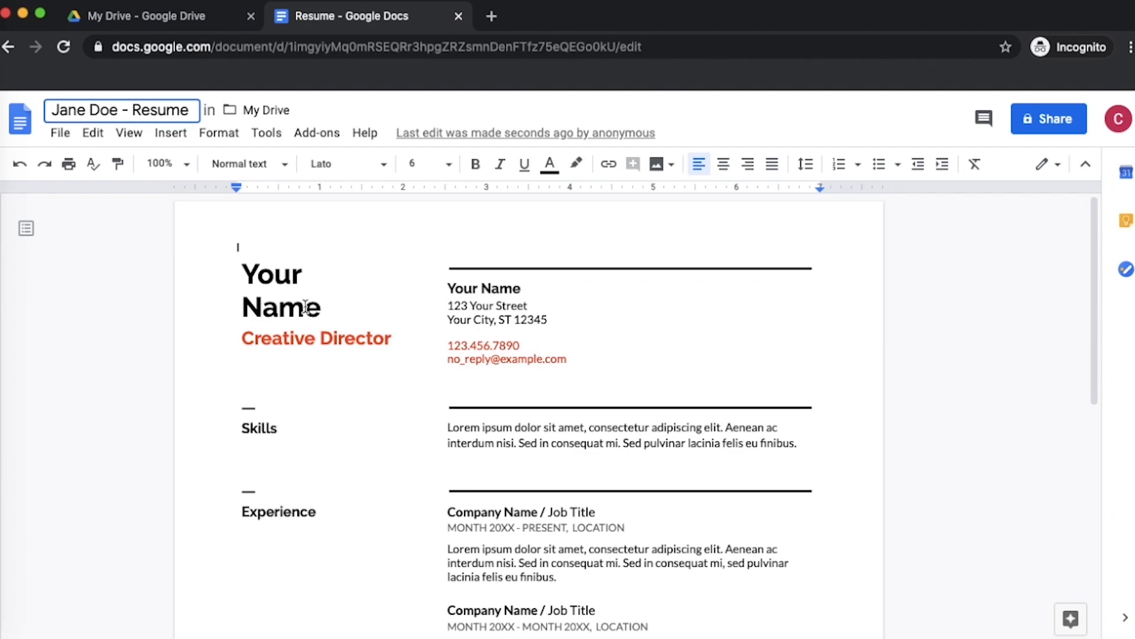
pyautogui.moveTo(174, 187)
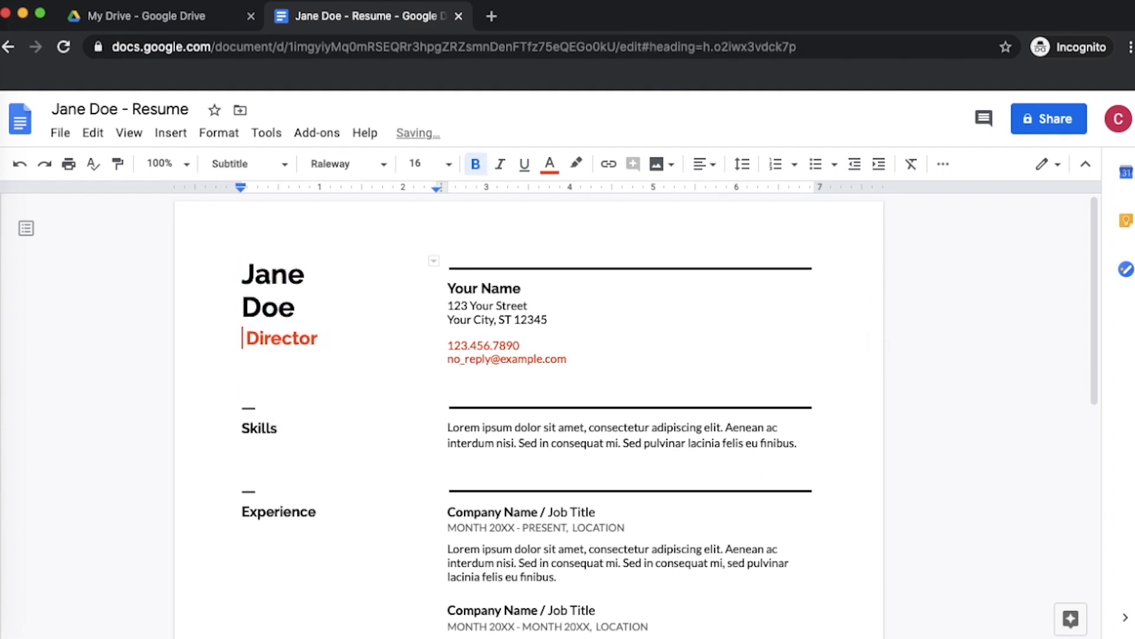
# Step: Change the resume's job title to 'Programming Librarian', deleting the leftover word 'Director'
pyautogui.write('Programming')
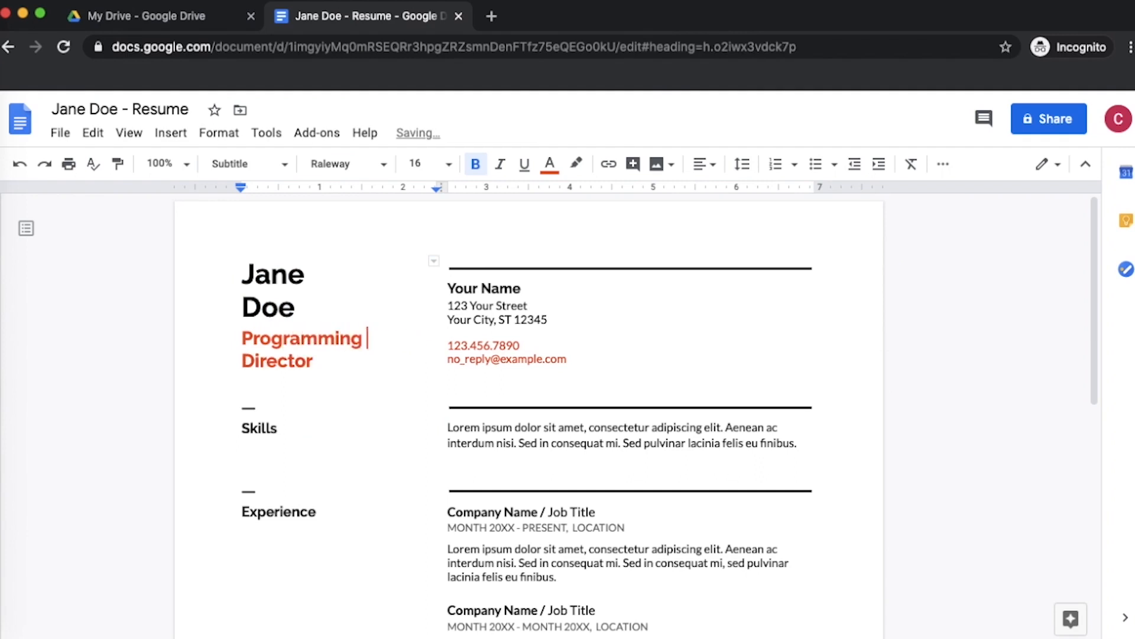
pyautogui.write('Librarian')
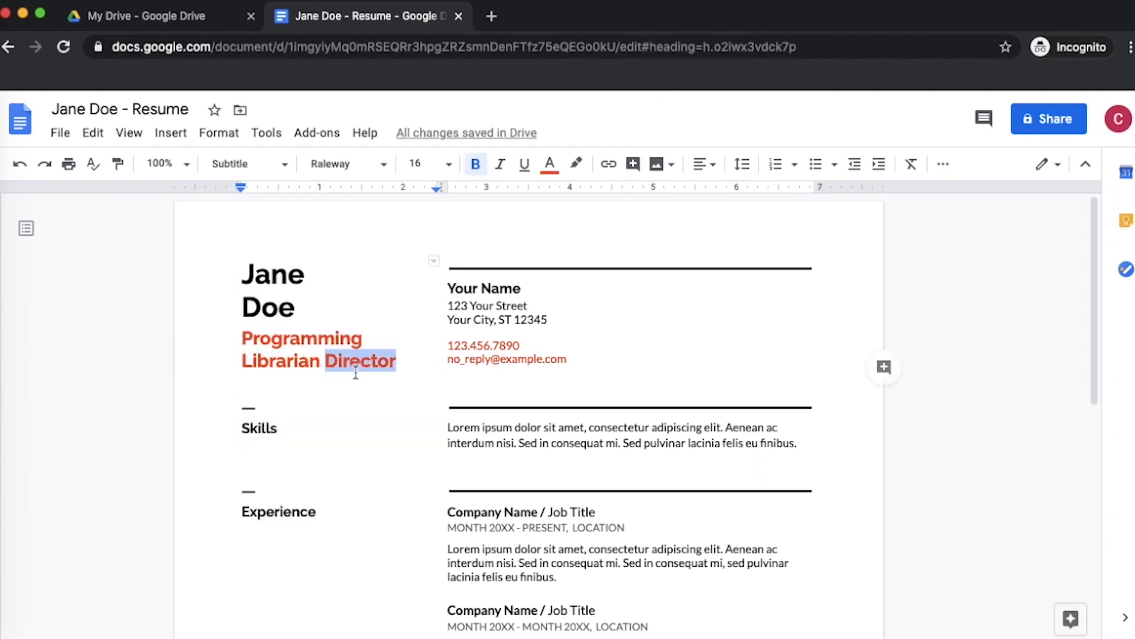
pyautogui.press('Backspace')
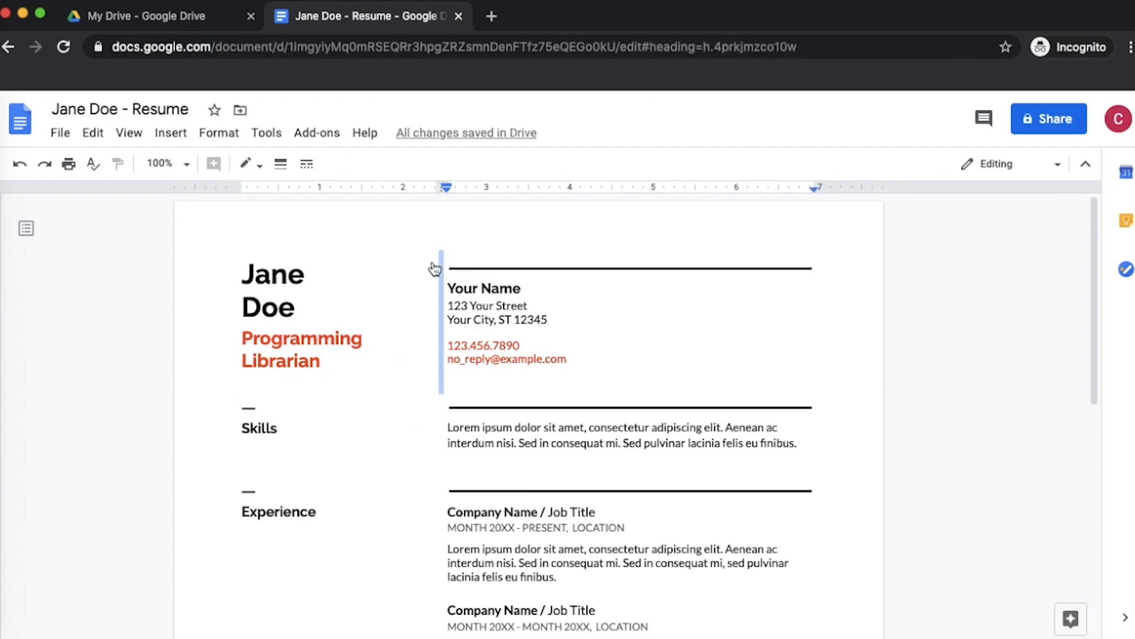
# Step: Change the contact name to 'Jane' Doe and the street line to '123 ANyStreet'
pyautogui.click(498, 305)
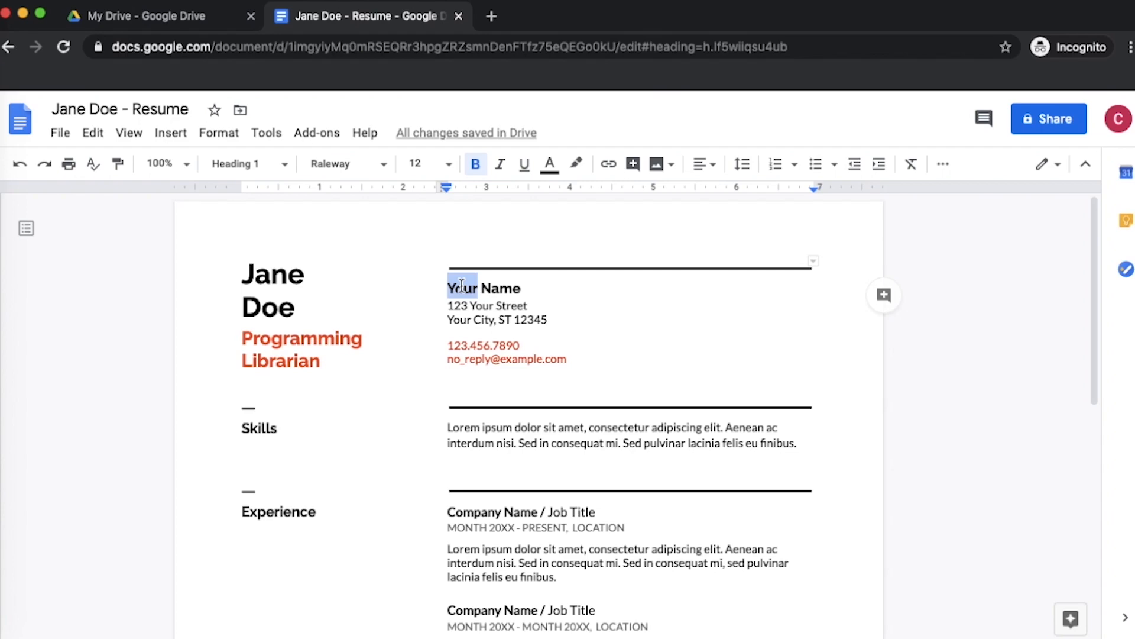
pyautogui.moveTo(581, 323)
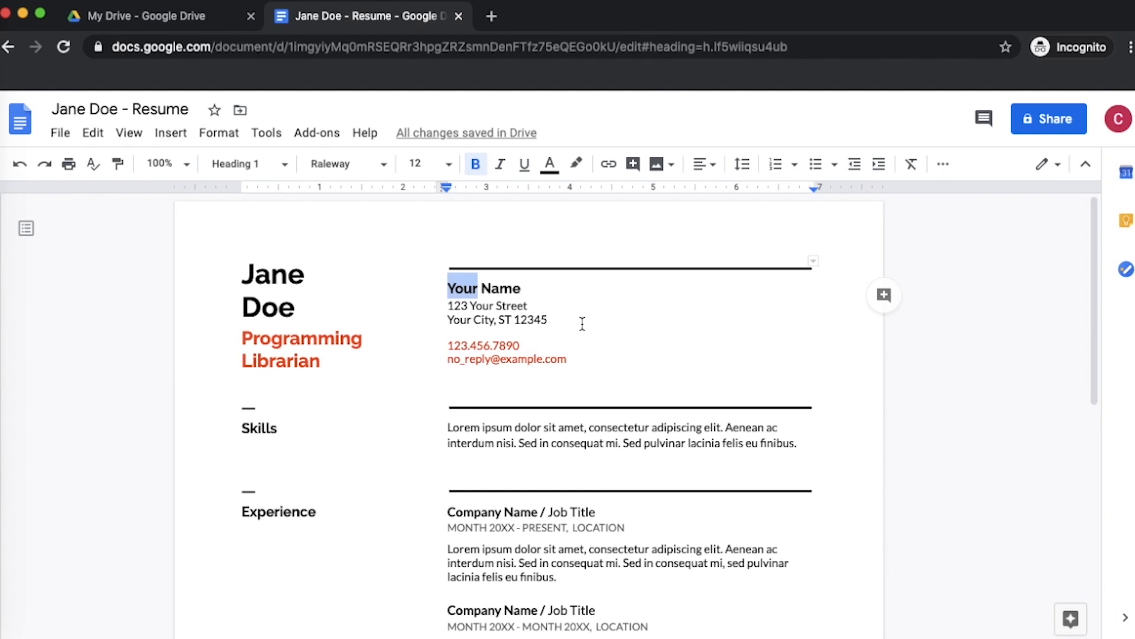
pyautogui.moveTo(465, 133)
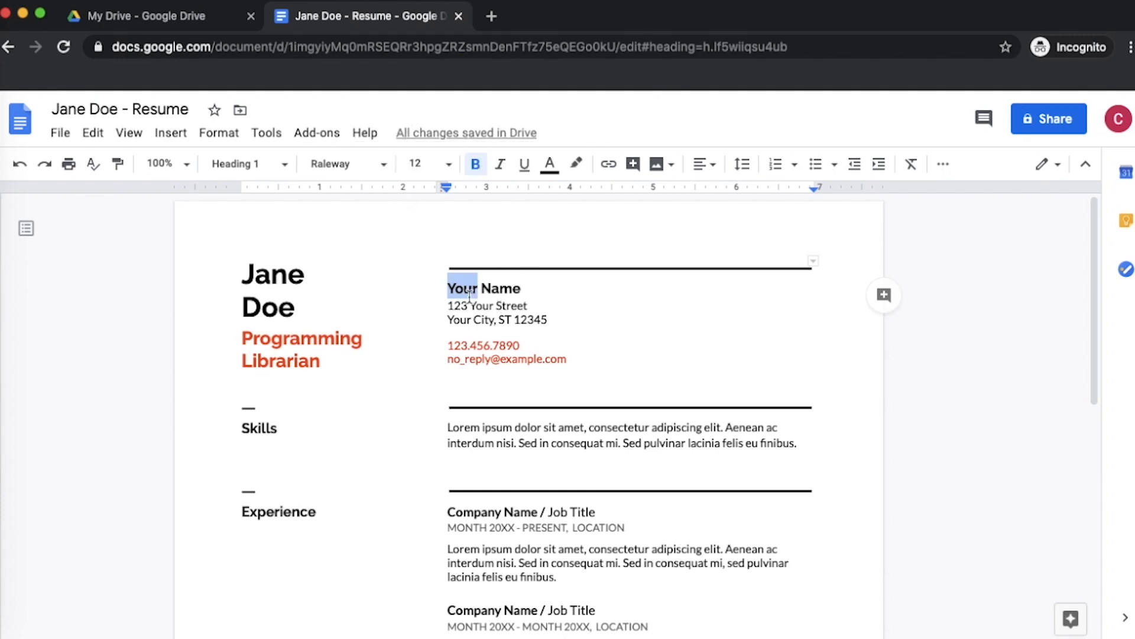
pyautogui.moveTo(404, 101)
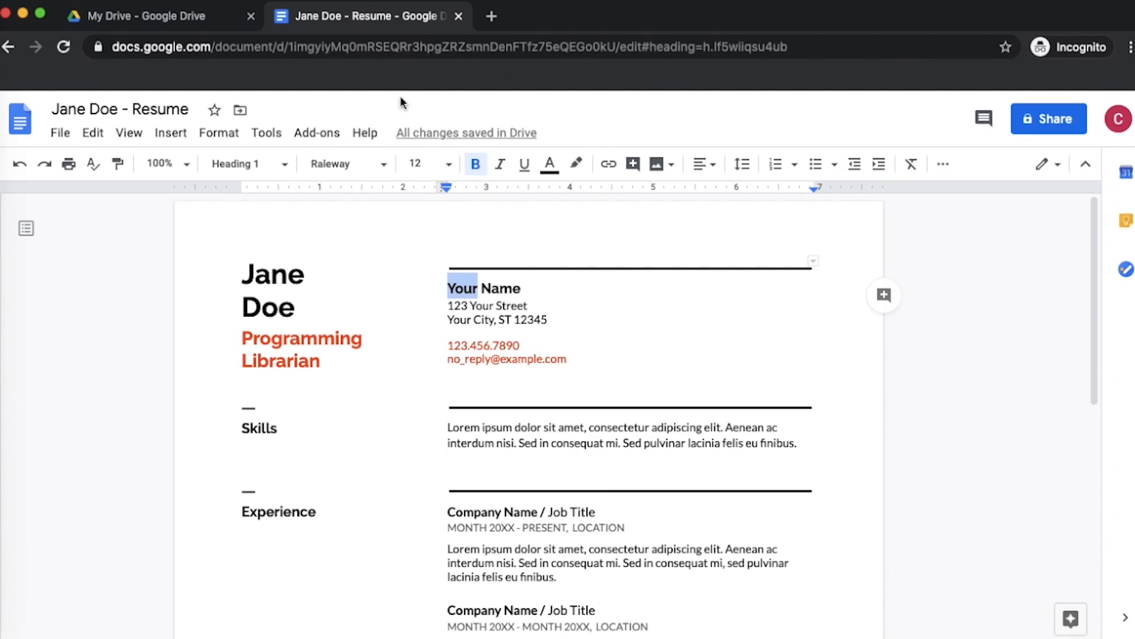
pyautogui.moveTo(444, 278)
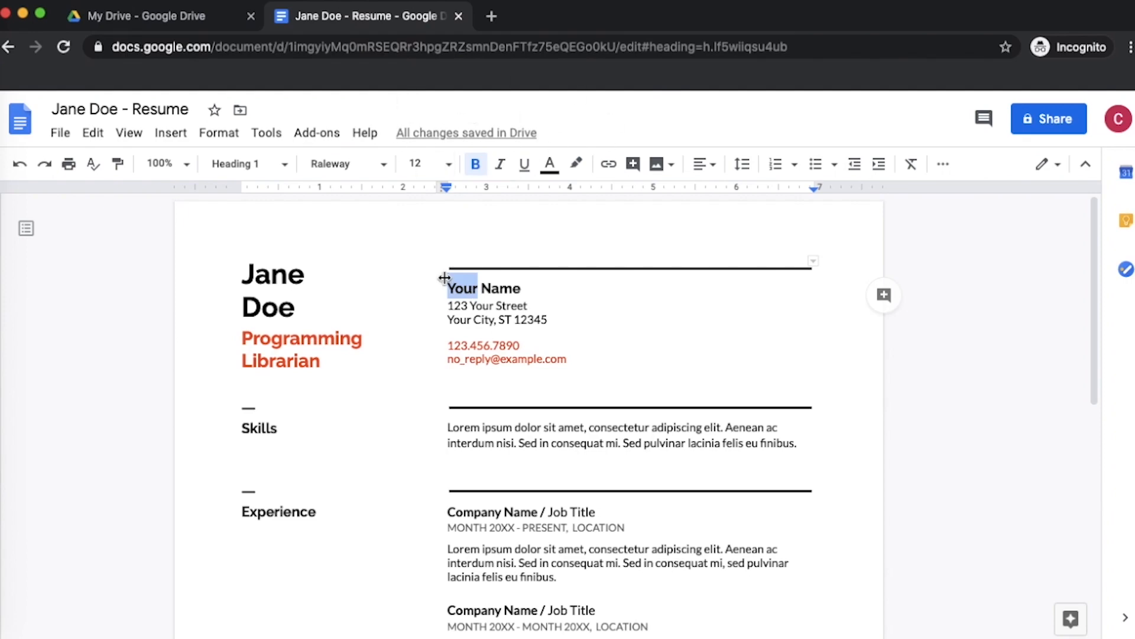
pyautogui.write('Jane Doe')
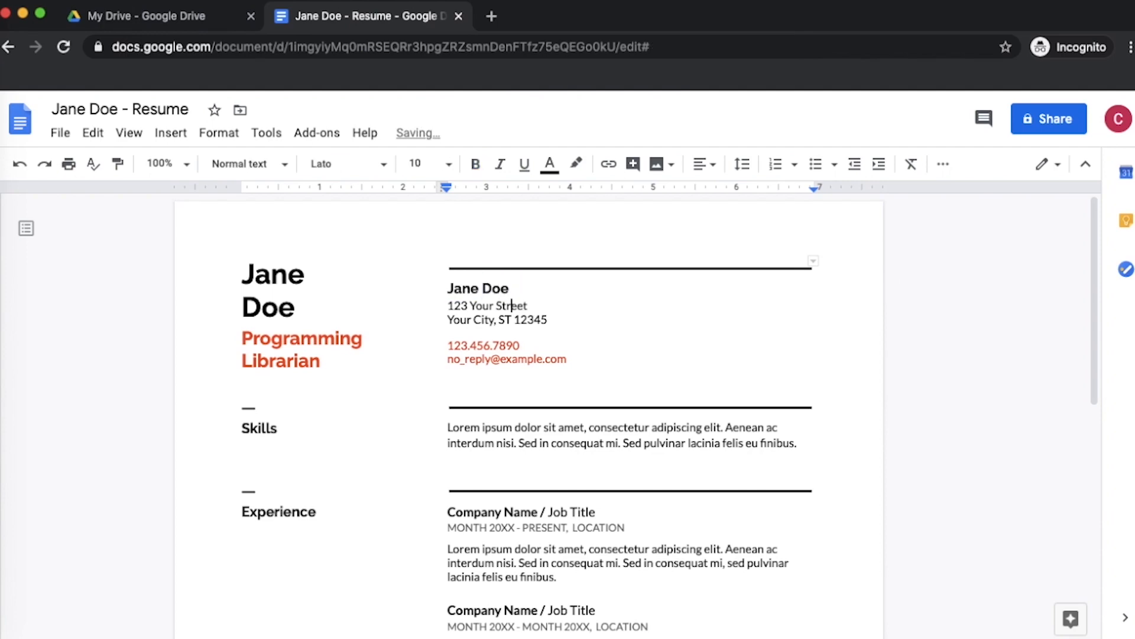
pyautogui.write('ANyStreet')
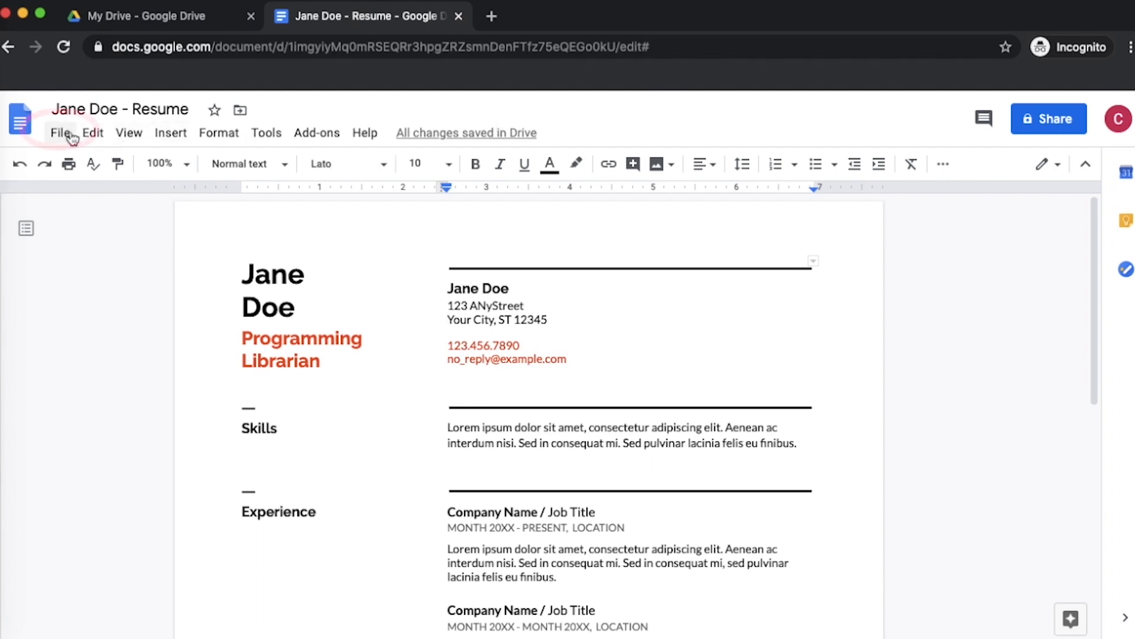
# Step: Download the resume from the File menu as a PDF Document (.pdf)
pyautogui.click(60, 132)
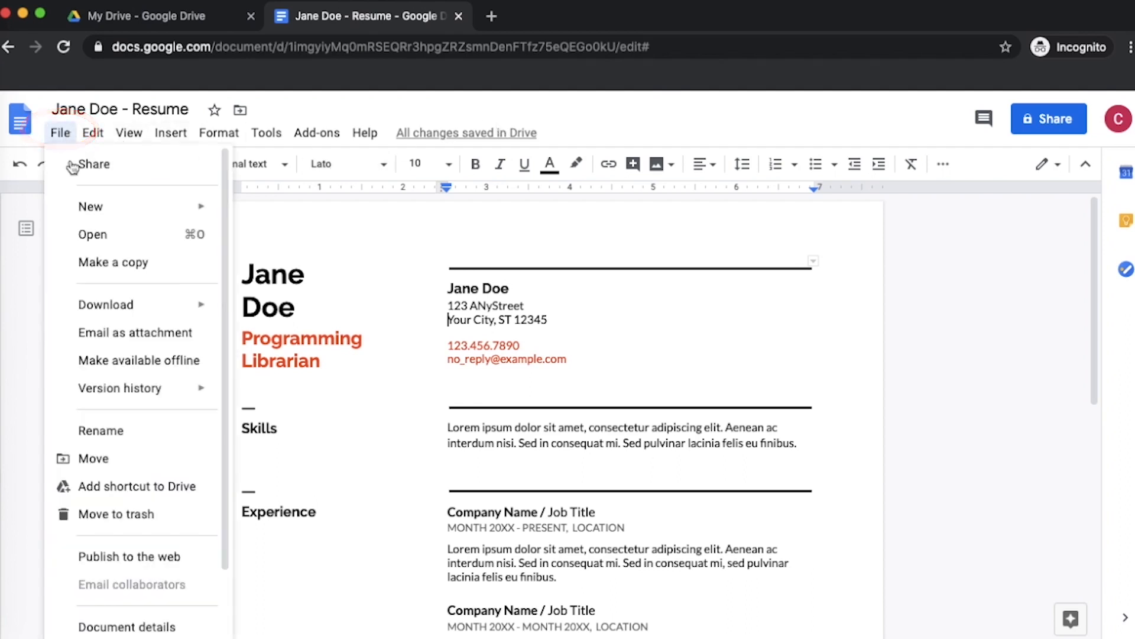
pyautogui.click(106, 304)
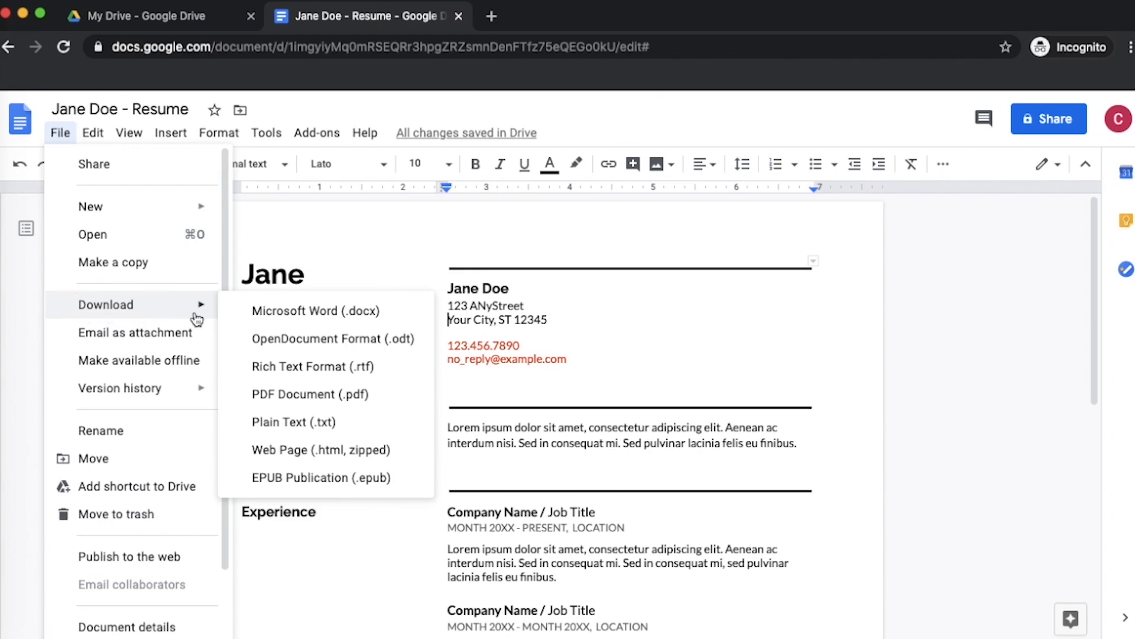
pyautogui.moveTo(229, 317)
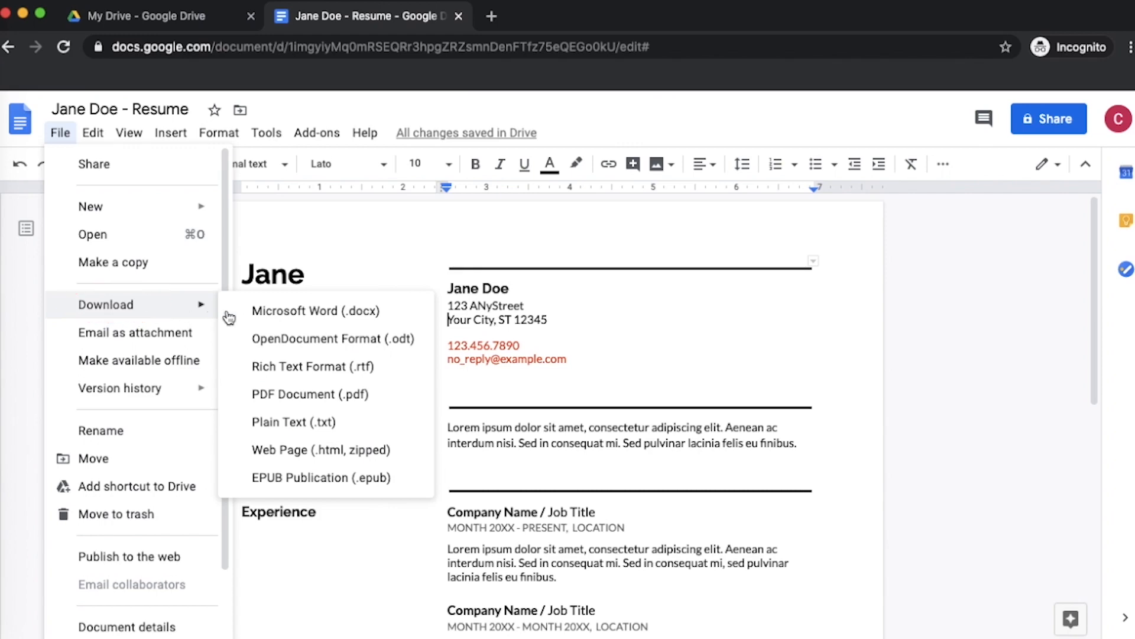
pyautogui.moveTo(290, 315)
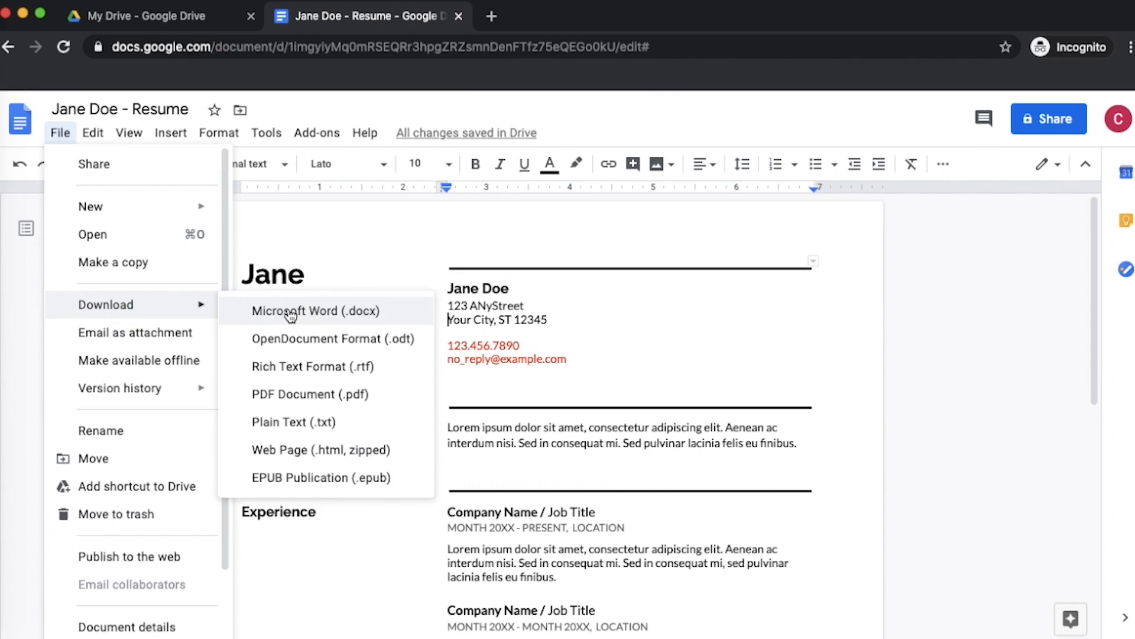
pyautogui.moveTo(313, 394)
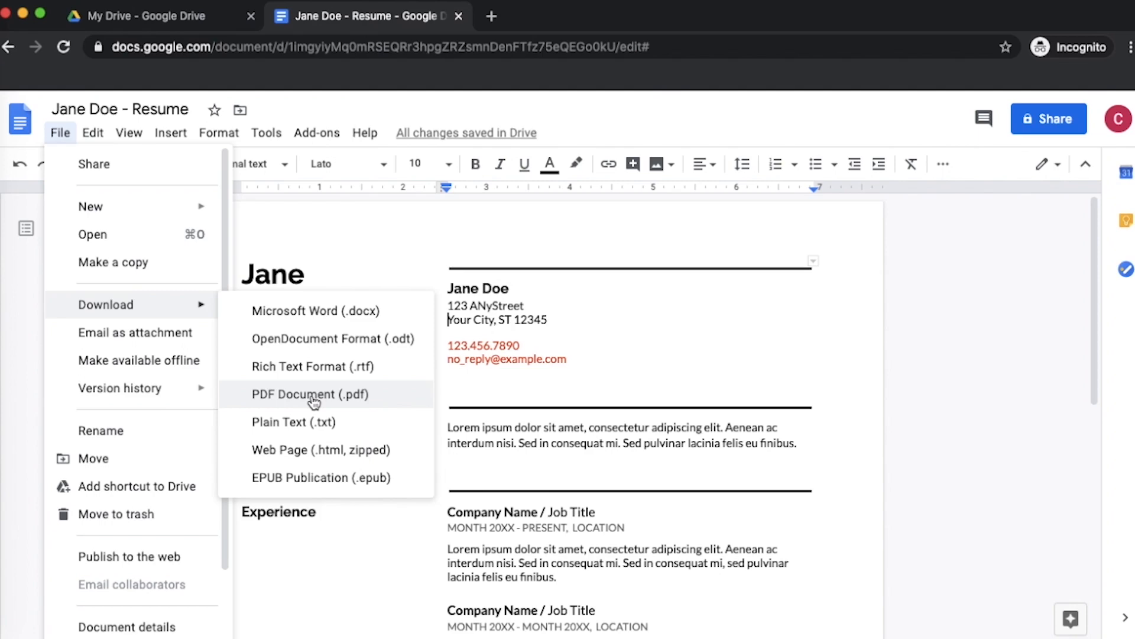
pyautogui.moveTo(592, 234)
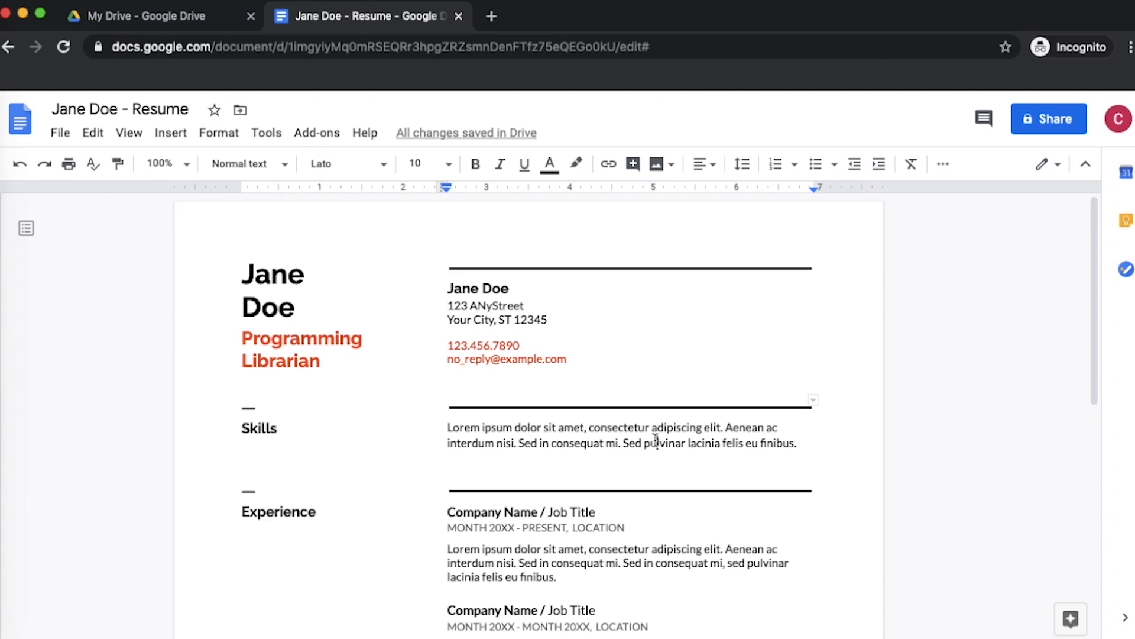
pyautogui.moveTo(80, 136)
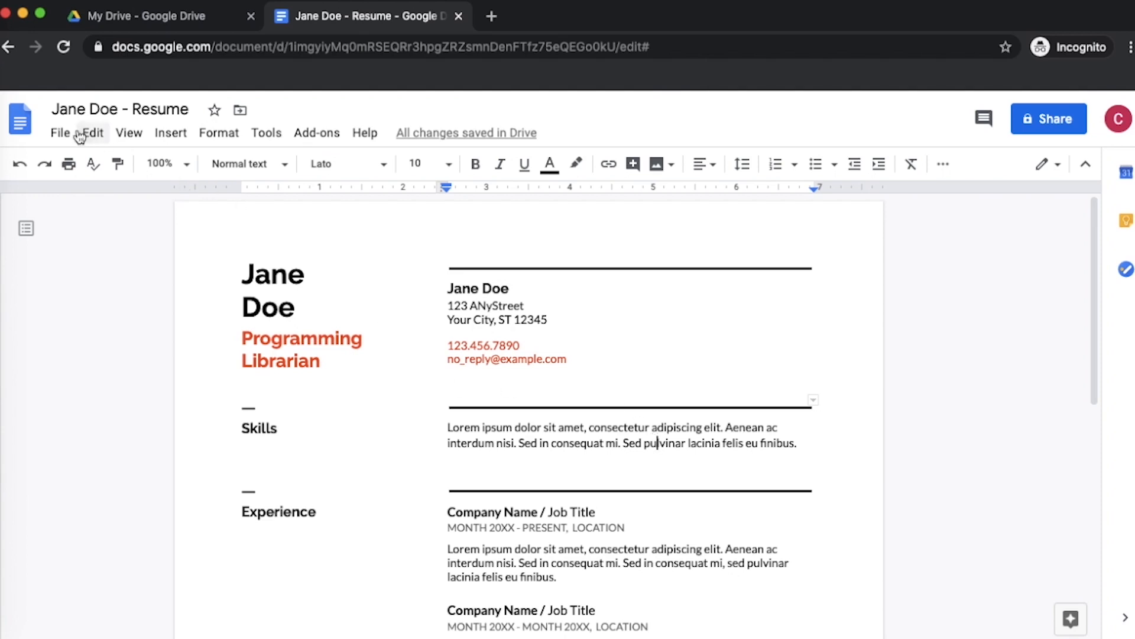
pyautogui.click(60, 132)
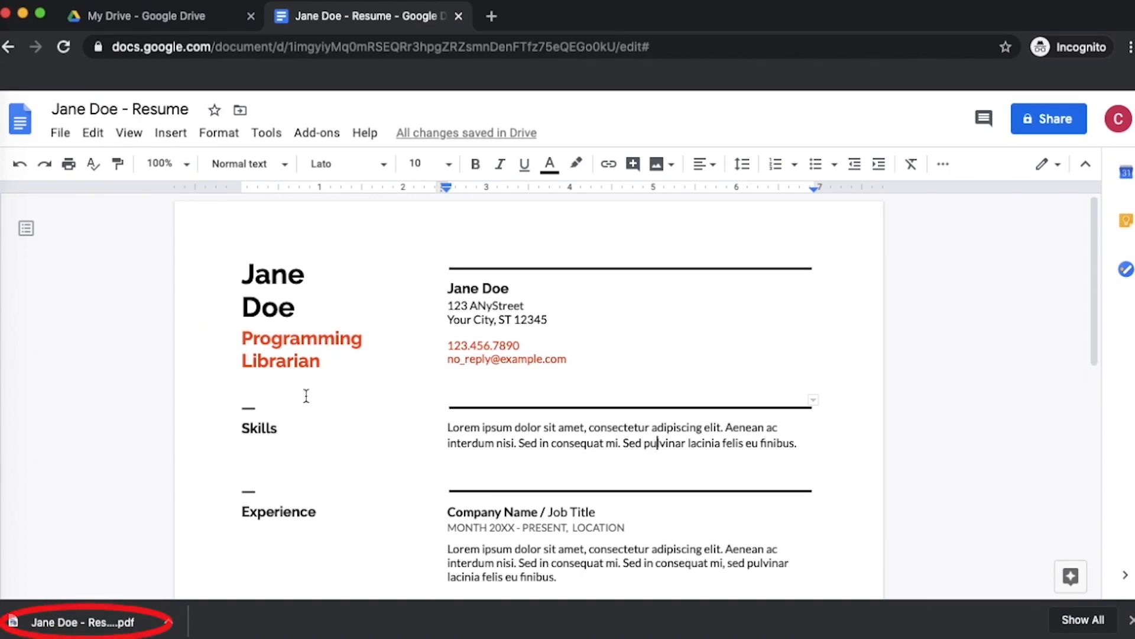
# Step: Open the downloaded resume PDF, scroll down to Awards, and close it
pyautogui.click(80, 621)
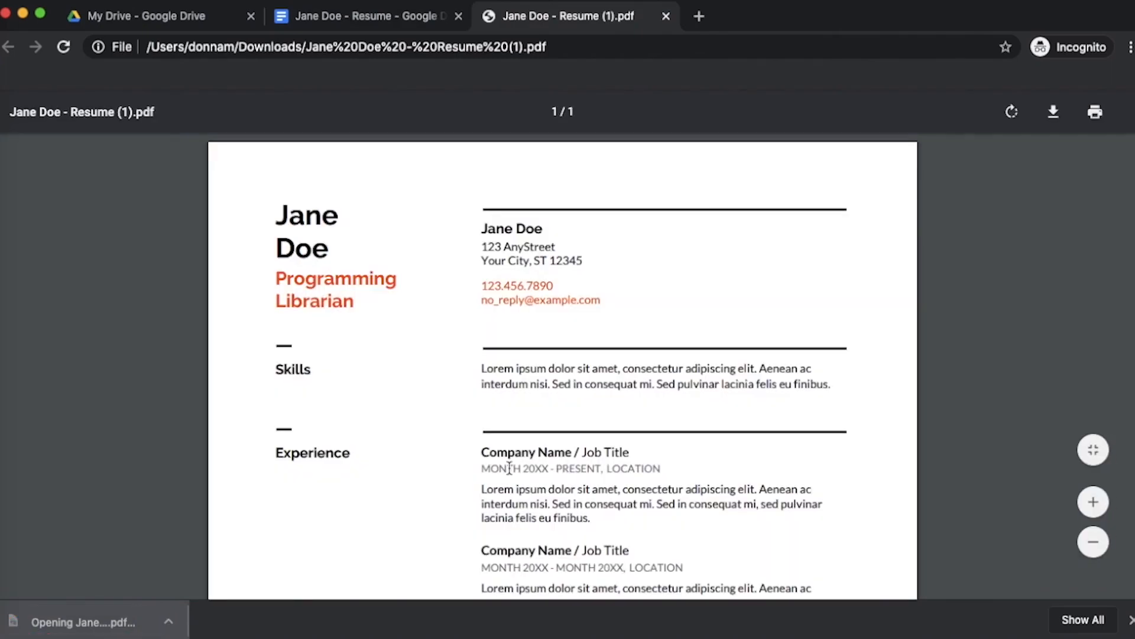
pyautogui.scroll(-3)
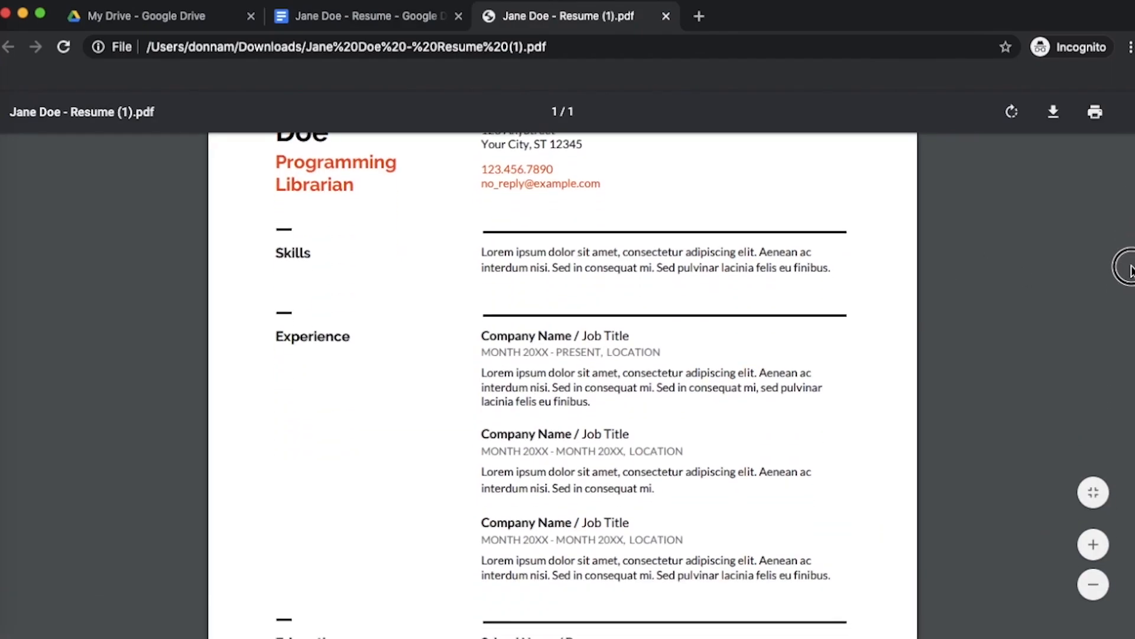
pyautogui.scroll(-3)
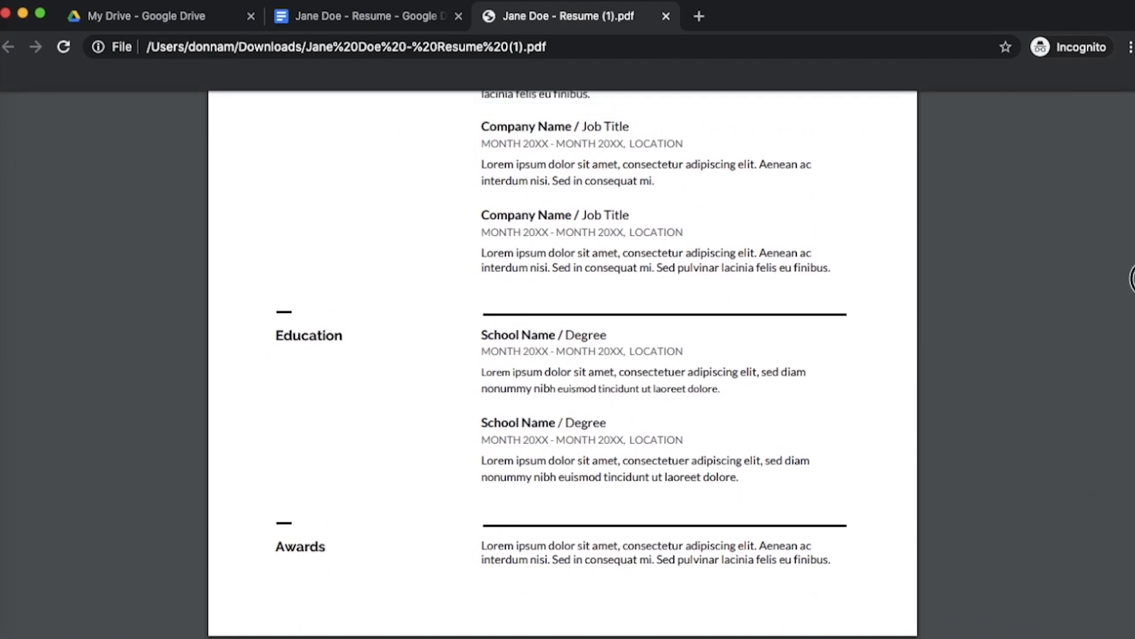
pyautogui.click(664, 16)
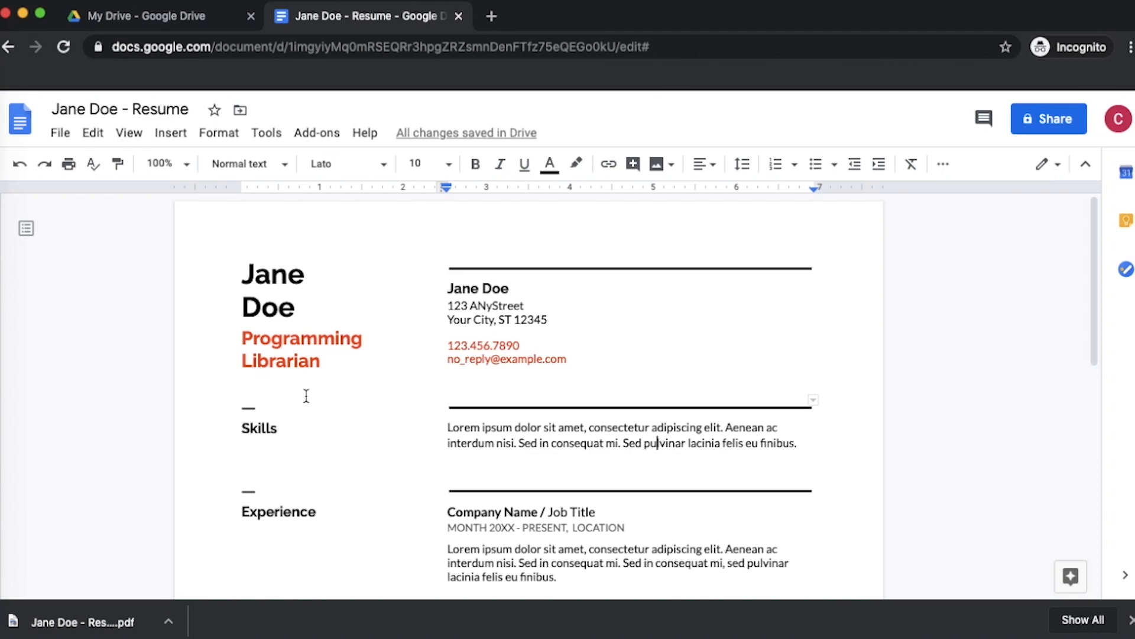
pyautogui.moveTo(107, 622)
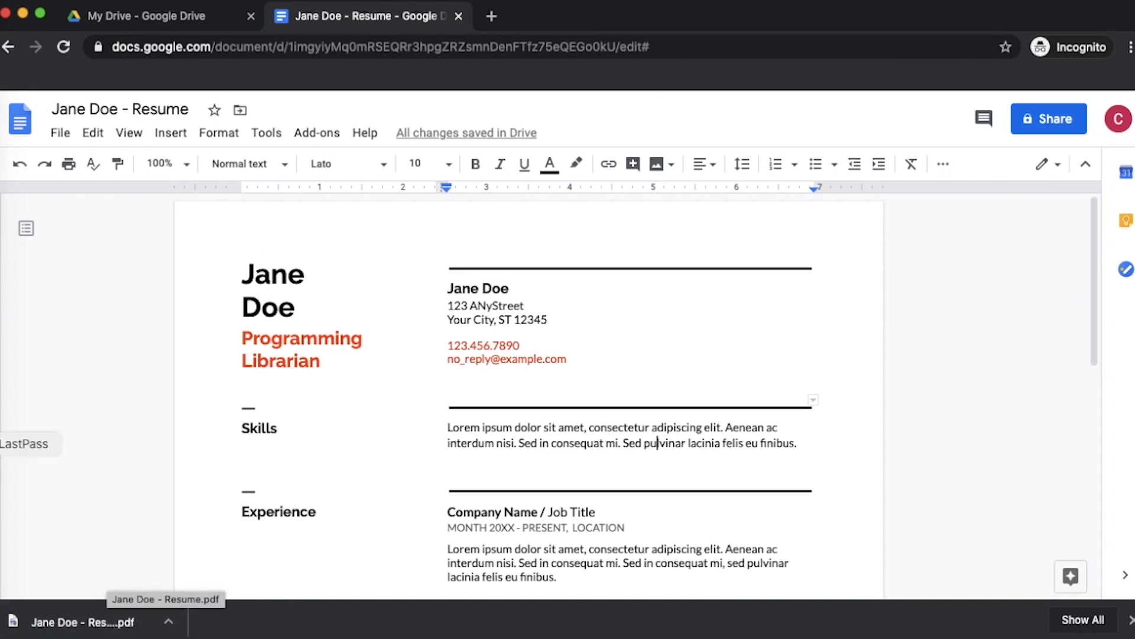
pyautogui.moveTo(294, 380)
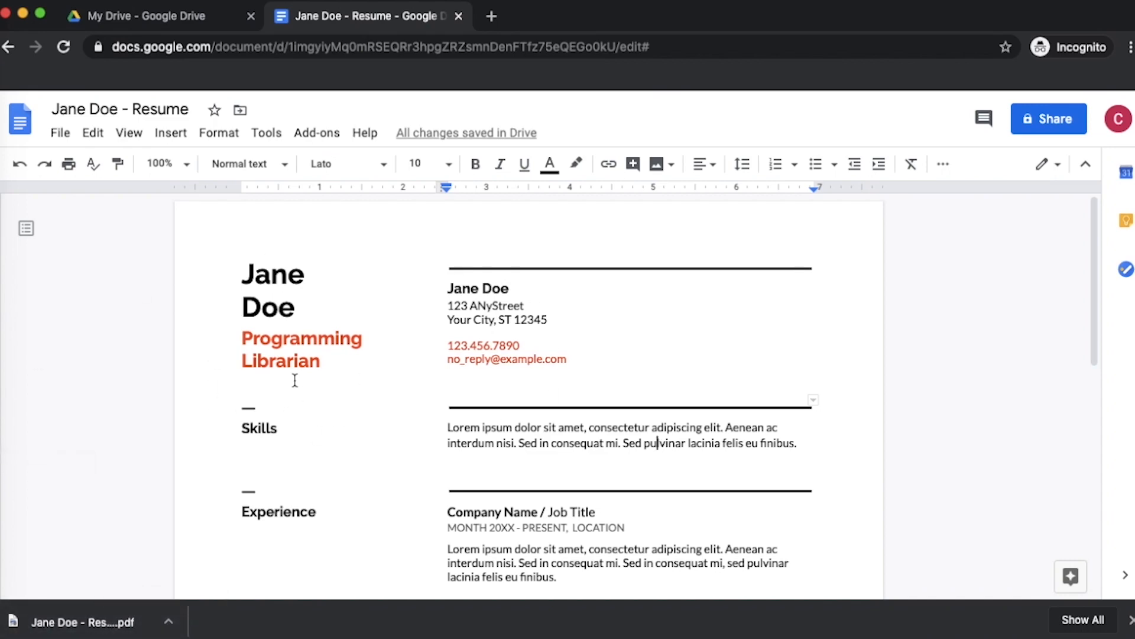
pyautogui.moveTo(423, 345)
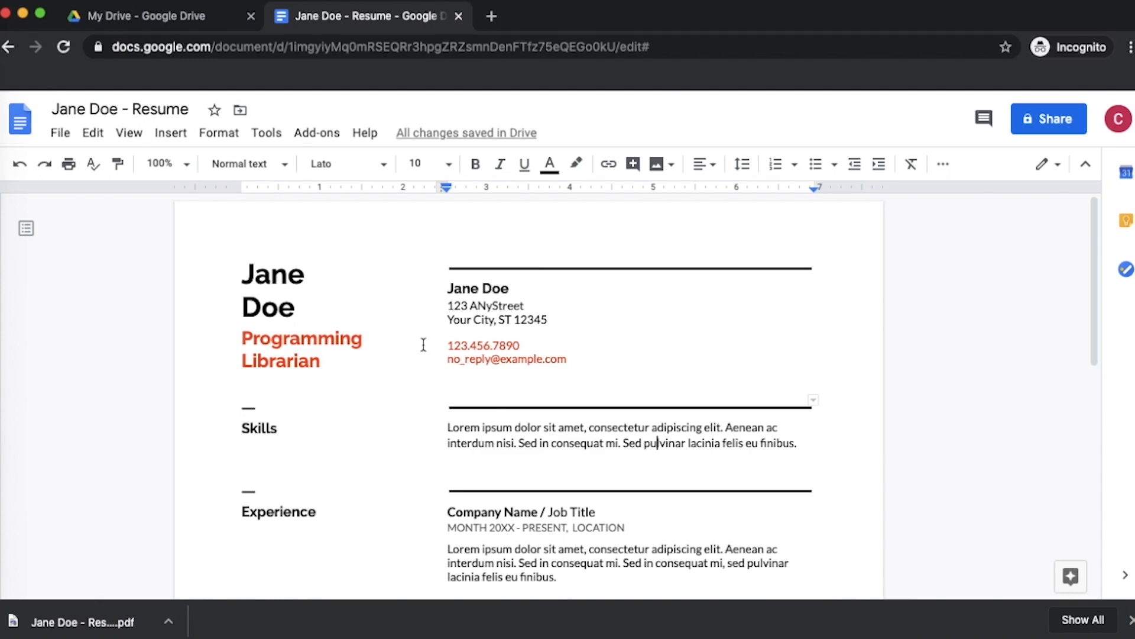
pyautogui.moveTo(331, 343)
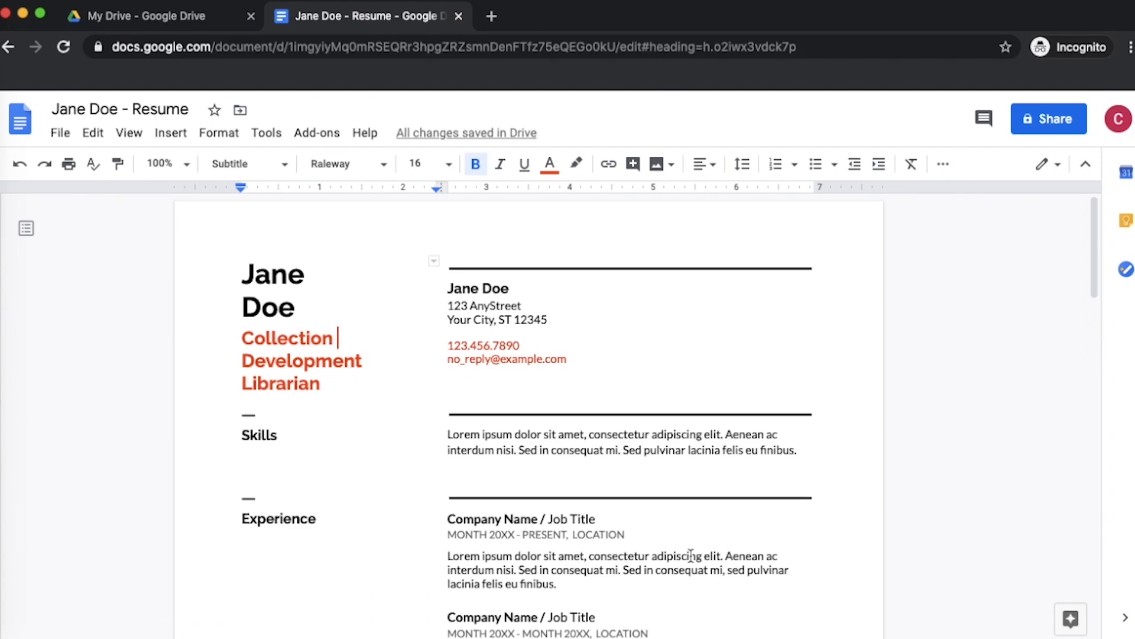
pyautogui.moveTo(434, 480)
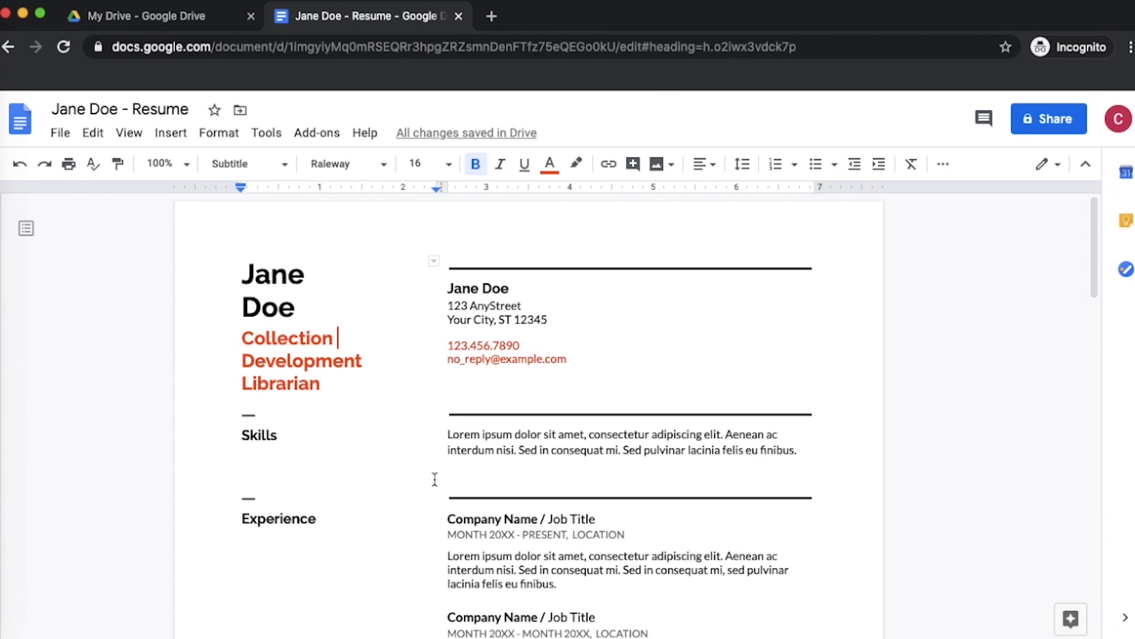
pyautogui.moveTo(508, 349)
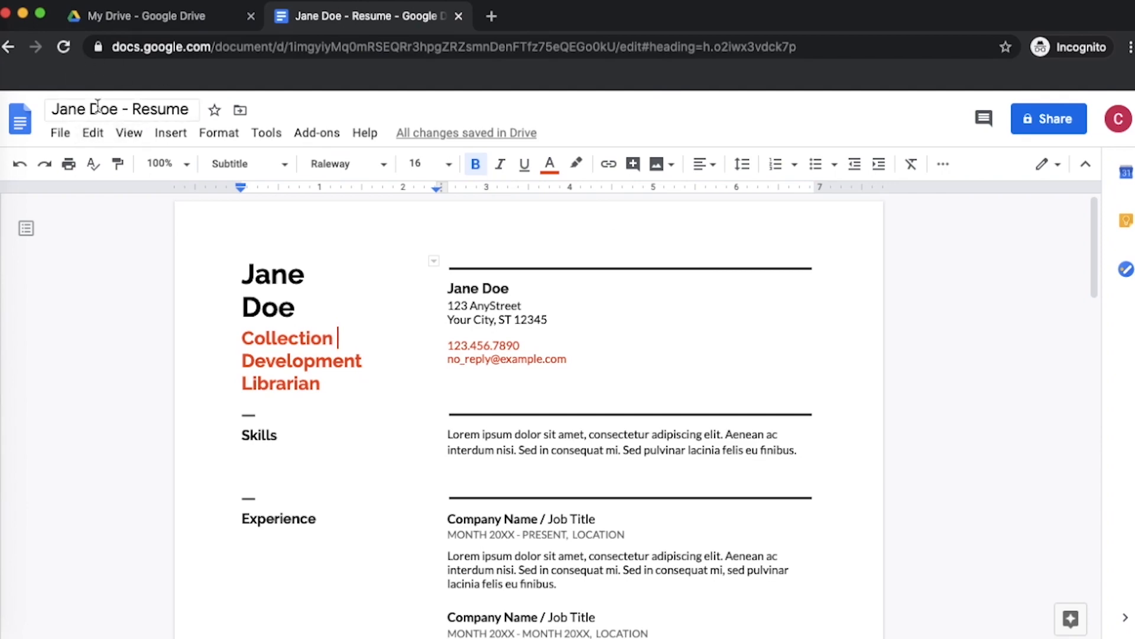
pyautogui.moveTo(120, 110)
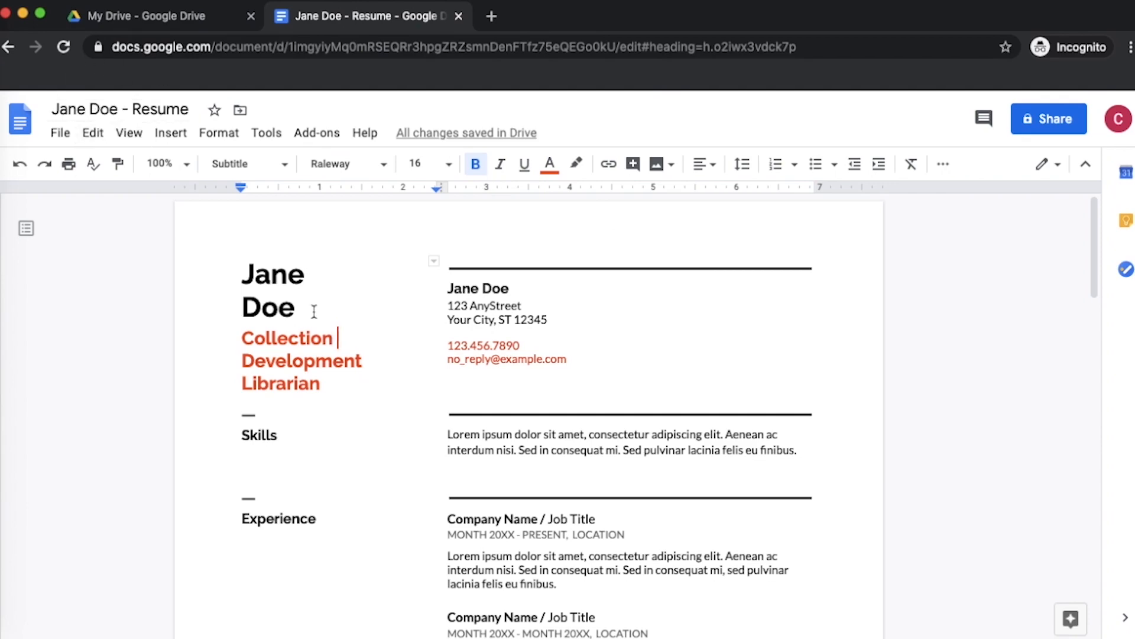
pyautogui.moveTo(471, 435)
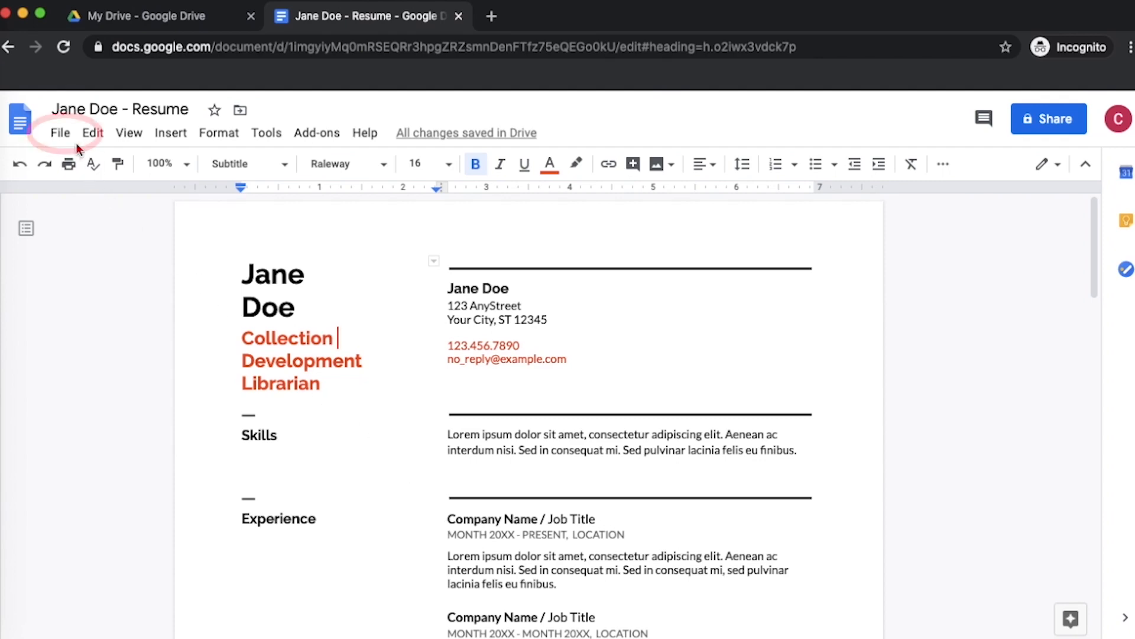
# Step: Make a copy of the resume named 'Jane Doe - Collection Development Librarian - Resume'
pyautogui.click(61, 133)
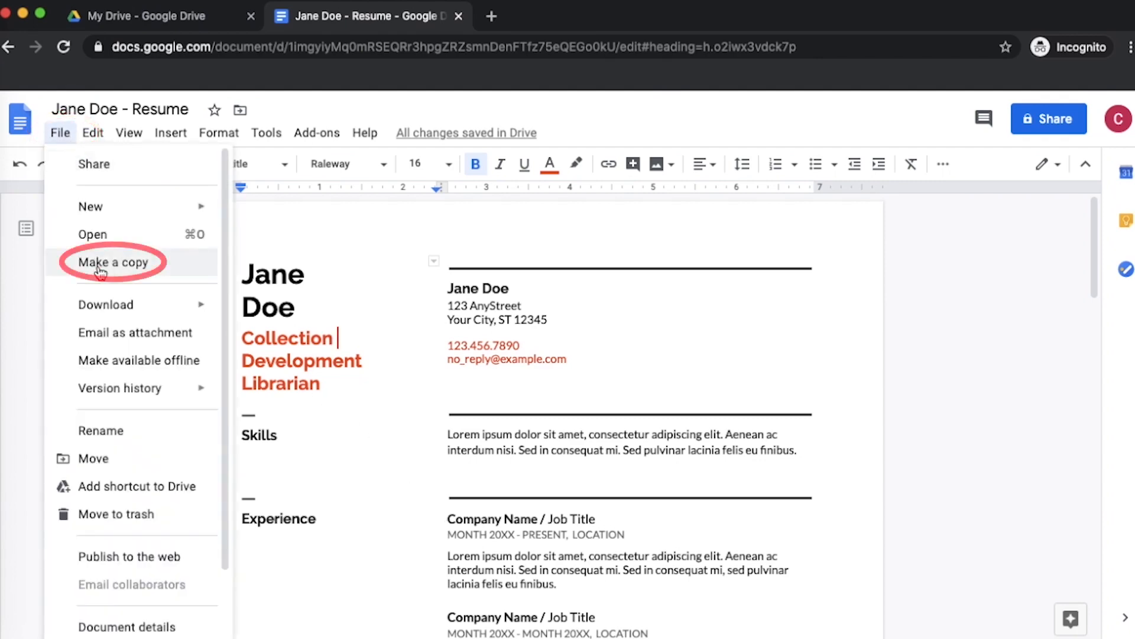
pyautogui.click(113, 262)
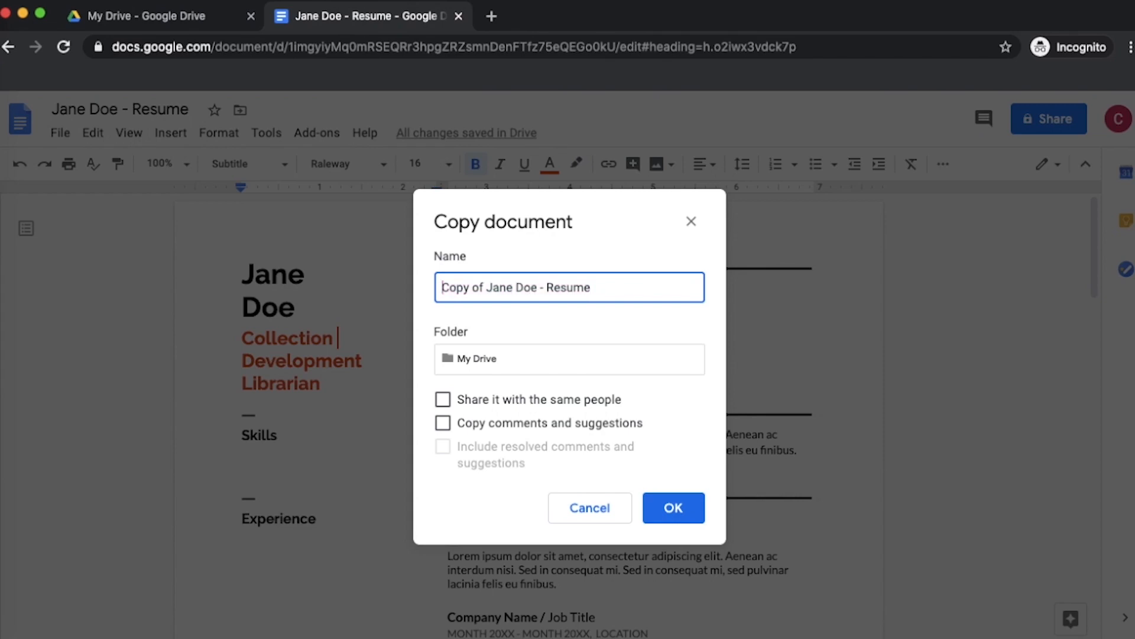
pyautogui.doubleClick(462, 288)
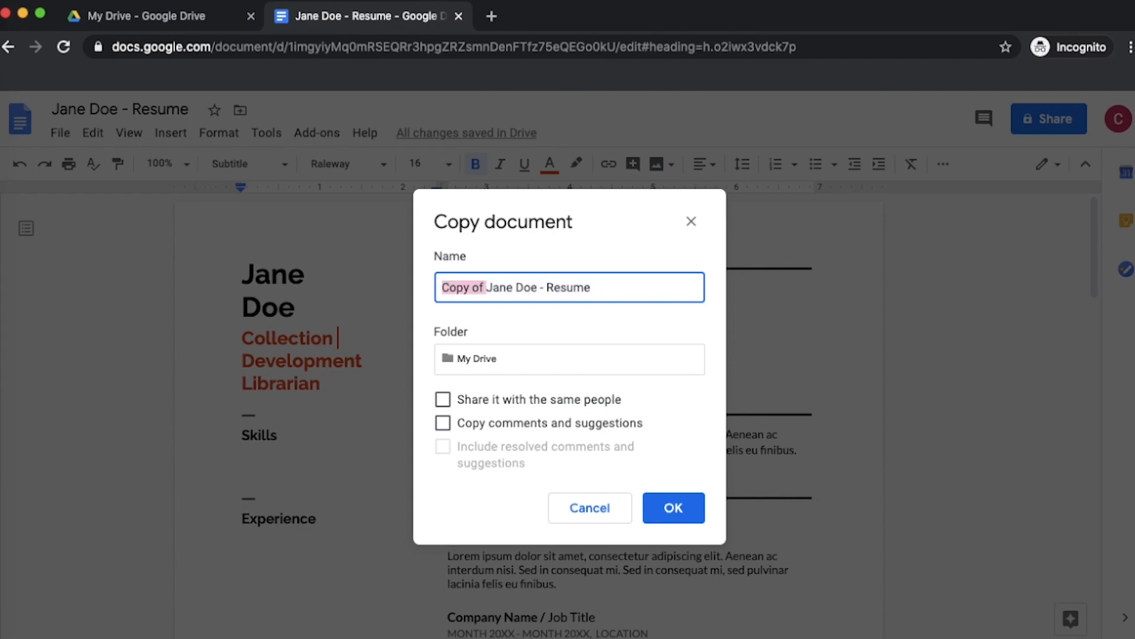
pyautogui.write('Jane Doe - Resume')
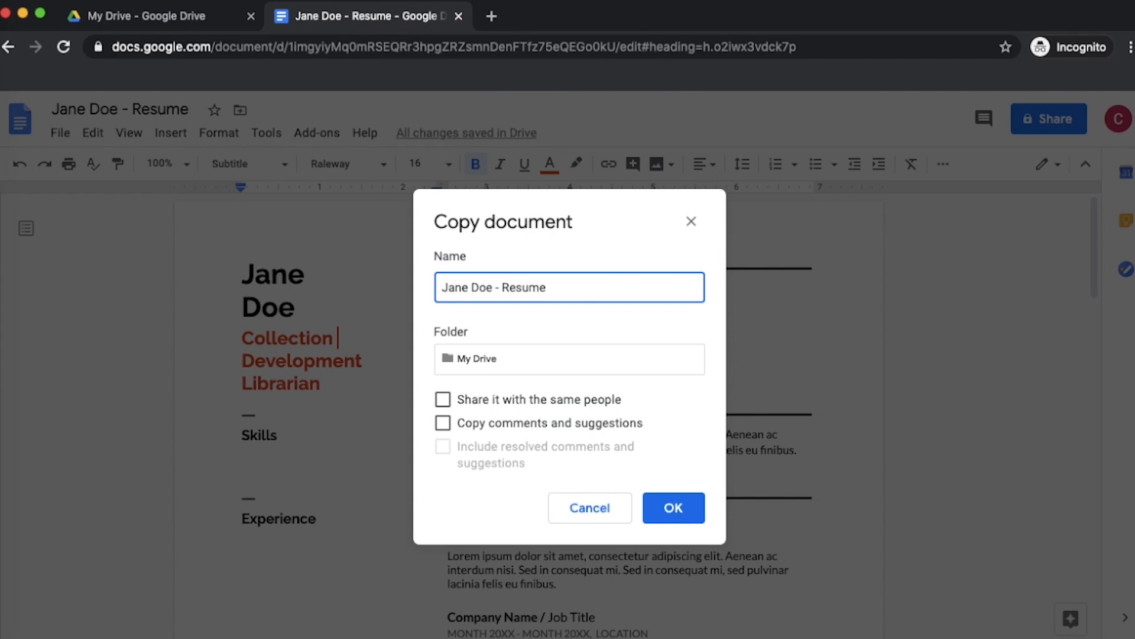
pyautogui.moveTo(507, 286)
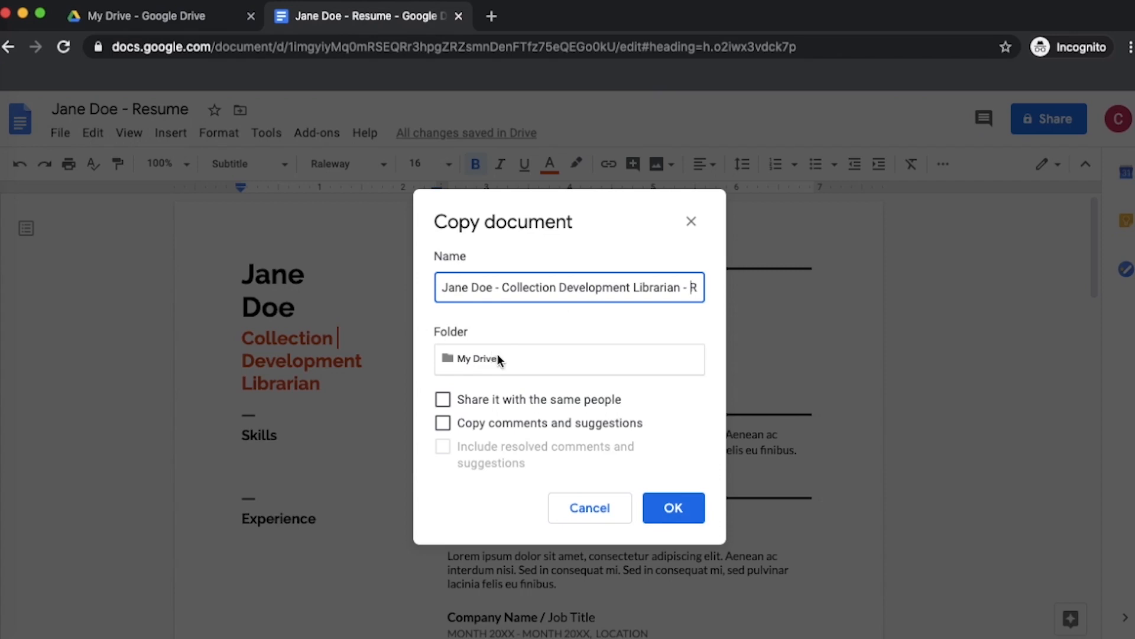
pyautogui.moveTo(673, 507)
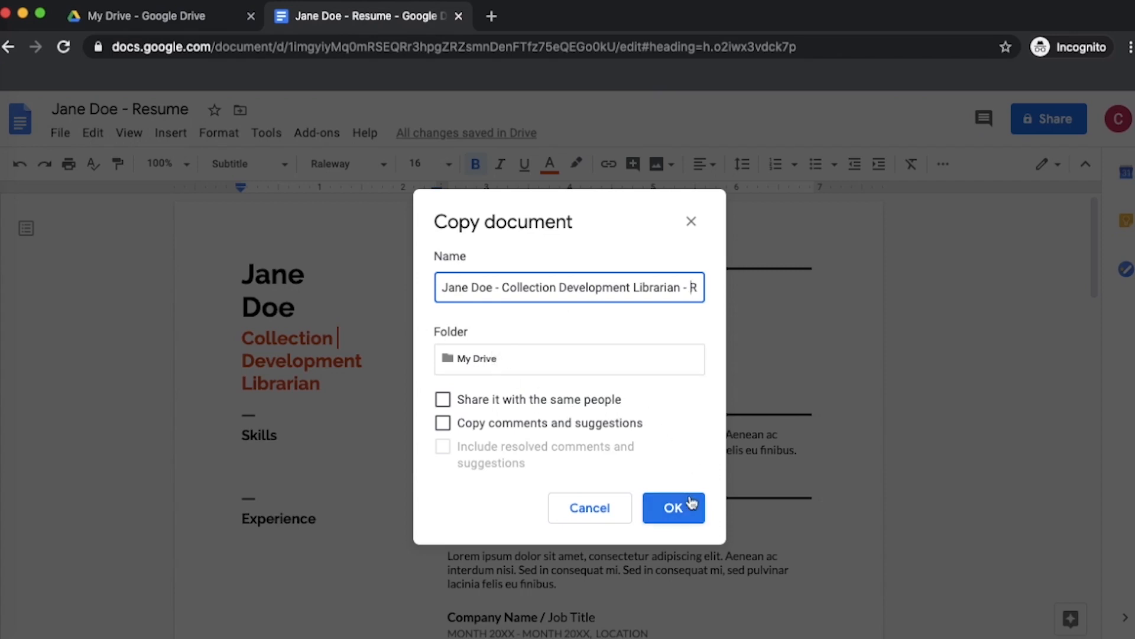
pyautogui.click(673, 507)
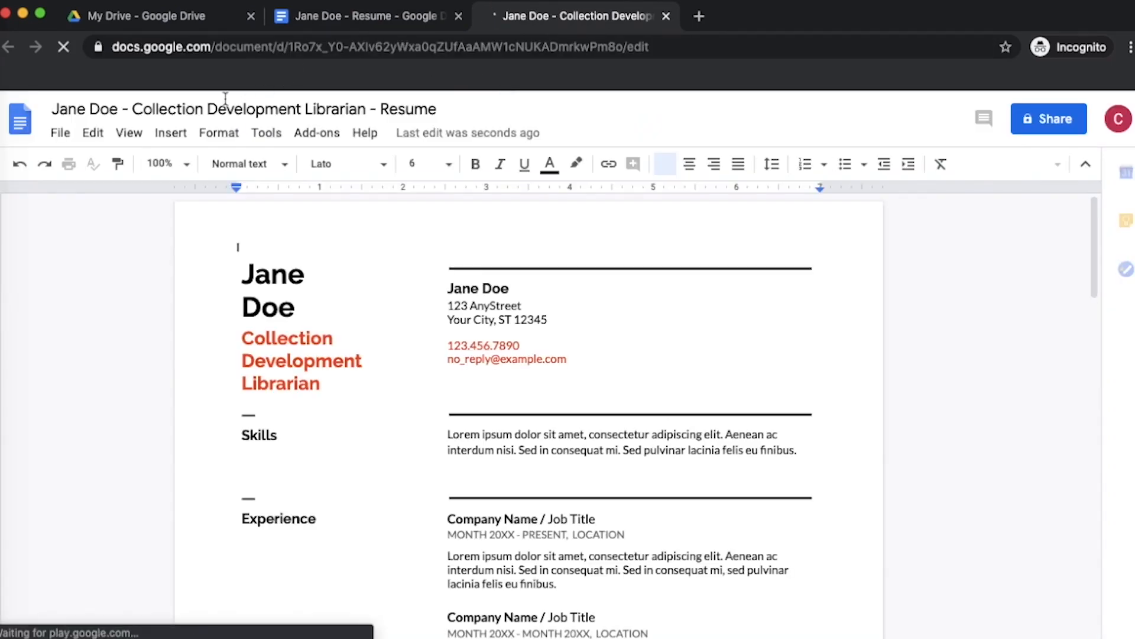
pyautogui.moveTo(427, 97)
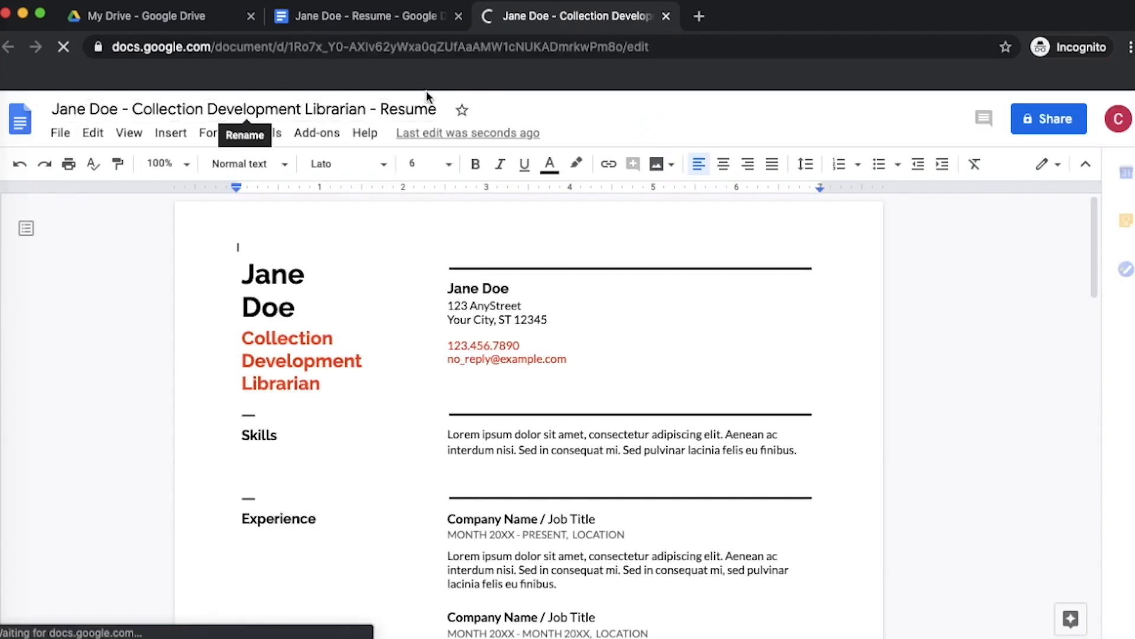
pyautogui.click(362, 16)
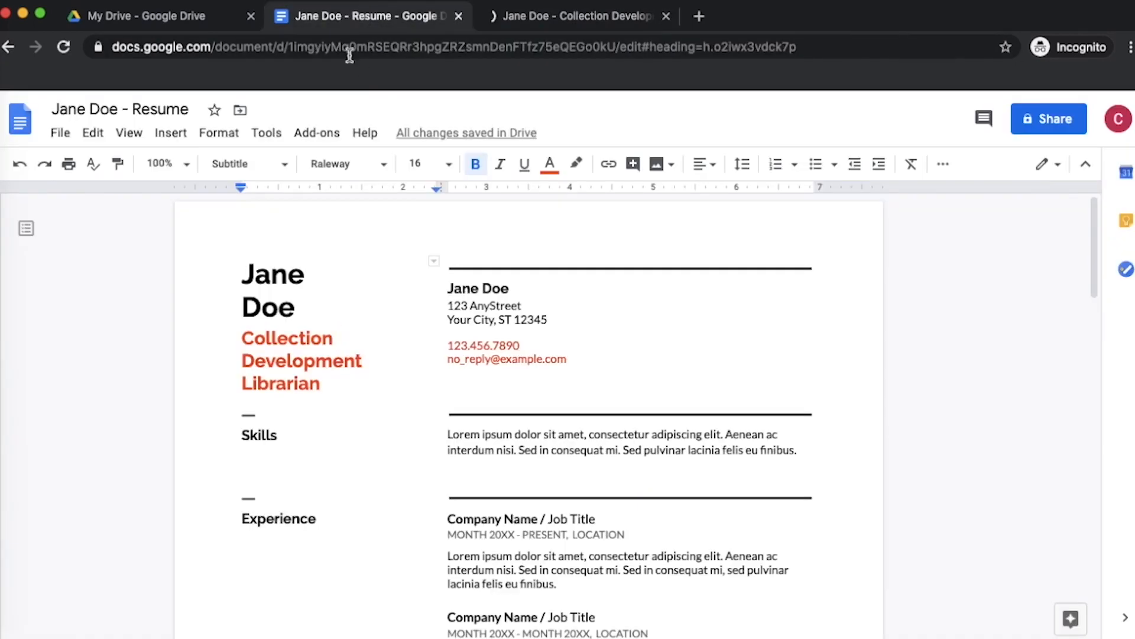
pyautogui.moveTo(431, 36)
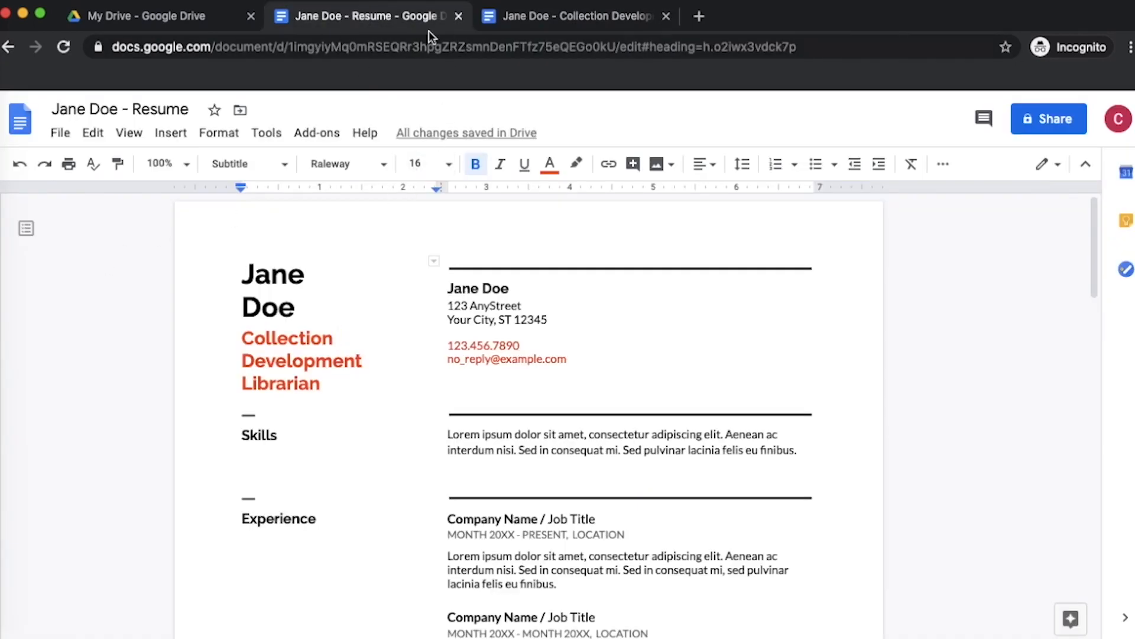
pyautogui.click(572, 16)
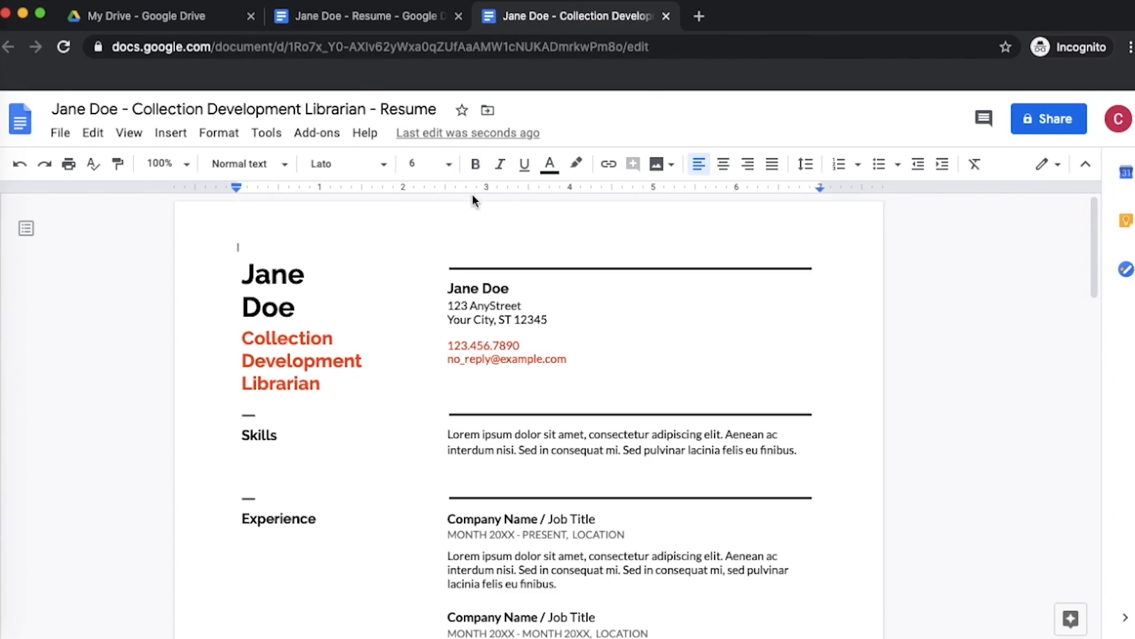
pyautogui.click(362, 15)
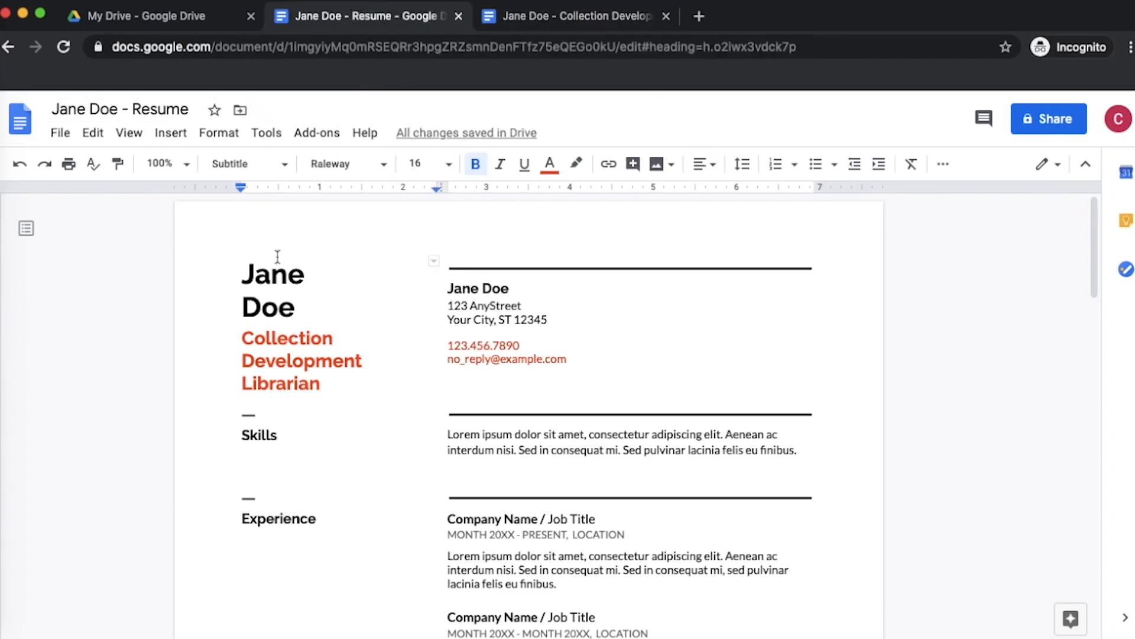
pyautogui.moveTo(573, 64)
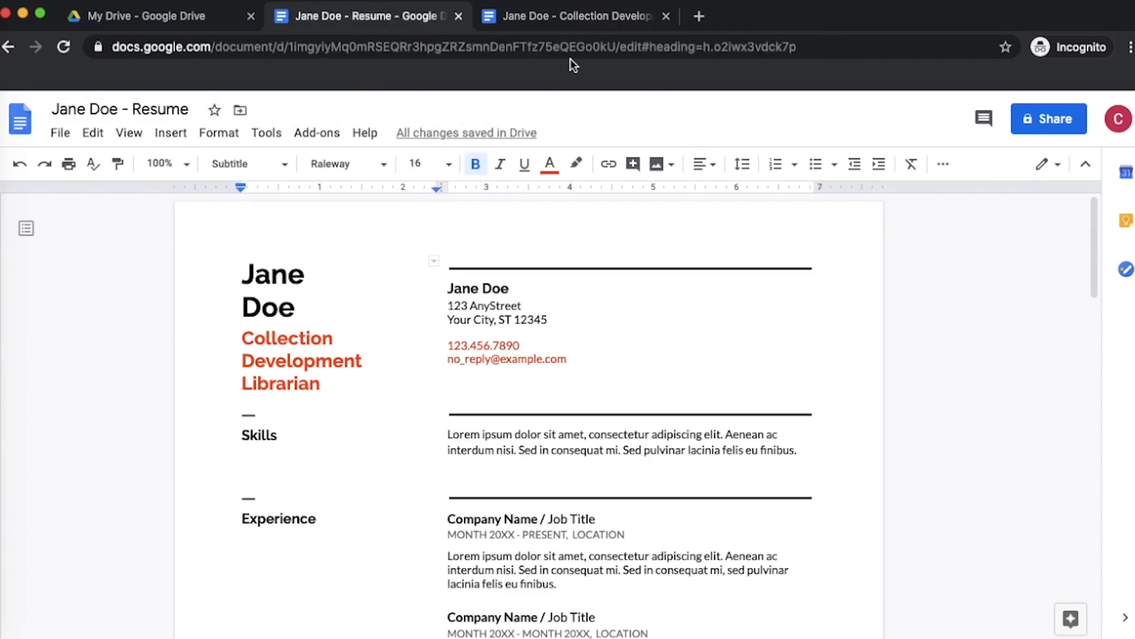
pyautogui.click(575, 16)
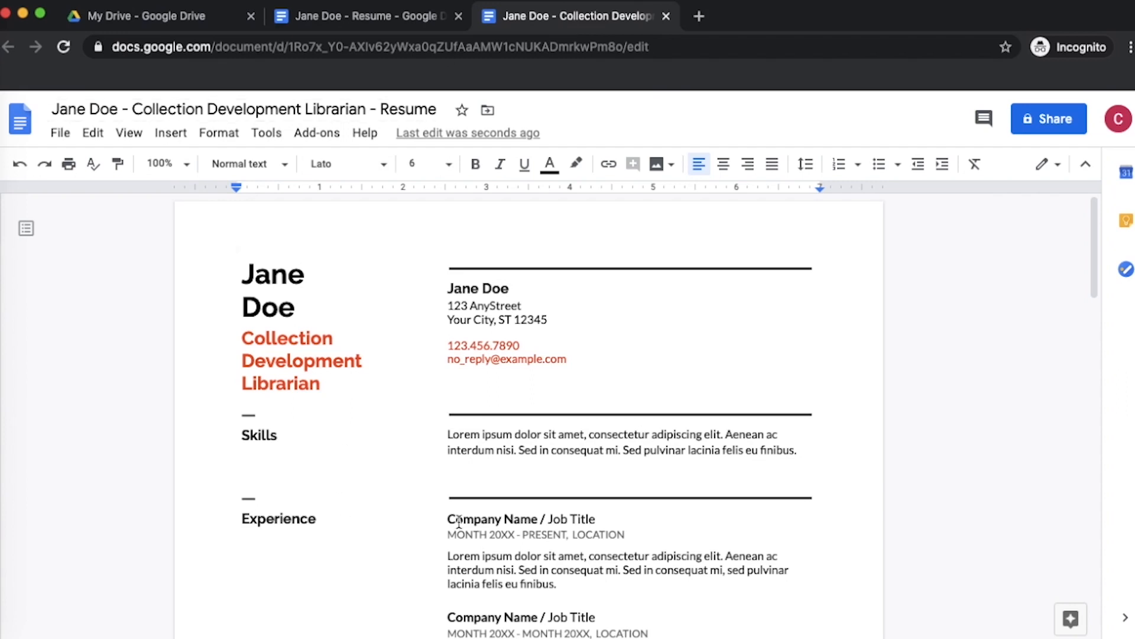
pyautogui.moveTo(350, 444)
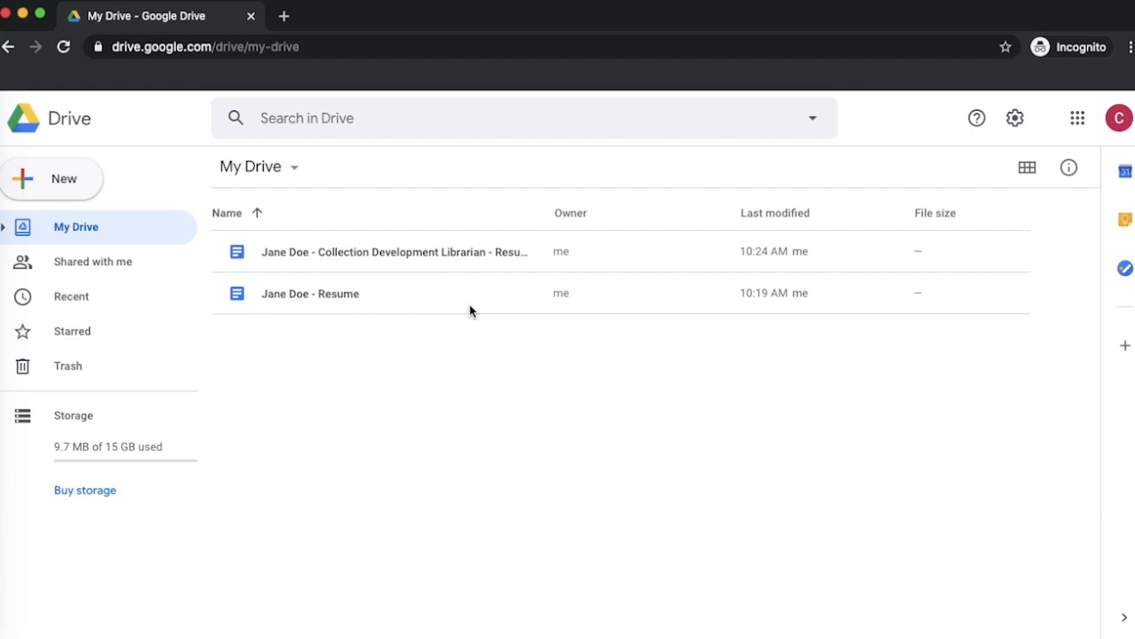
pyautogui.moveTo(722, 551)
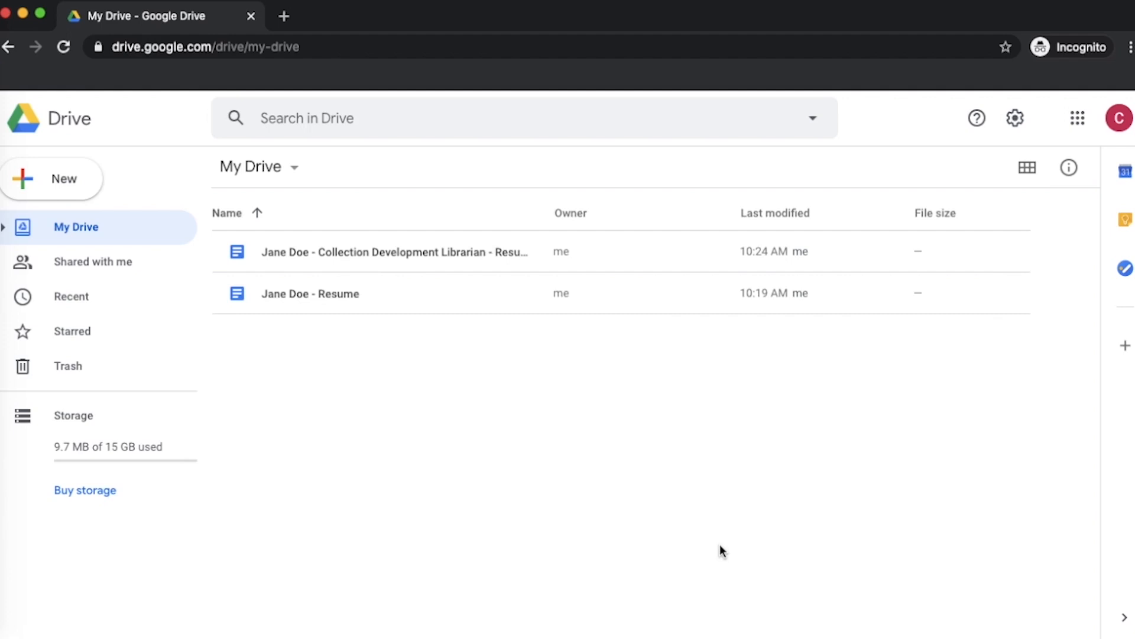
pyautogui.moveTo(665, 481)
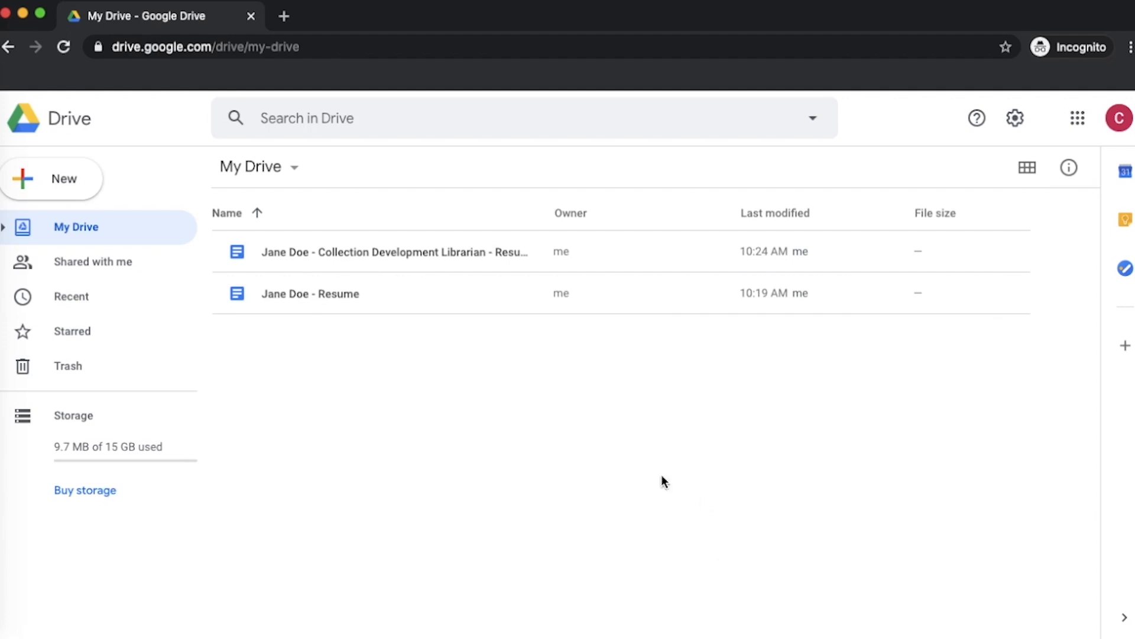
pyautogui.moveTo(312, 266)
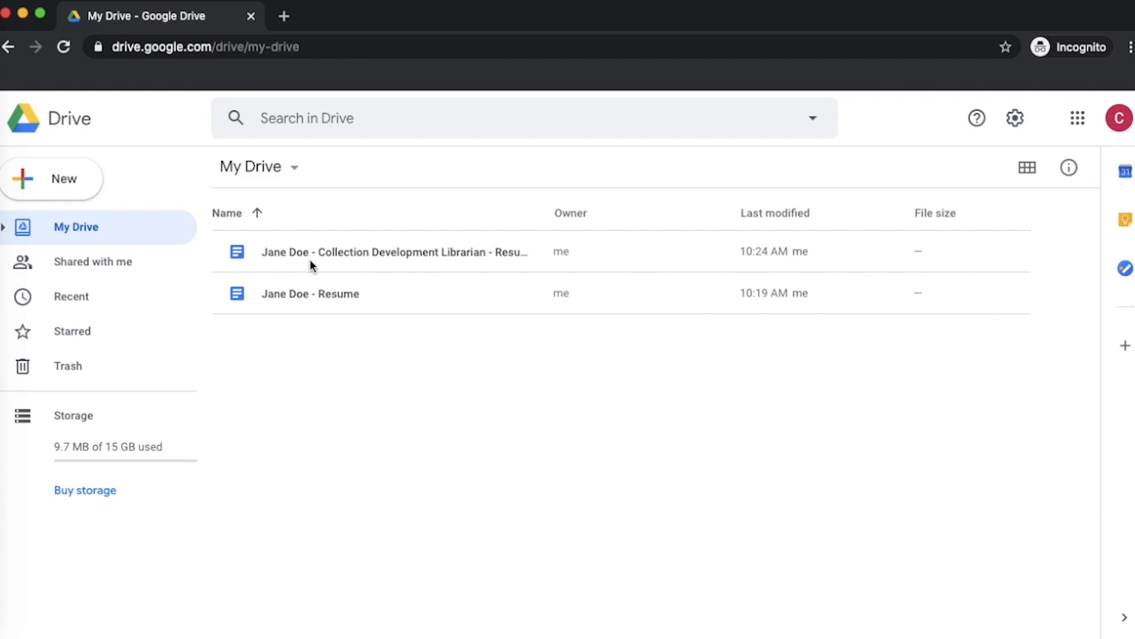
pyautogui.moveTo(409, 259)
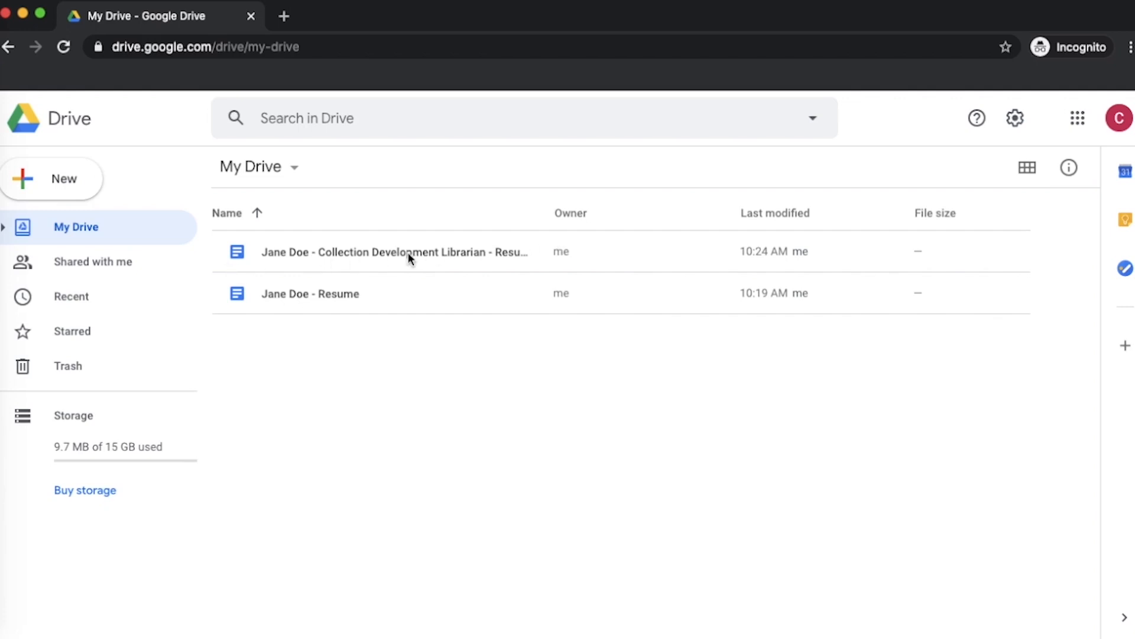
pyautogui.moveTo(534, 284)
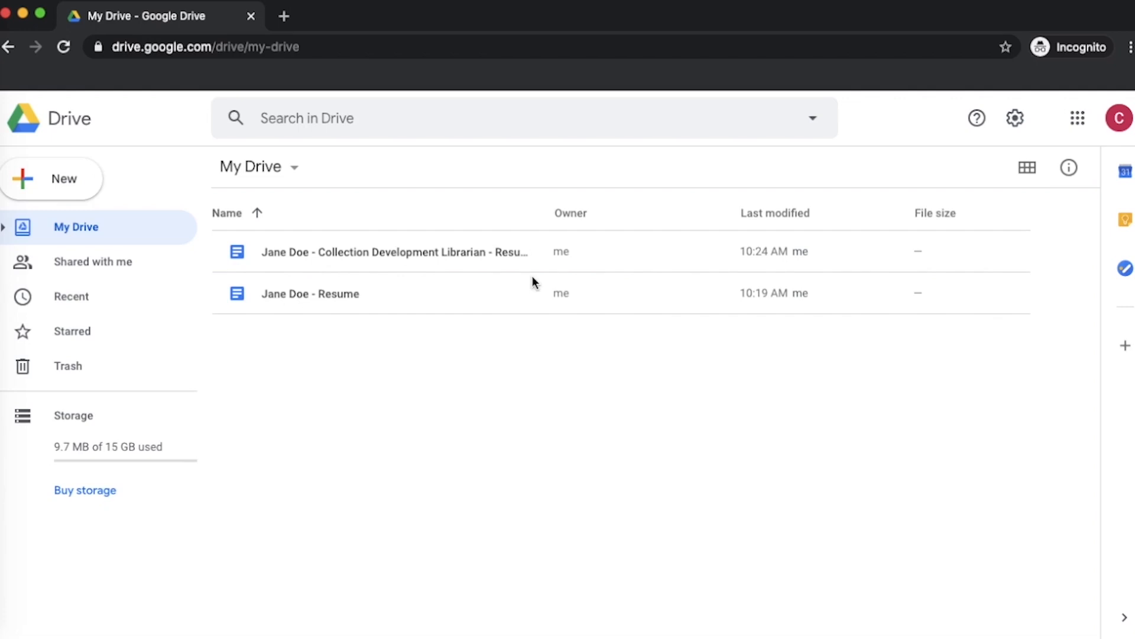
pyautogui.moveTo(470, 293)
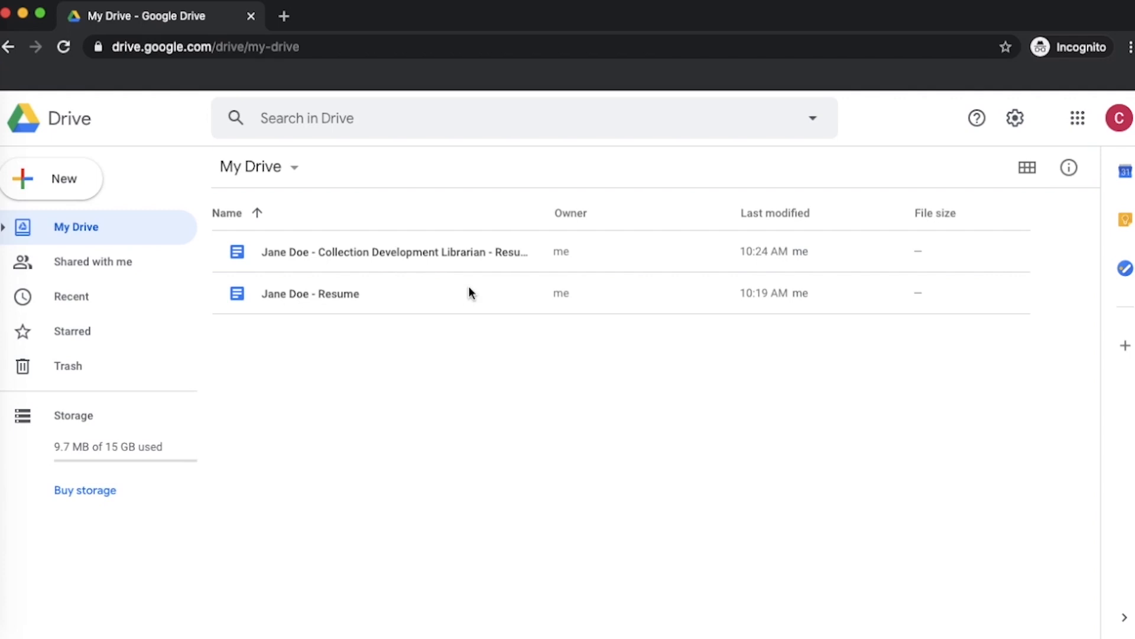
pyautogui.moveTo(693, 562)
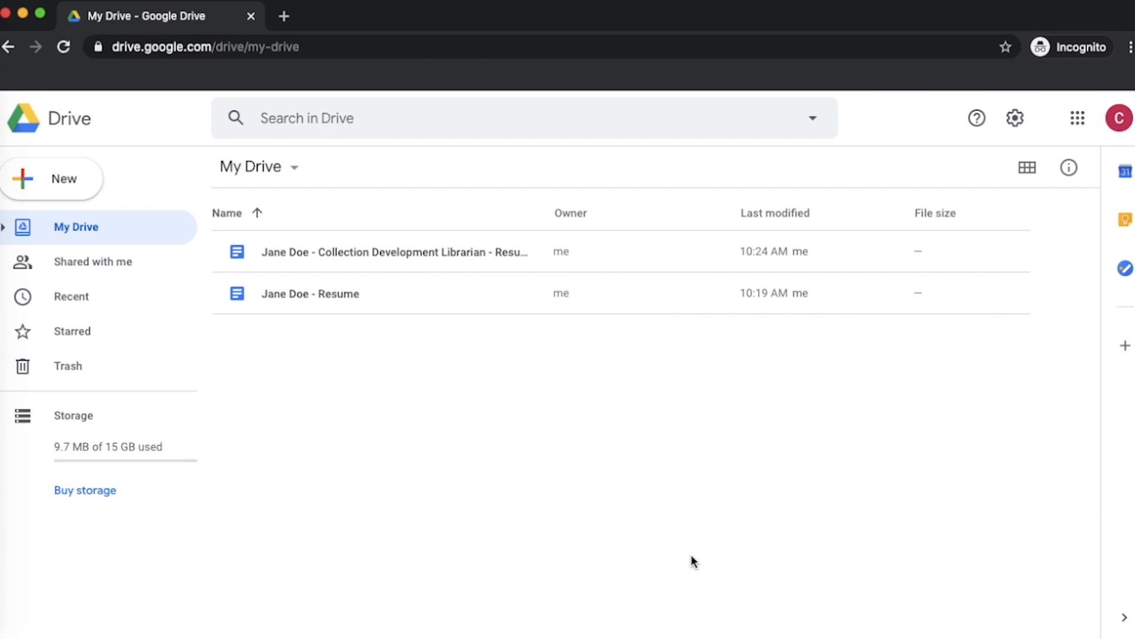
pyautogui.moveTo(669, 542)
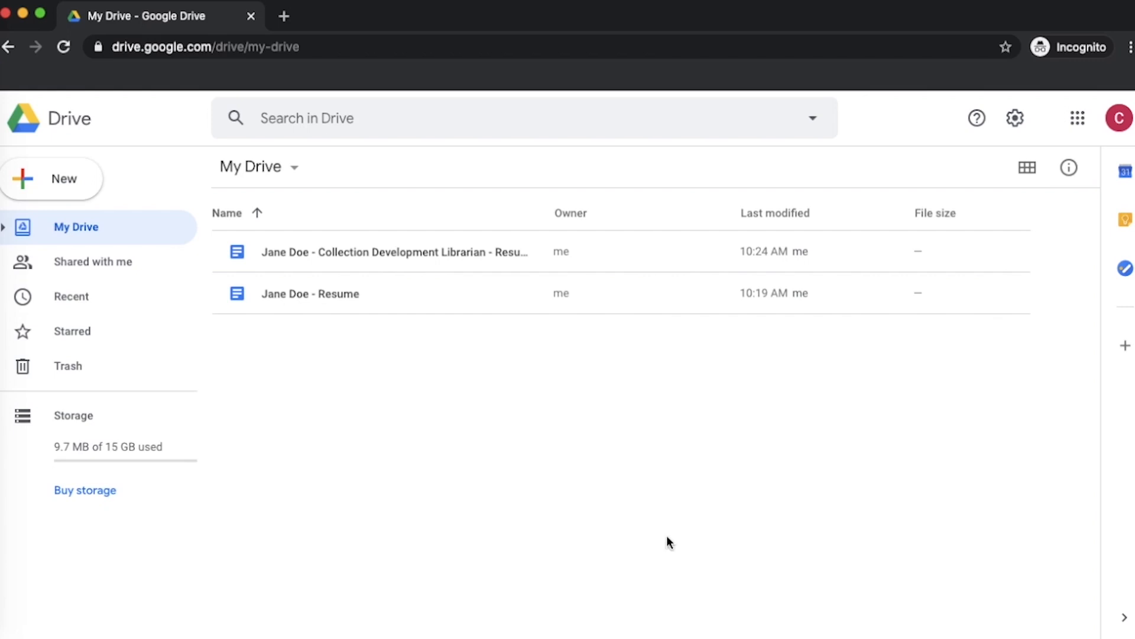
pyautogui.moveTo(98, 233)
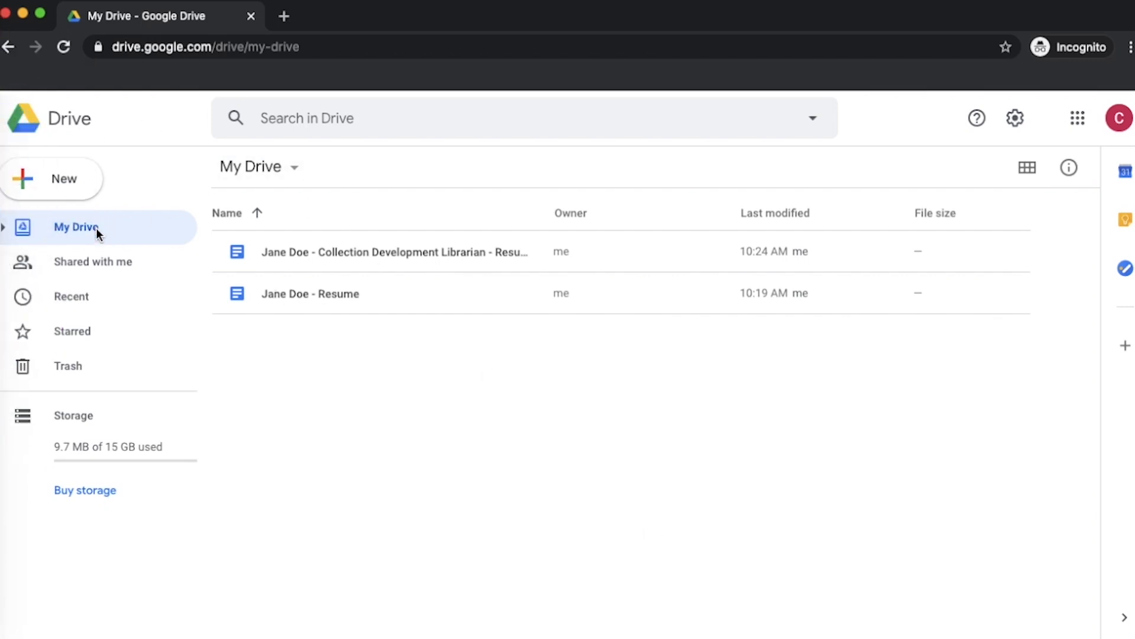
pyautogui.moveTo(103, 186)
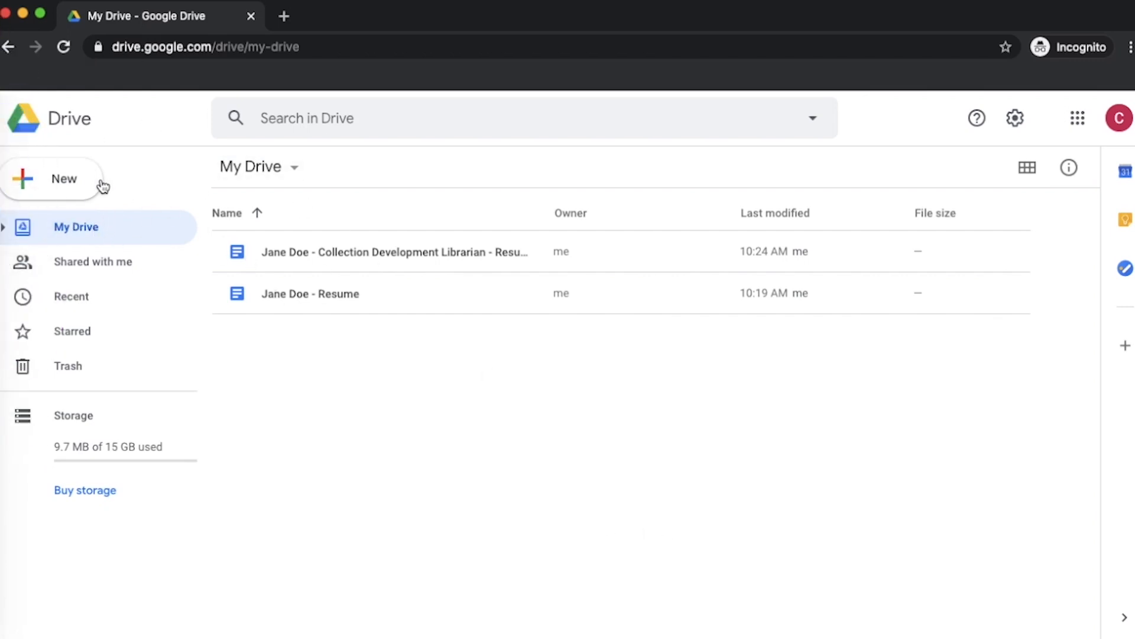
# Step: Abandon a first folder attempt, then create a 'Resumes' folder from My Drive's right-click menu
pyautogui.click(52, 178)
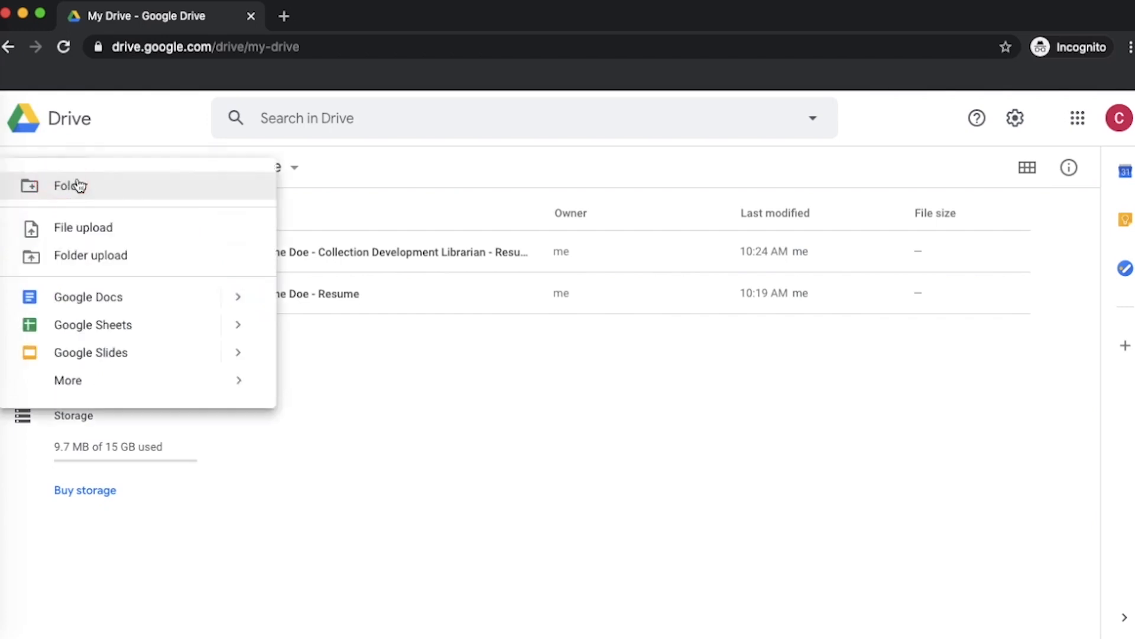
pyautogui.click(69, 186)
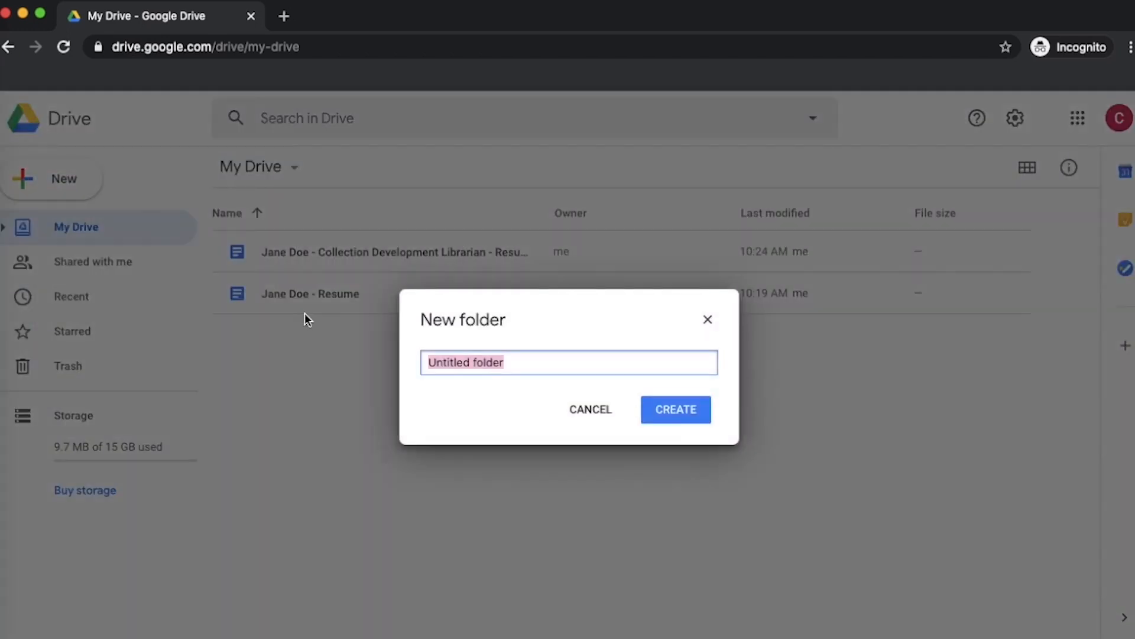
pyautogui.click(590, 409)
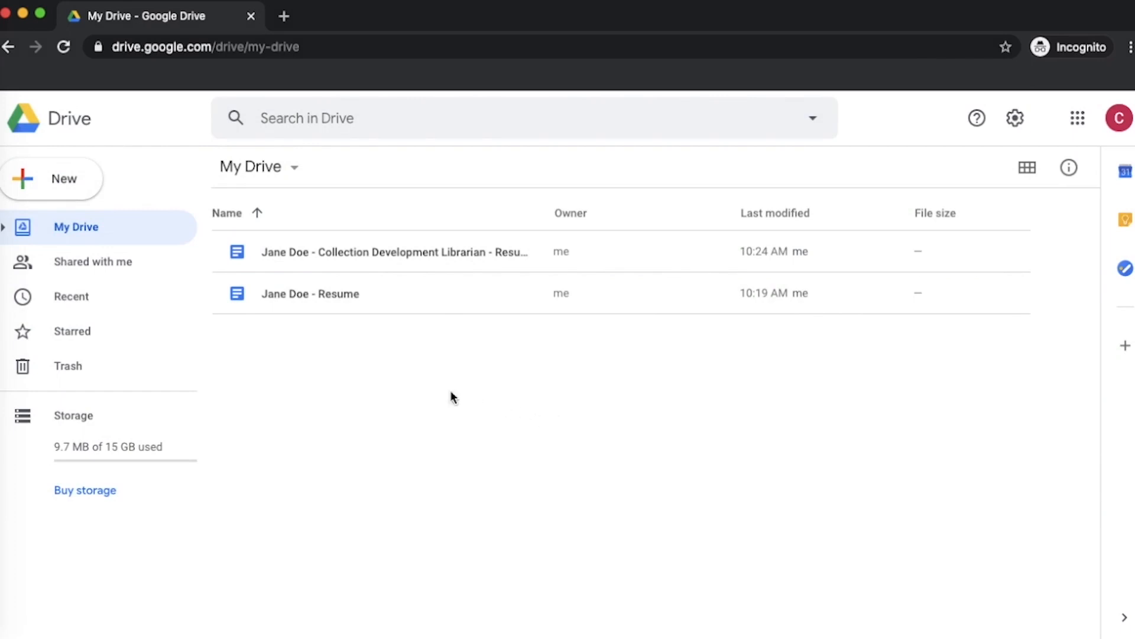
pyautogui.click(310, 293)
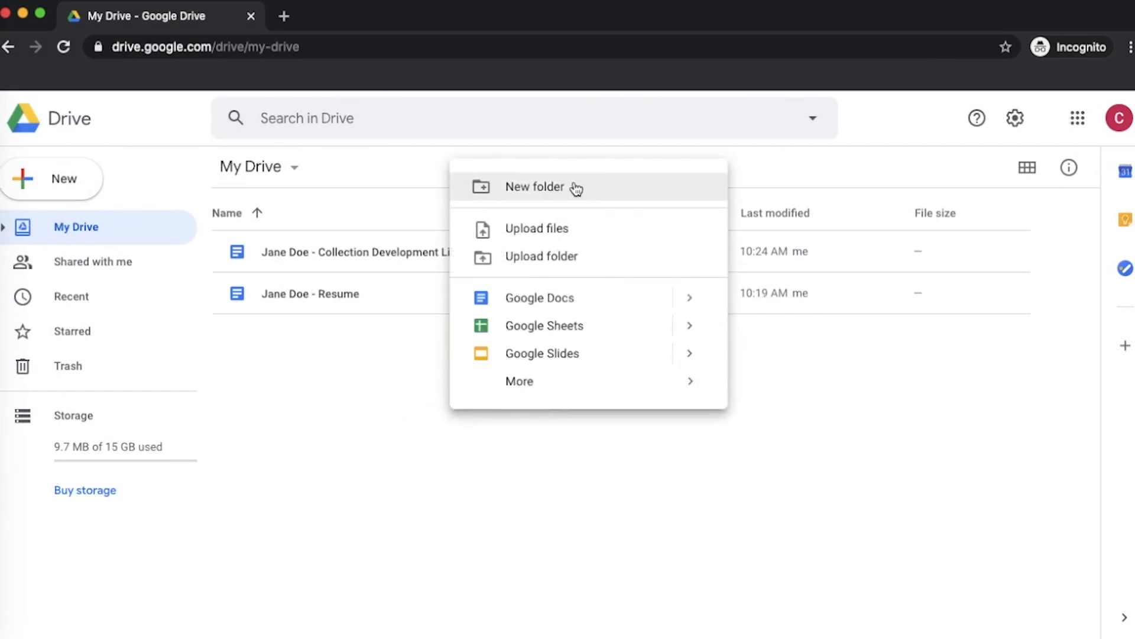
pyautogui.click(533, 187)
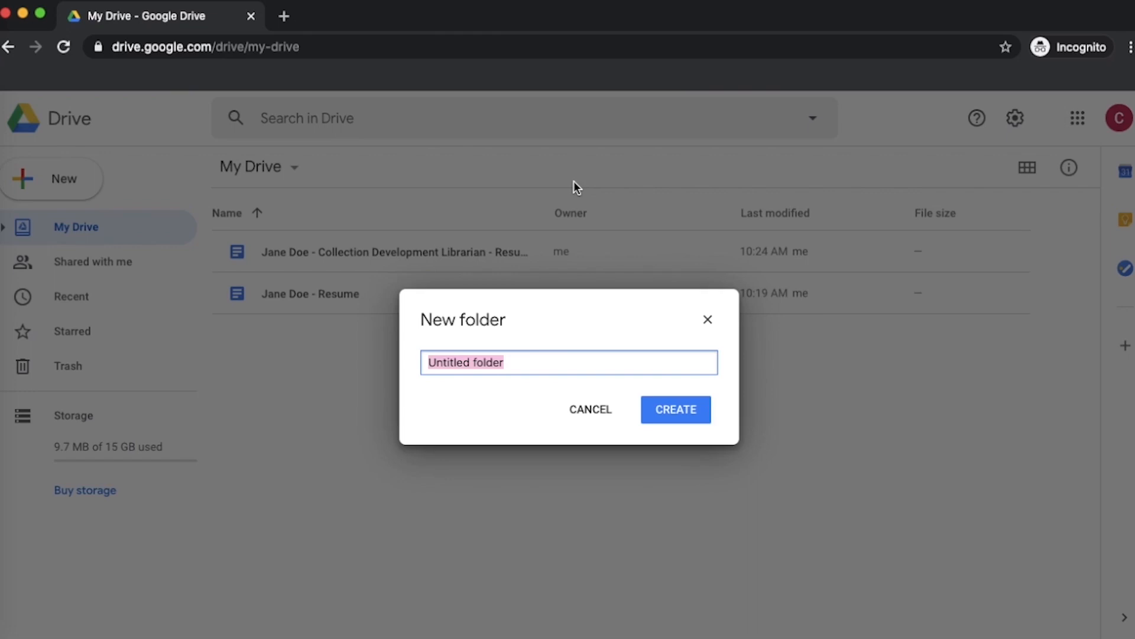
pyautogui.write('Res')
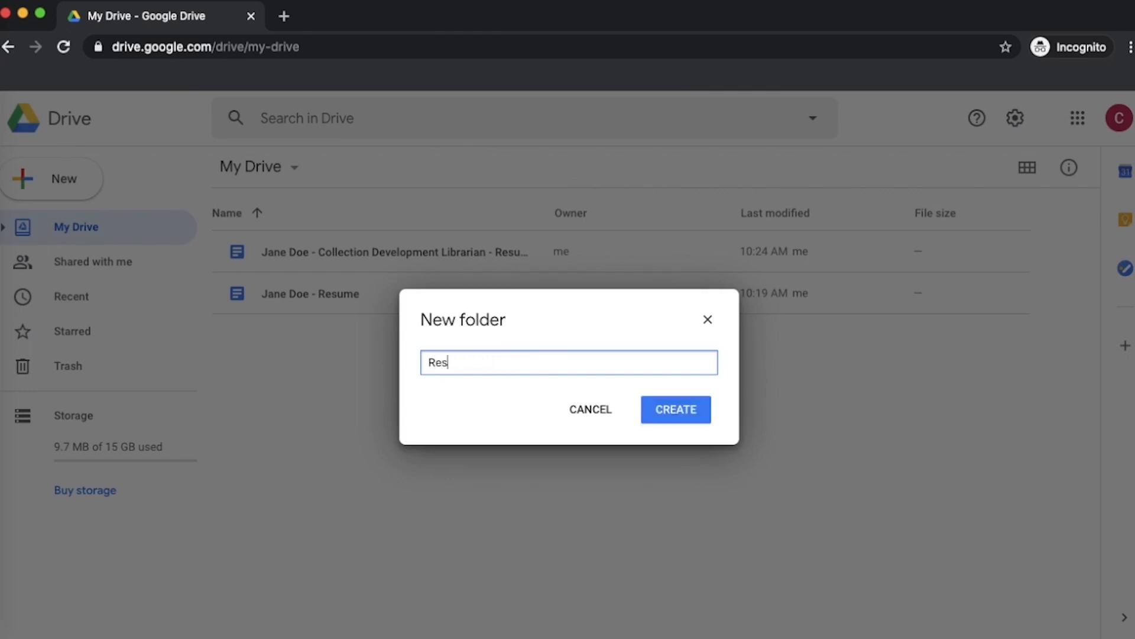
pyautogui.click(674, 409)
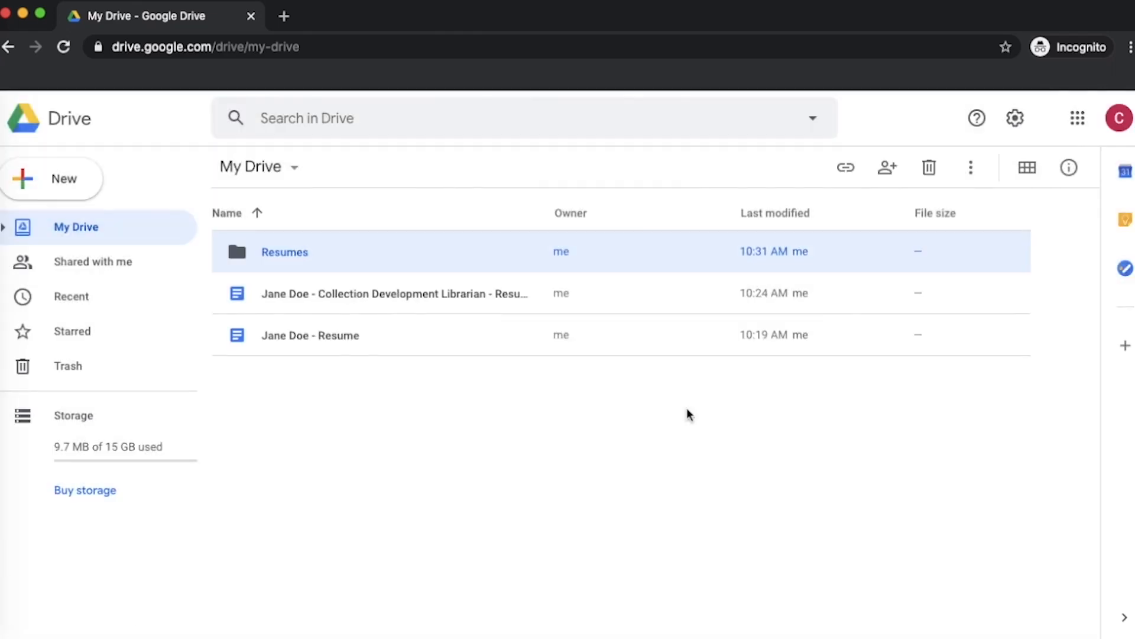
pyautogui.moveTo(388, 287)
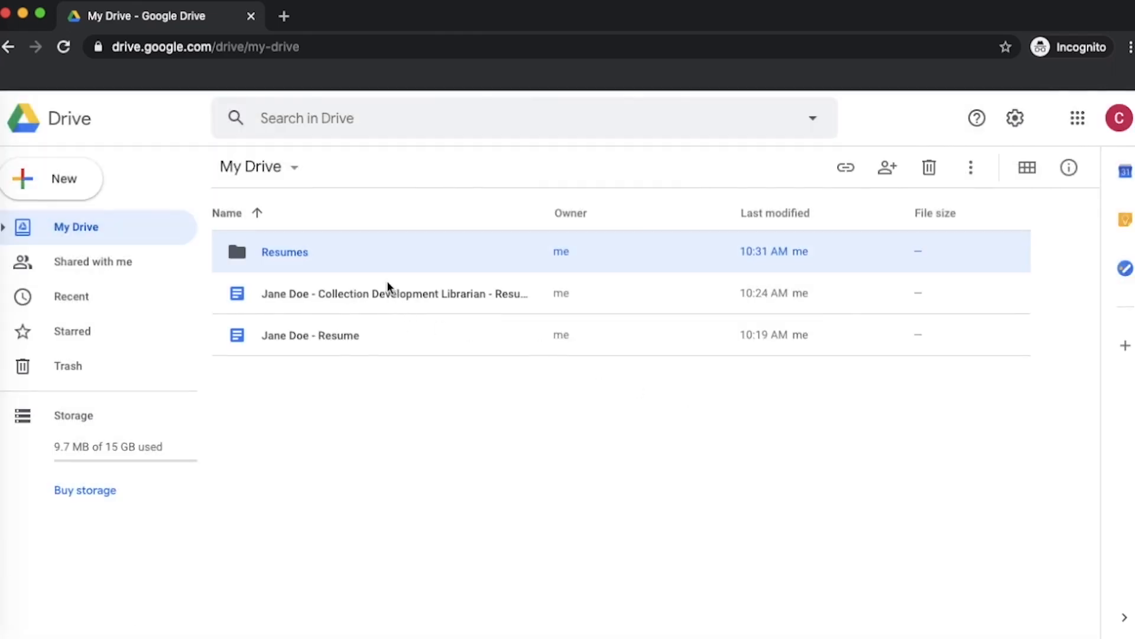
pyautogui.moveTo(308, 290)
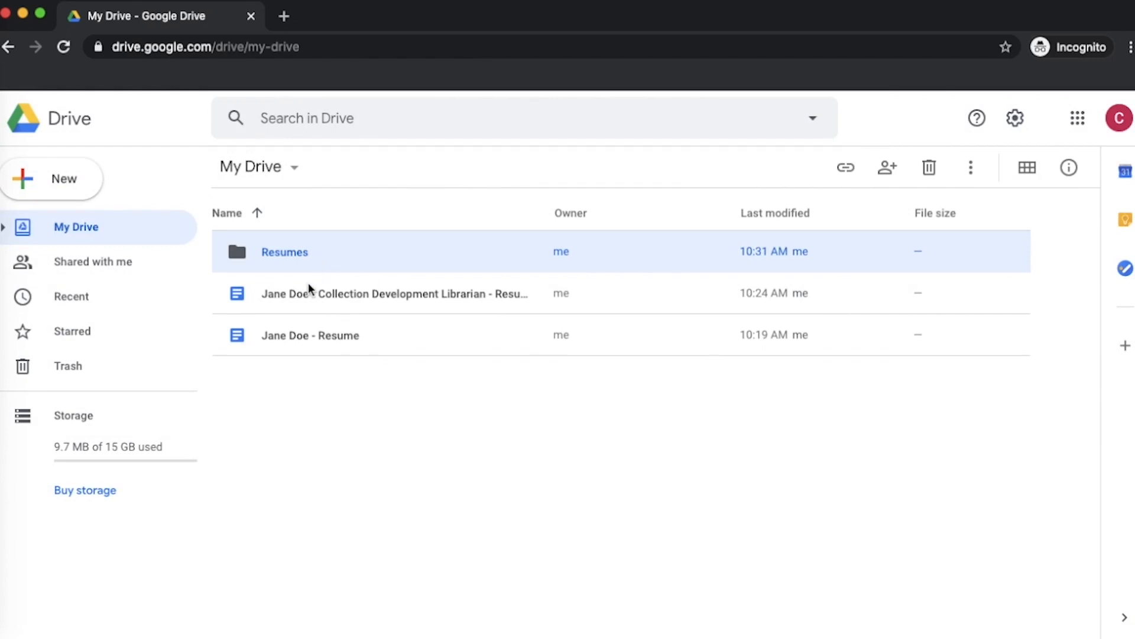
pyautogui.moveTo(1041, 224)
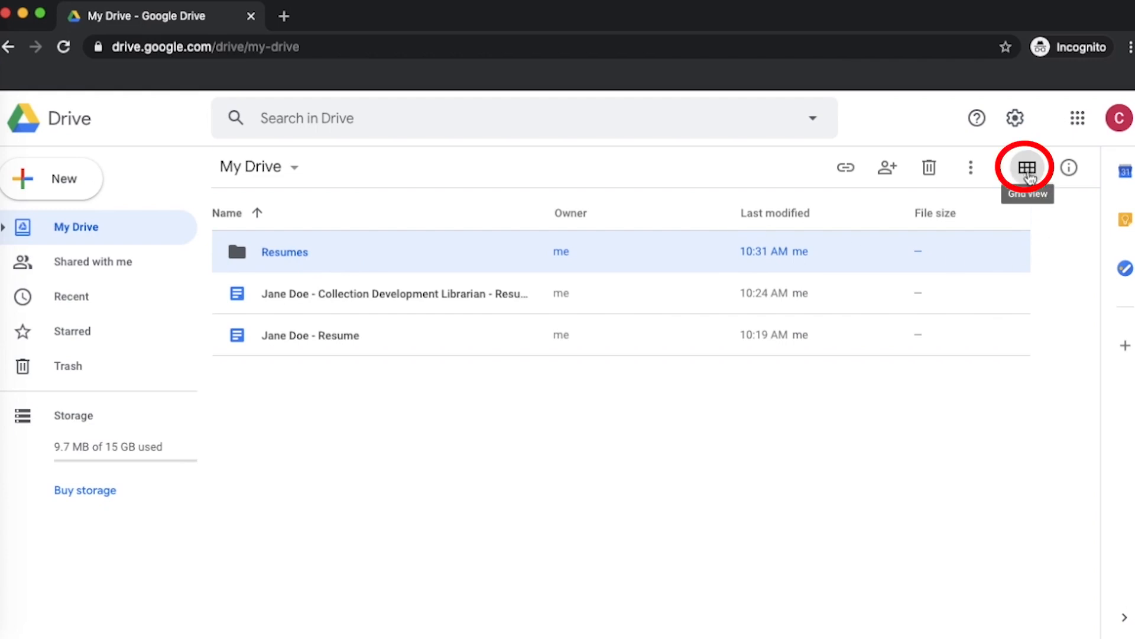
# Step: Switch the My Drive file list to grid view with page previews
pyautogui.click(1026, 168)
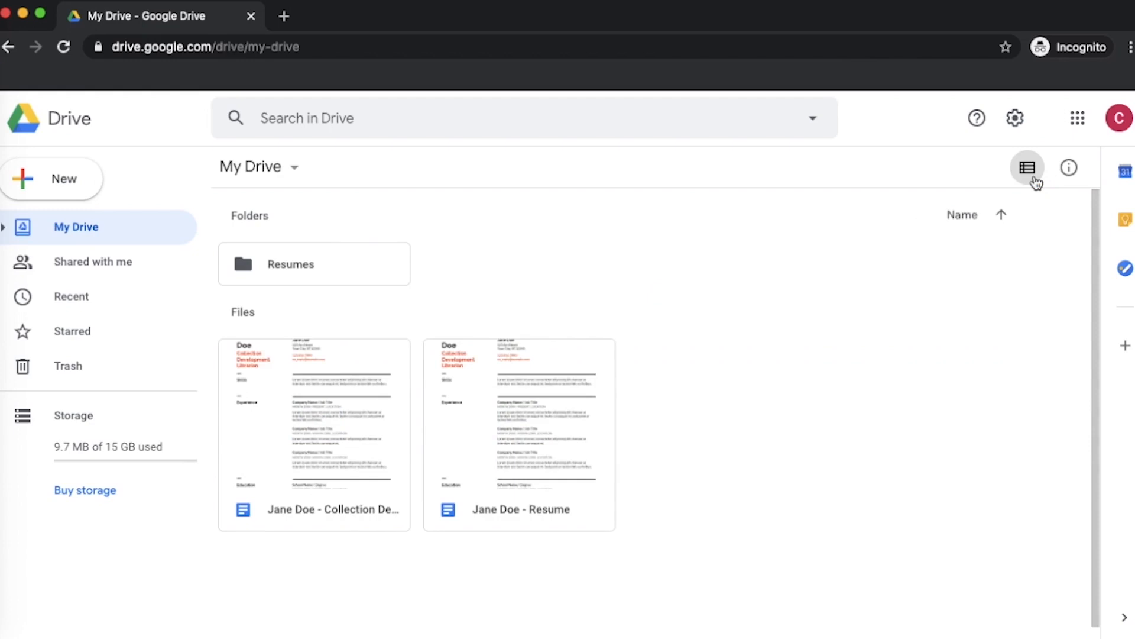
pyautogui.moveTo(685, 274)
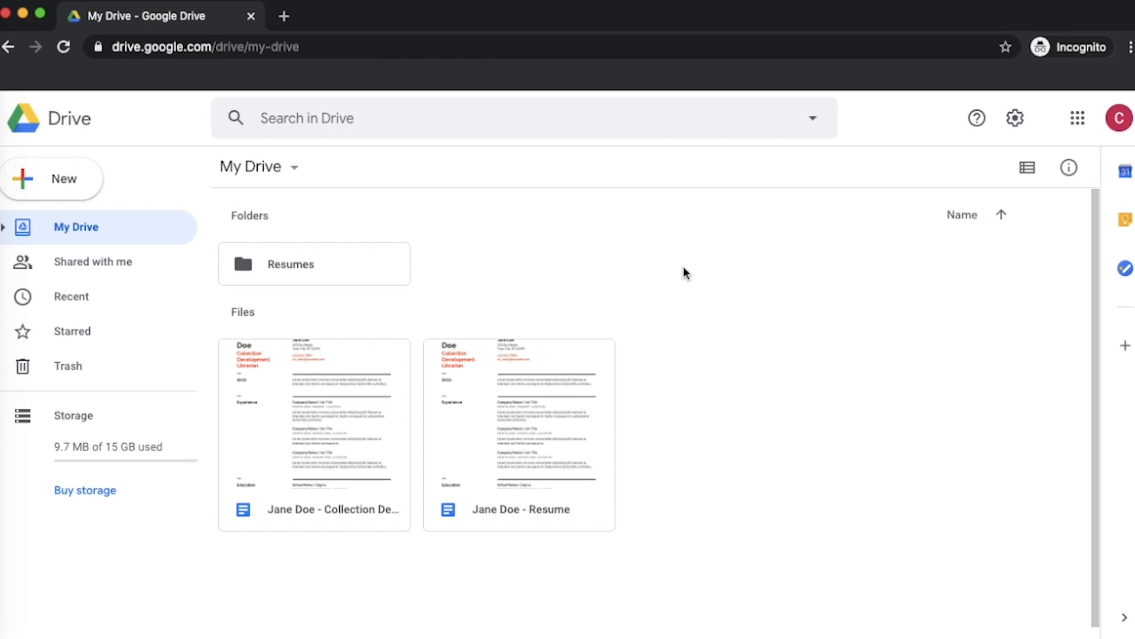
pyautogui.moveTo(301, 286)
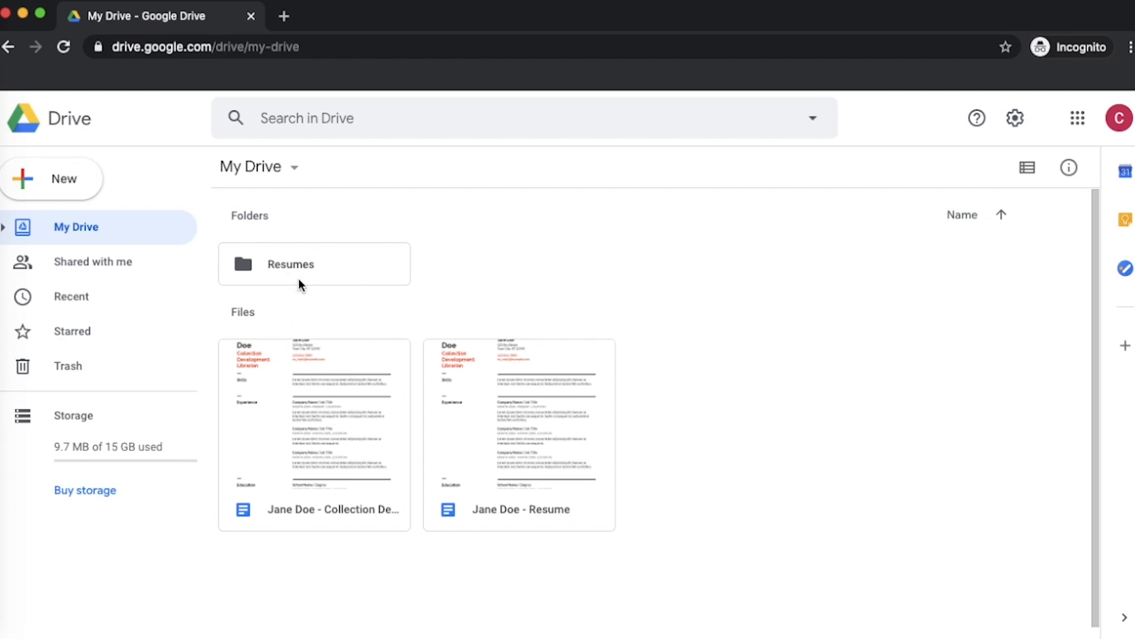
pyautogui.moveTo(313, 277)
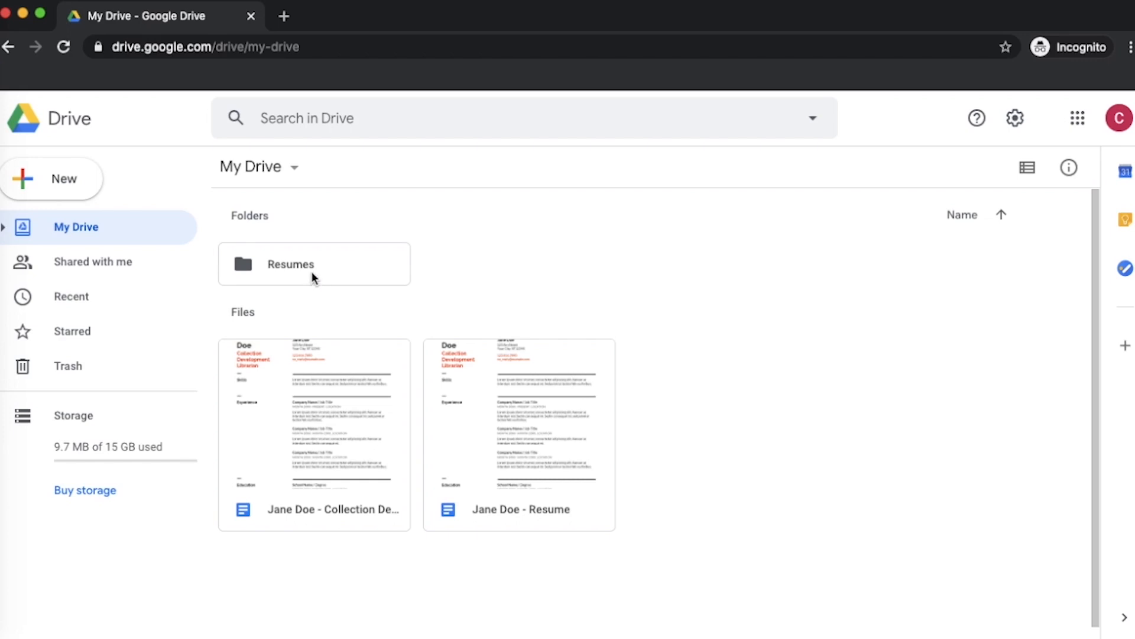
# Step: Color the Resumes folder in My Drive Cardinal red
pyautogui.rightClick(290, 263)
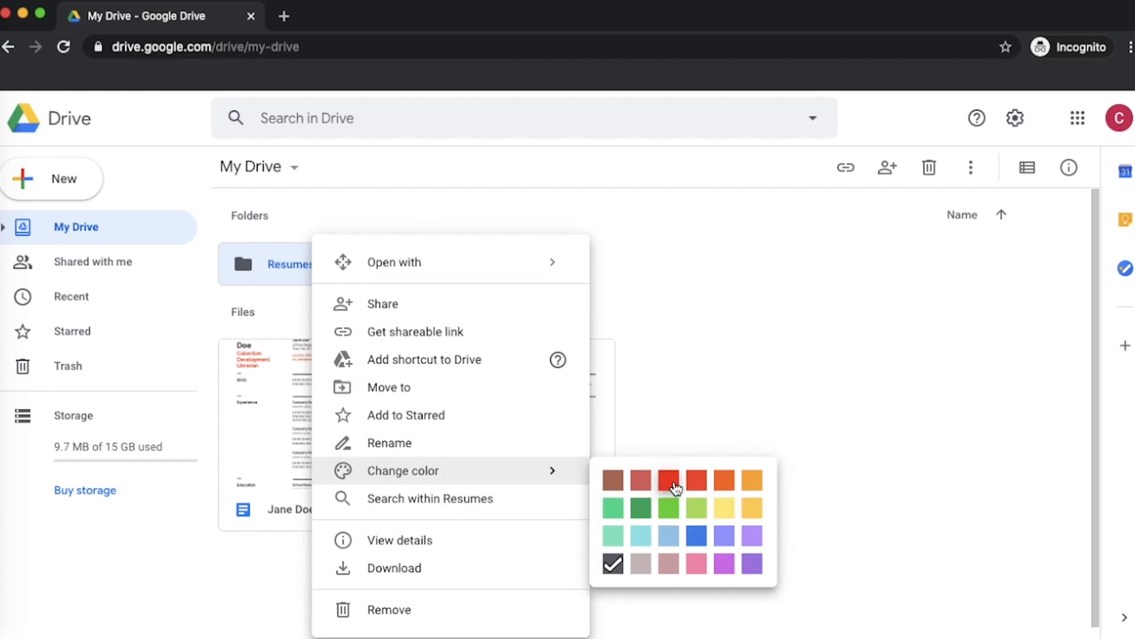
pyautogui.moveTo(668, 480)
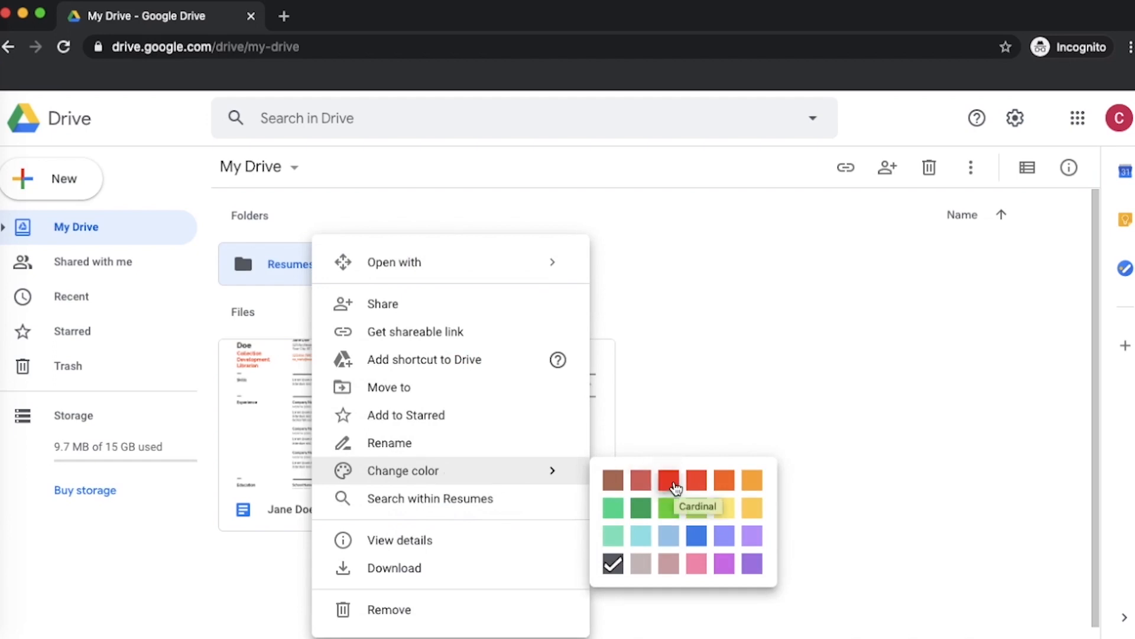
pyautogui.click(668, 479)
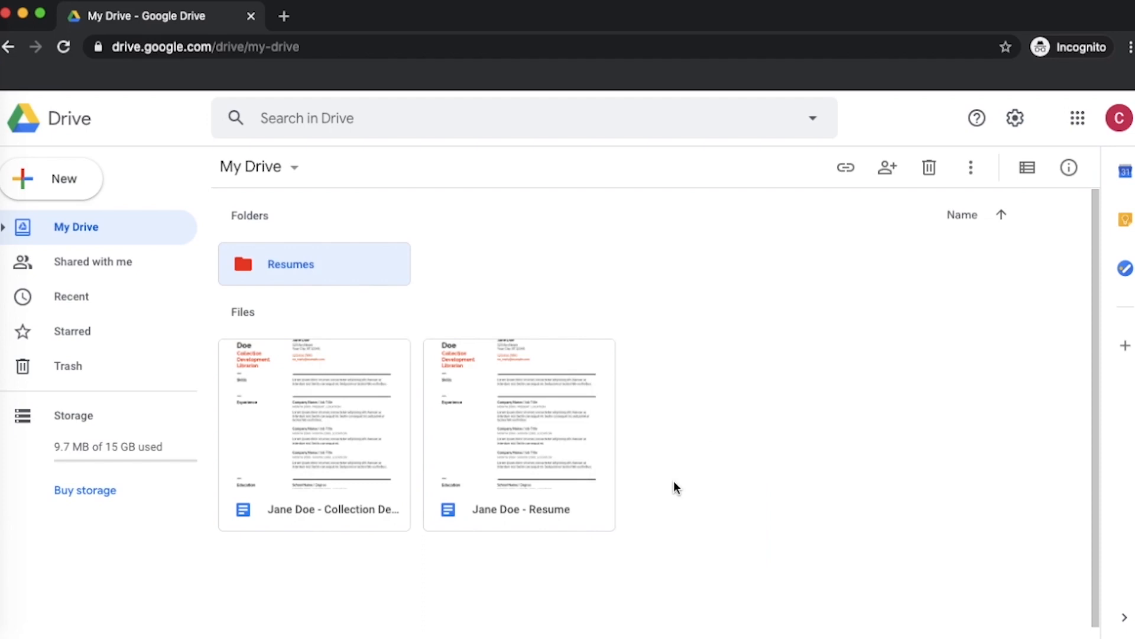
pyautogui.moveTo(463, 384)
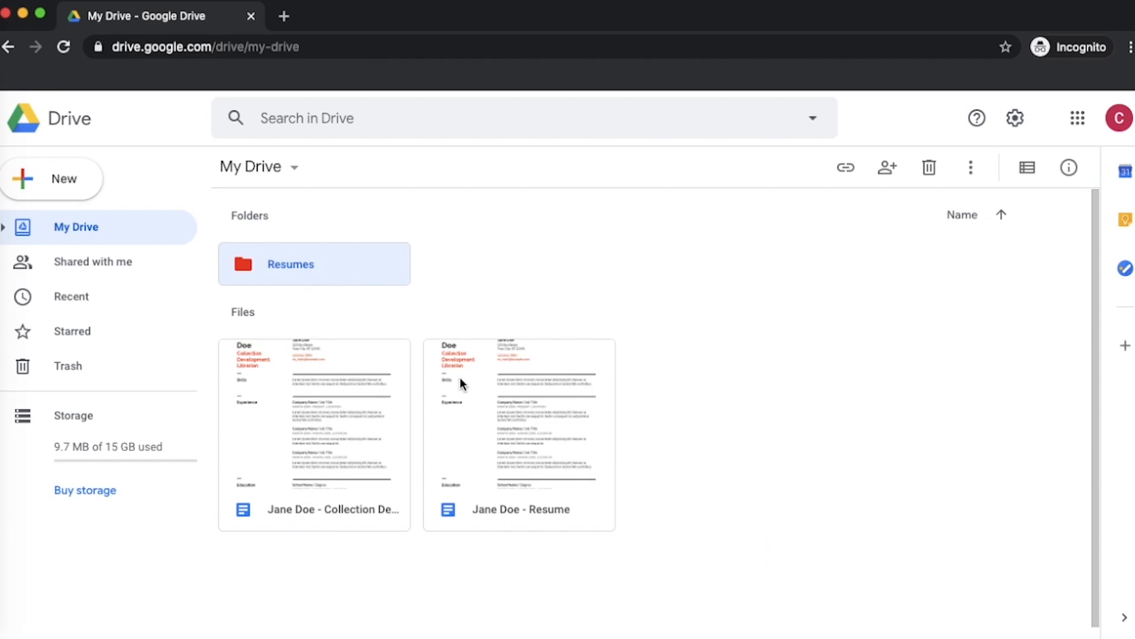
# Step: Inside the Resumes folder, create a new folder named 'Reference'
pyautogui.doubleClick(313, 263)
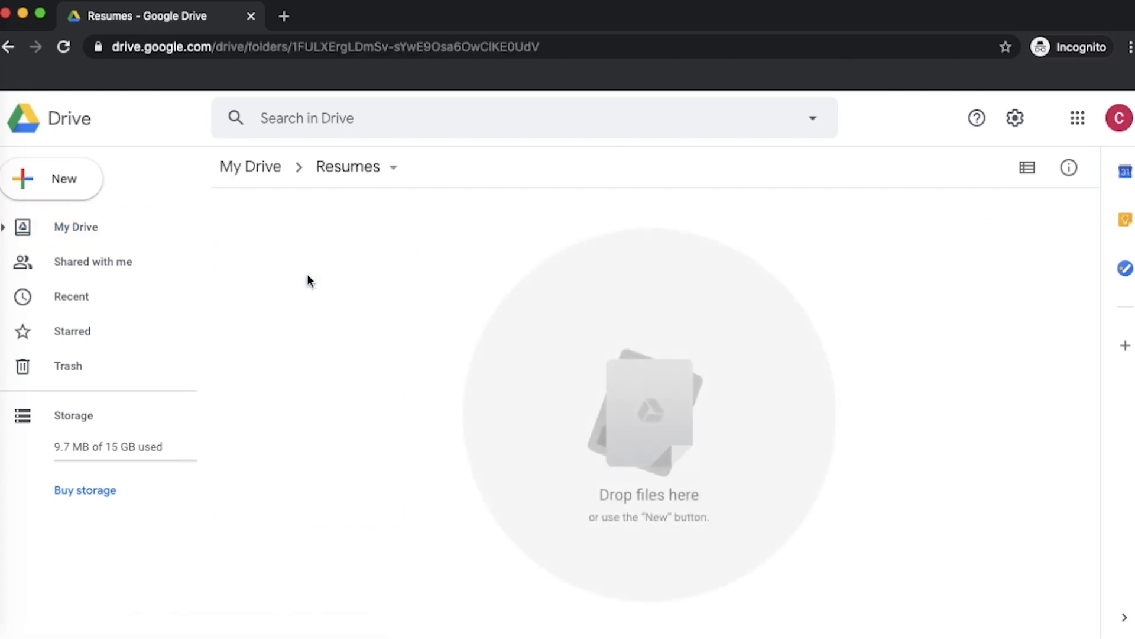
pyautogui.moveTo(300, 242)
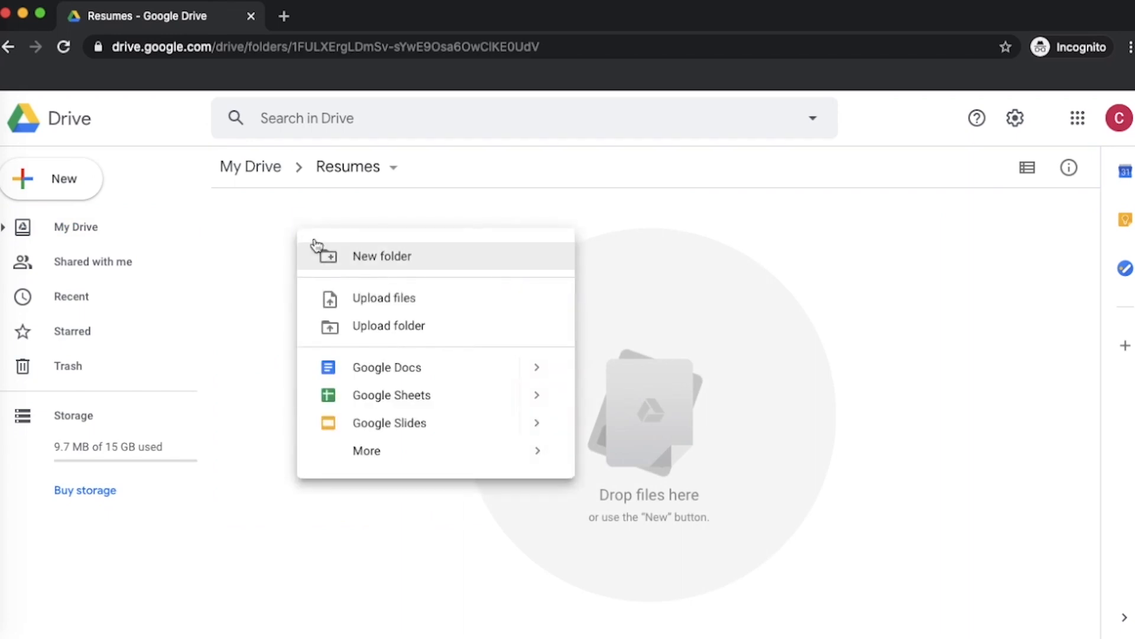
pyautogui.click(381, 256)
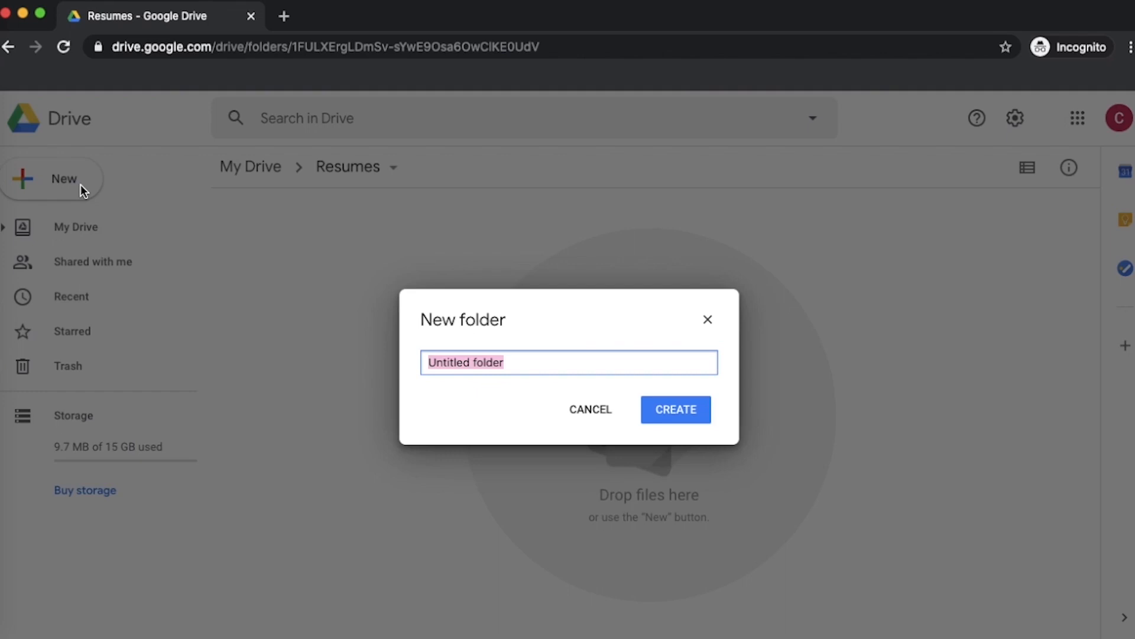
pyautogui.write('Reference')
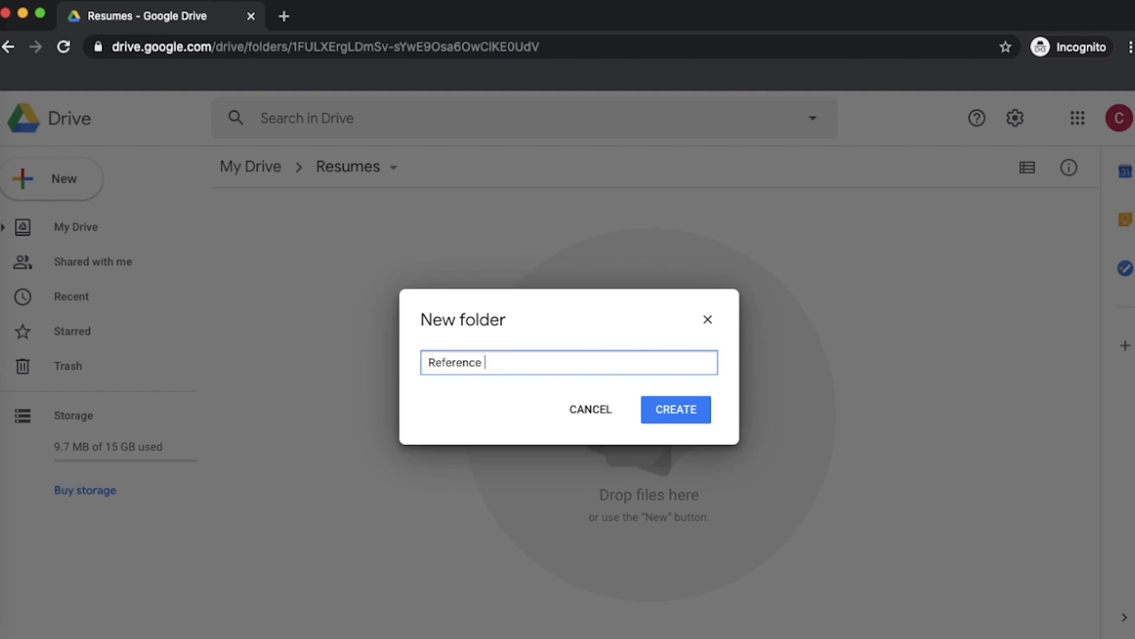
pyautogui.moveTo(161, 262)
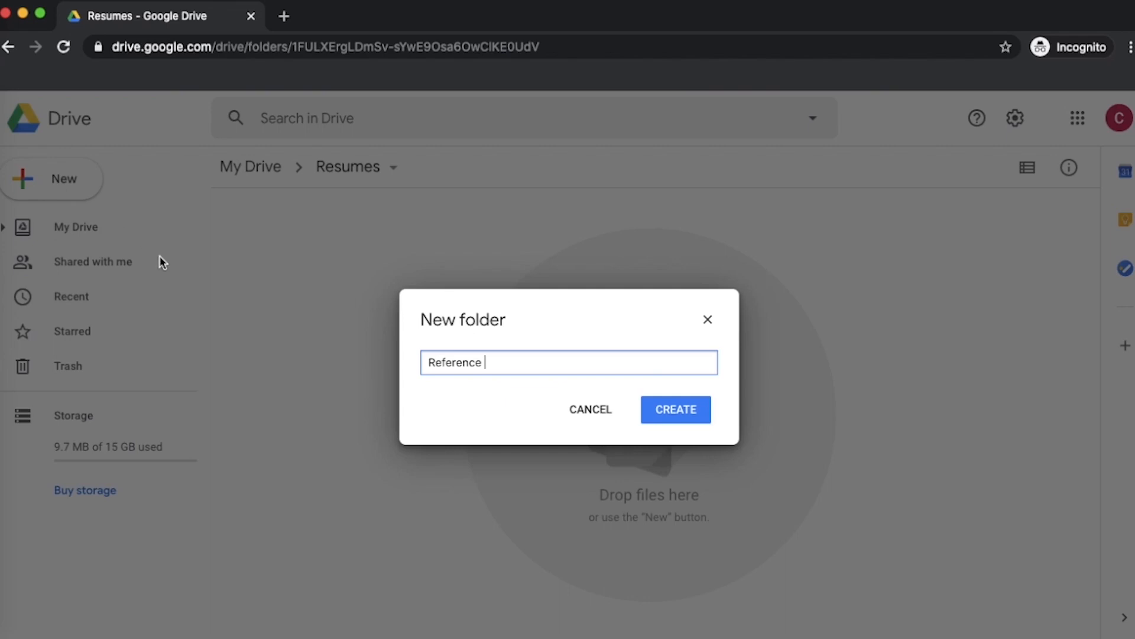
pyautogui.click(675, 409)
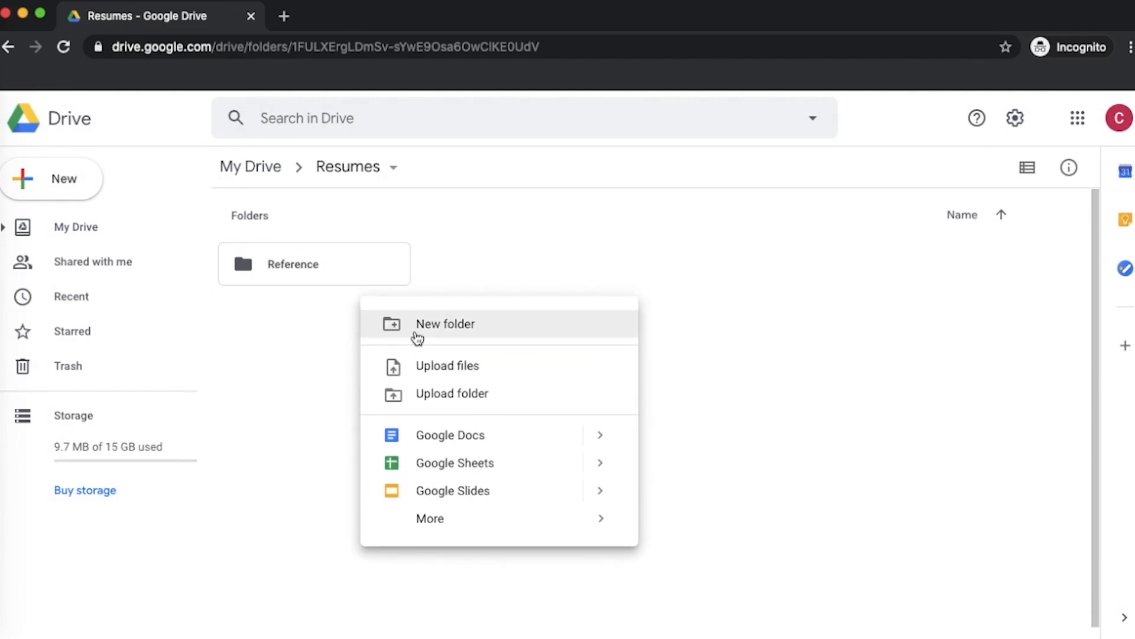
# Step: Create two more subfolders in Resumes named 'Programming' and 'Chronological'
pyautogui.click(445, 323)
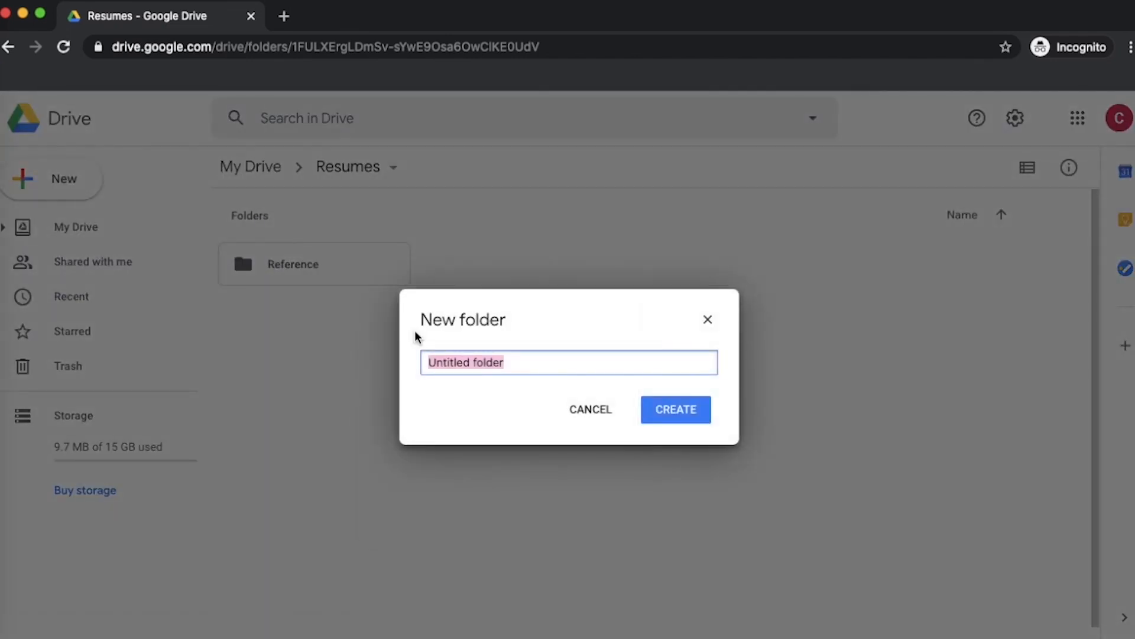
pyautogui.write('Programming')
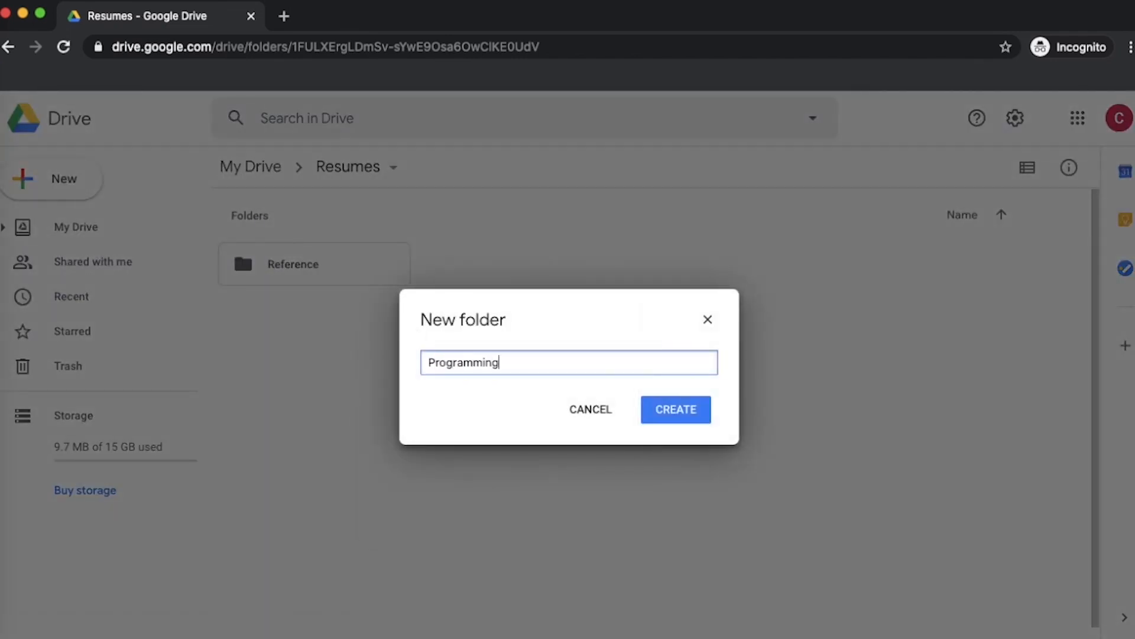
pyautogui.click(674, 409)
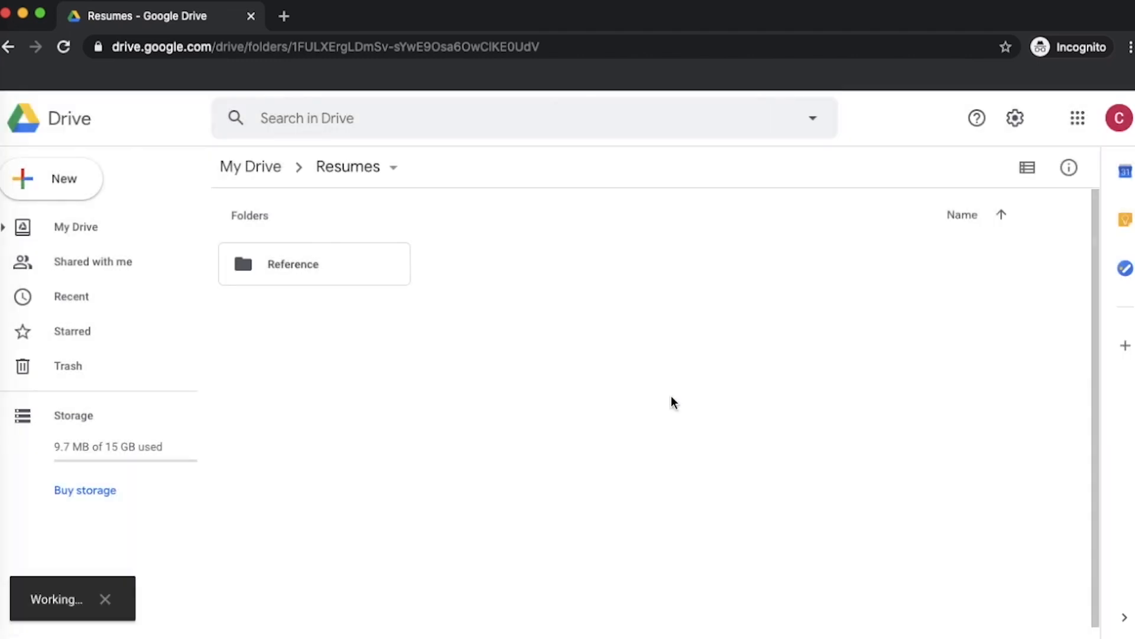
pyautogui.click(313, 264)
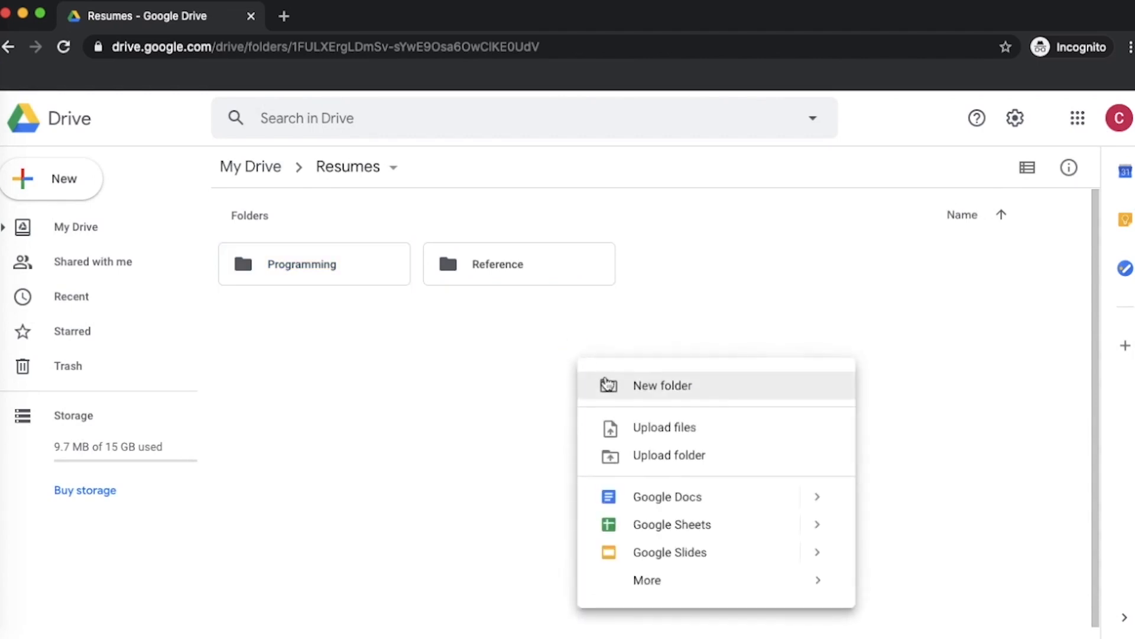
pyautogui.click(661, 384)
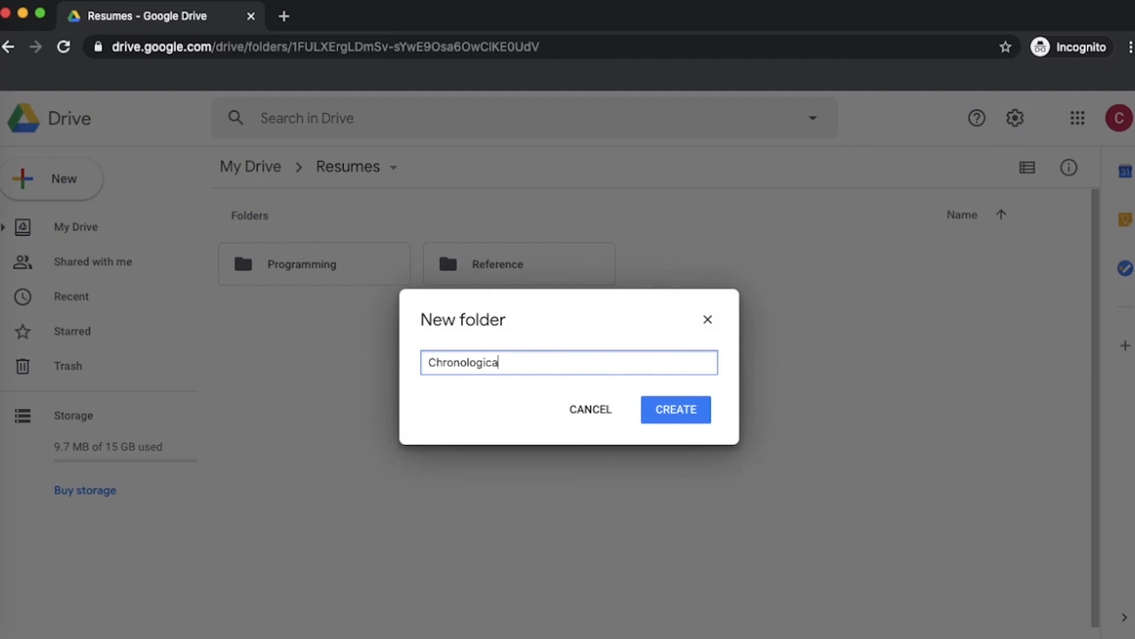
pyautogui.click(674, 409)
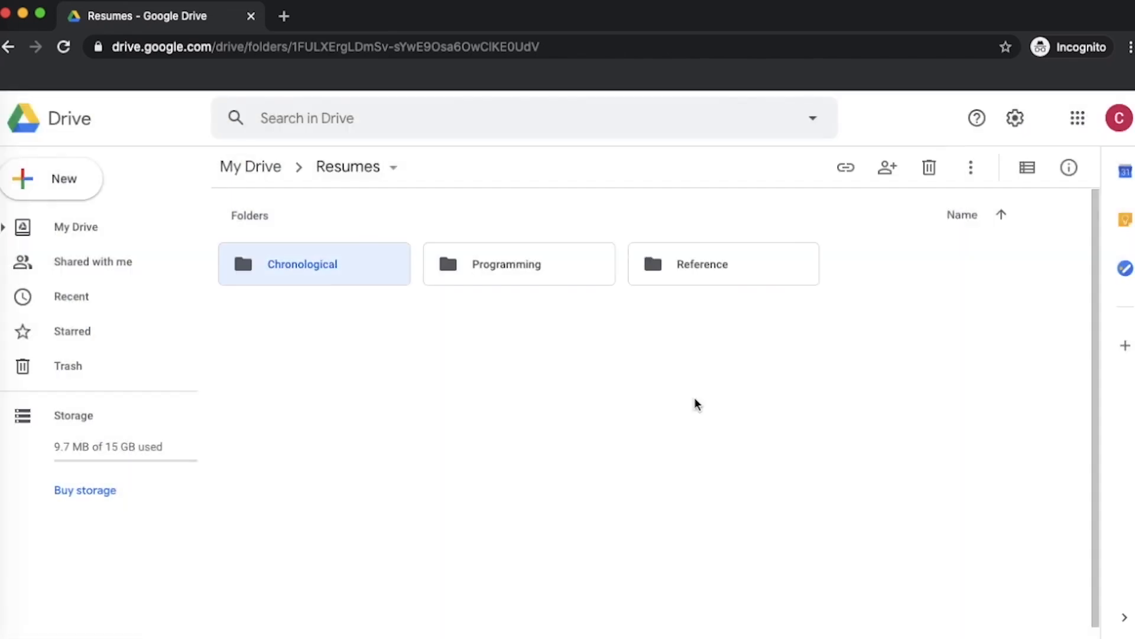
pyautogui.moveTo(507, 352)
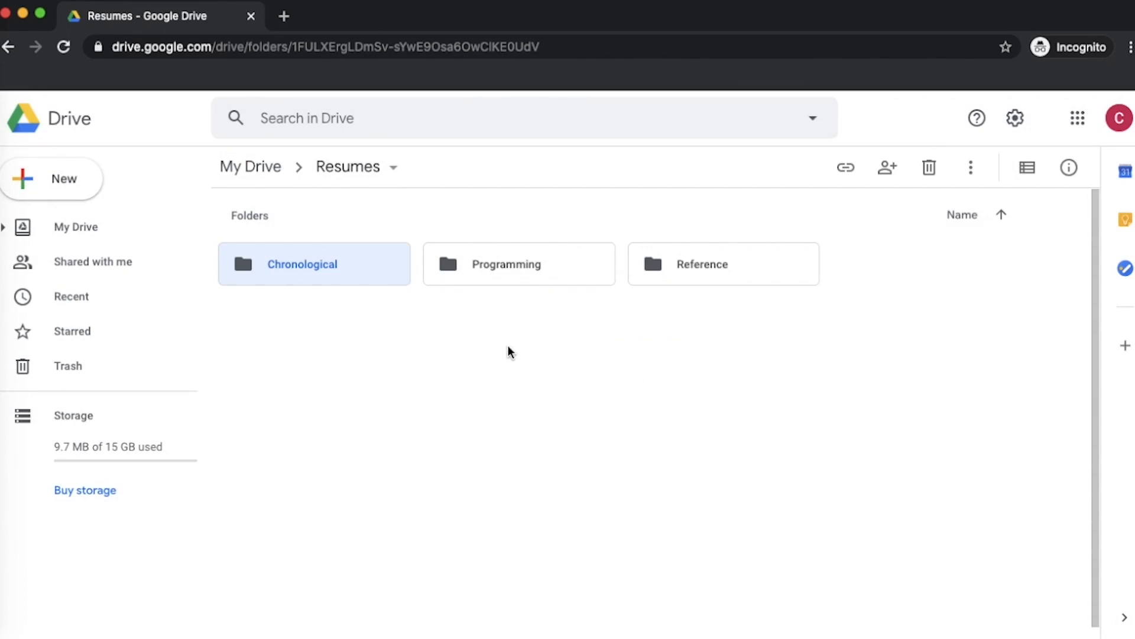
pyautogui.click(484, 368)
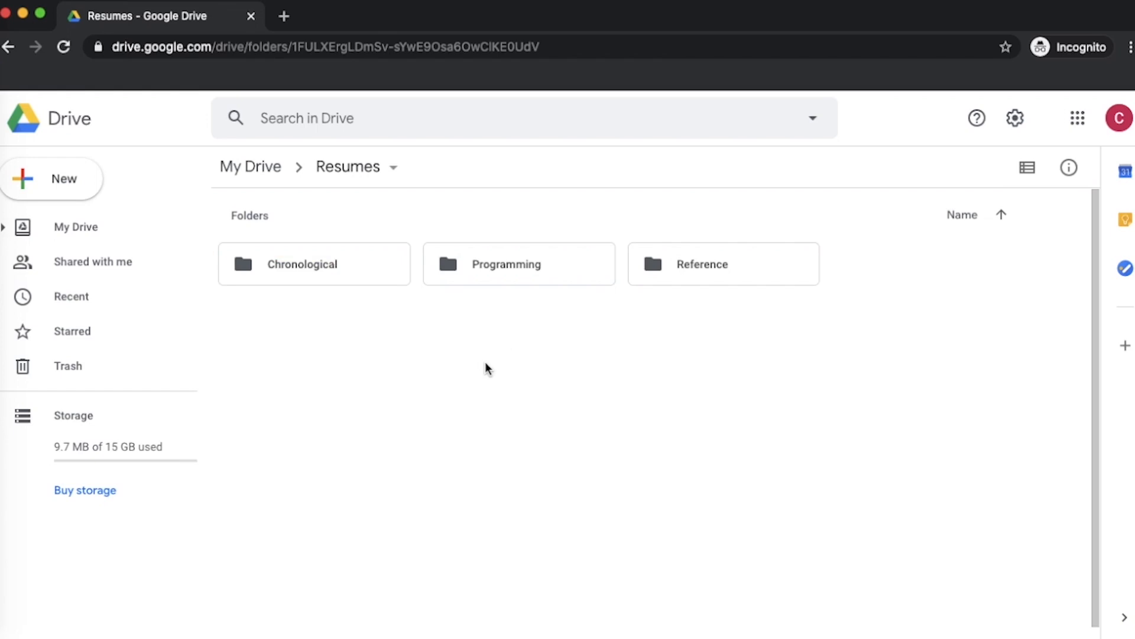
pyautogui.moveTo(418, 387)
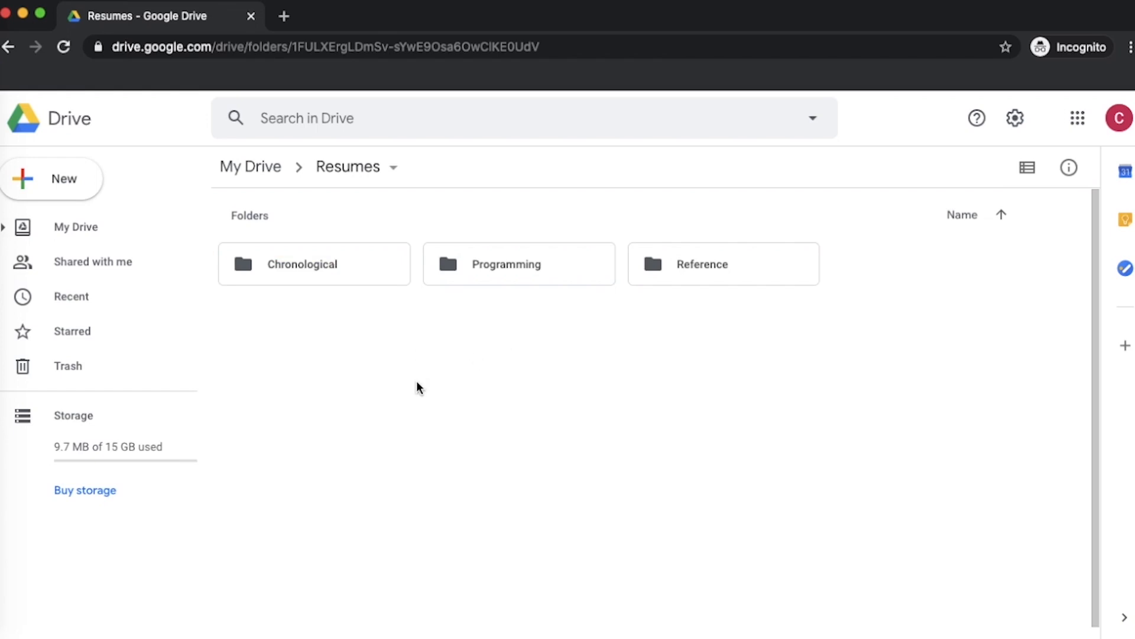
pyautogui.moveTo(416, 419)
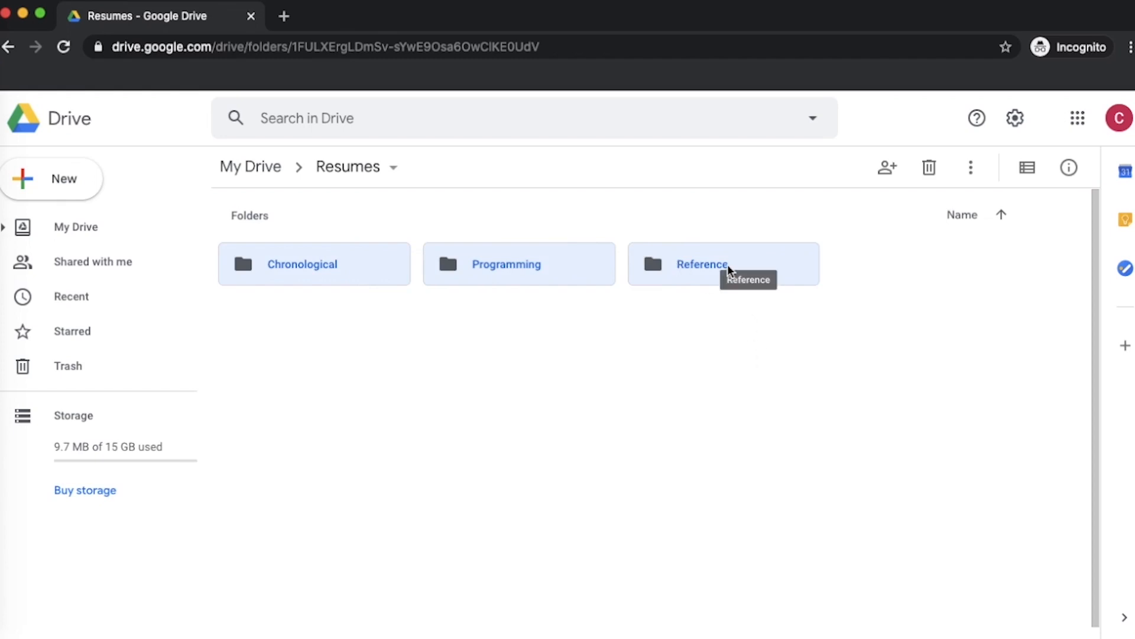
# Step: Color the Chronological, Programming and Reference subfolders red
pyautogui.rightClick(724, 264)
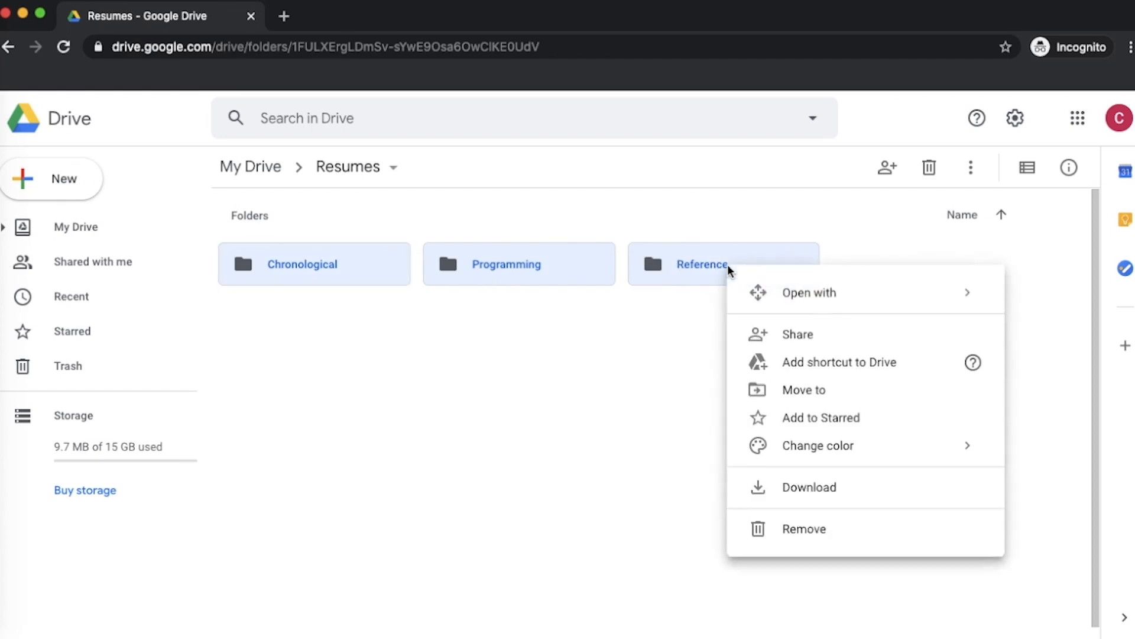
pyautogui.click(620, 467)
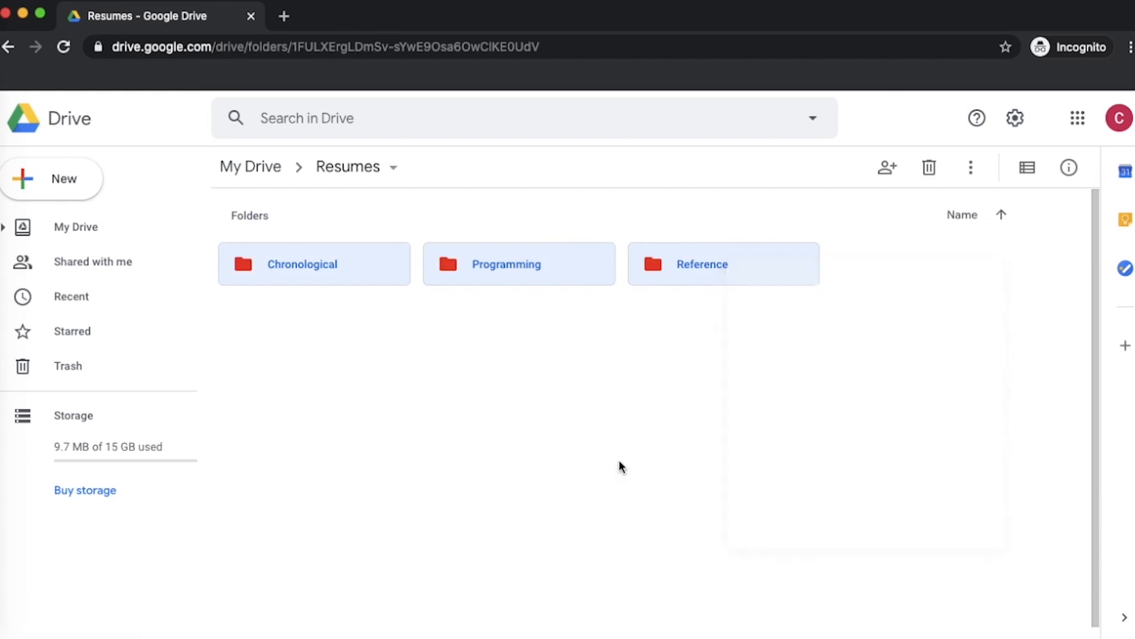
pyautogui.moveTo(584, 424)
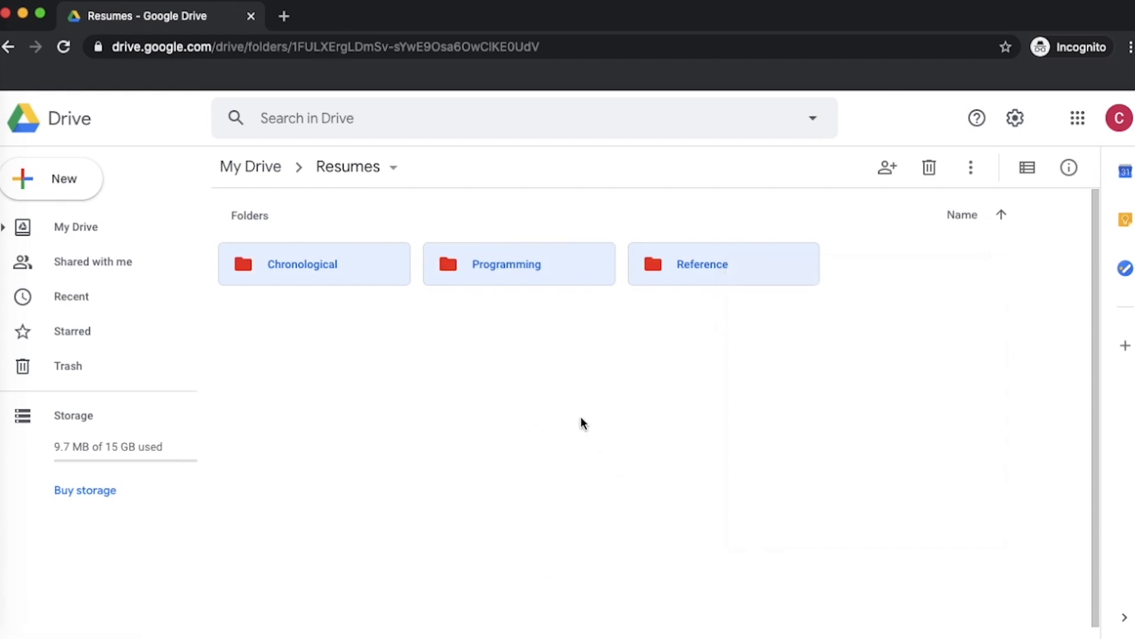
pyautogui.moveTo(616, 431)
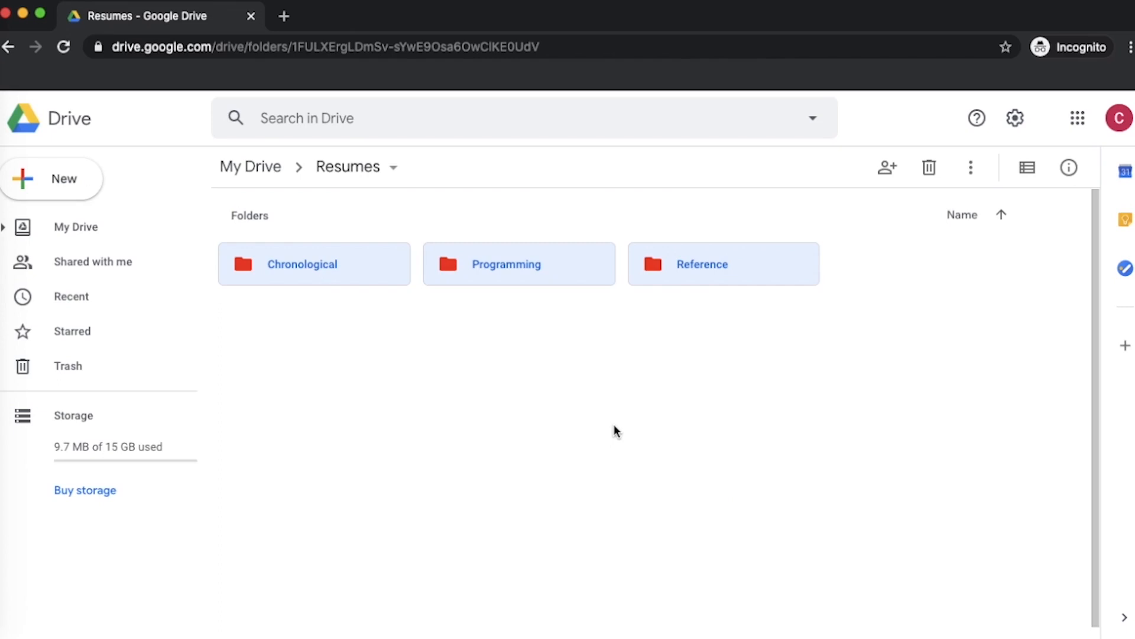
pyautogui.moveTo(686, 432)
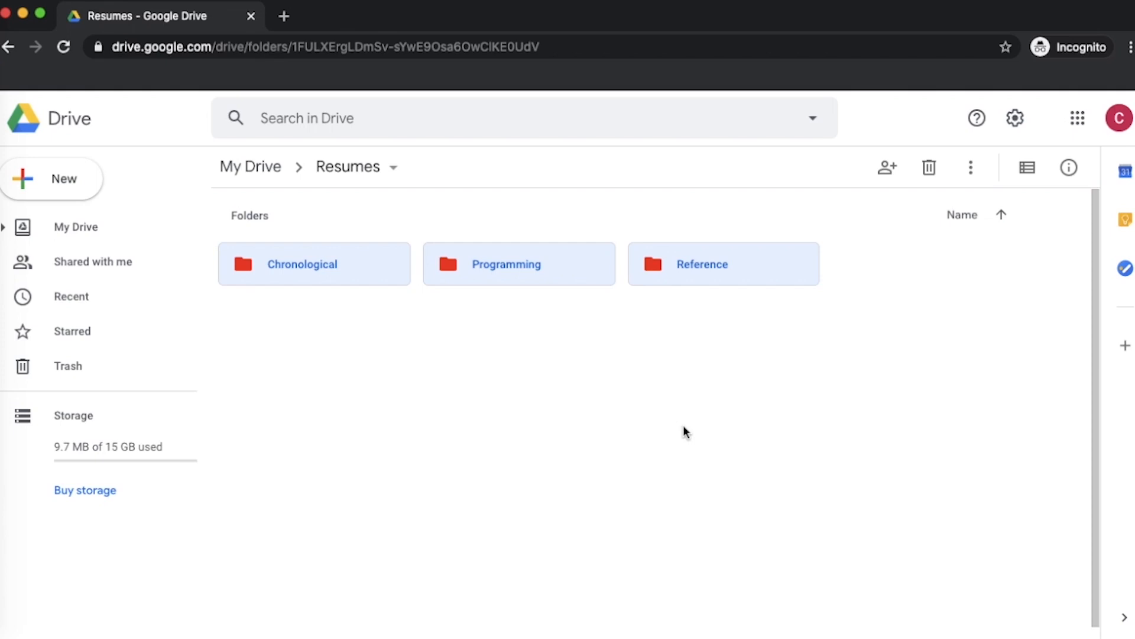
pyautogui.click(675, 387)
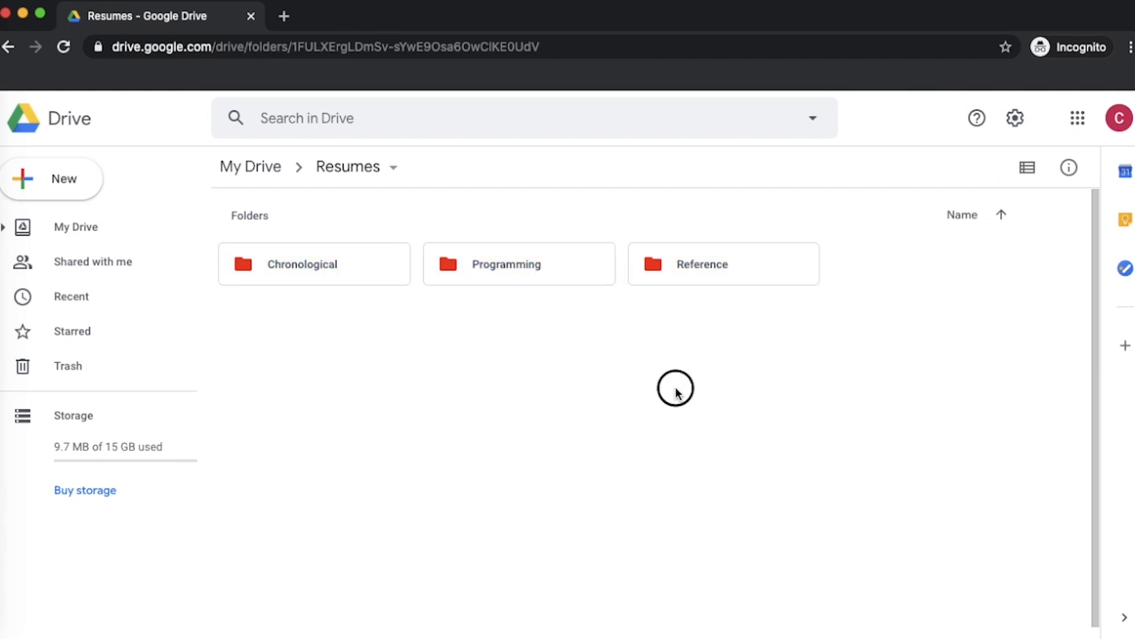
pyautogui.rightClick(313, 263)
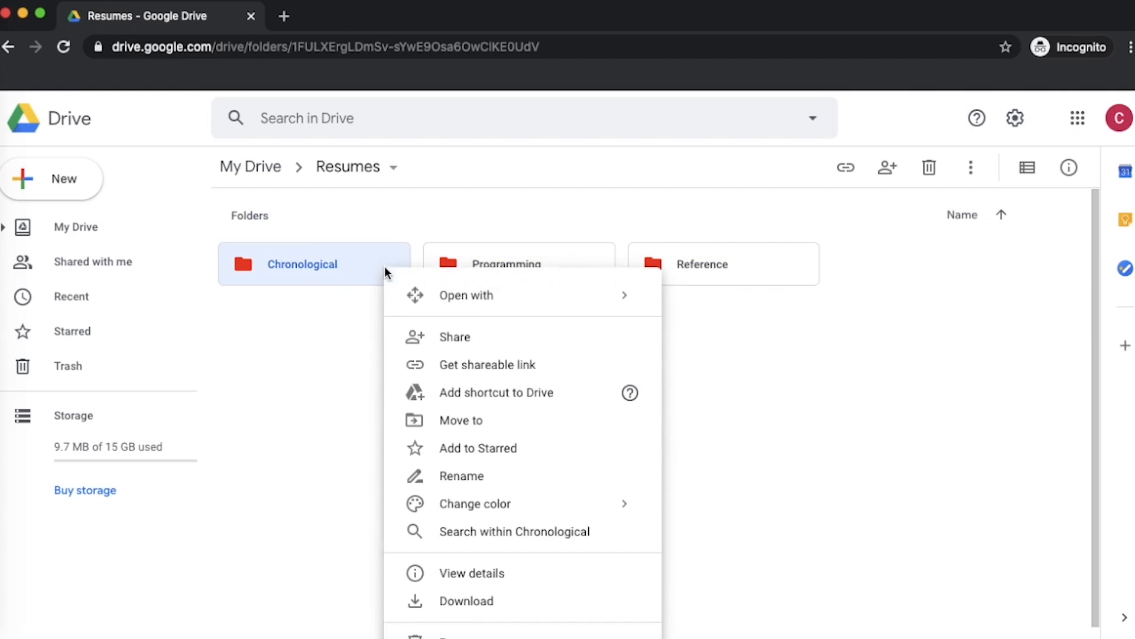
pyautogui.click(462, 475)
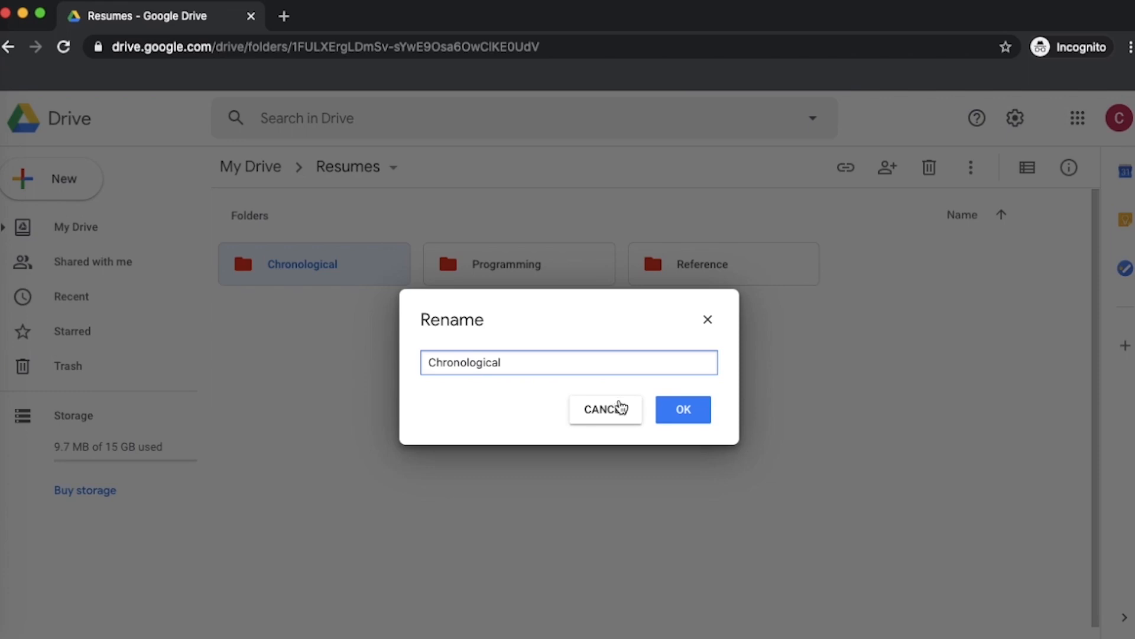
pyautogui.click(605, 409)
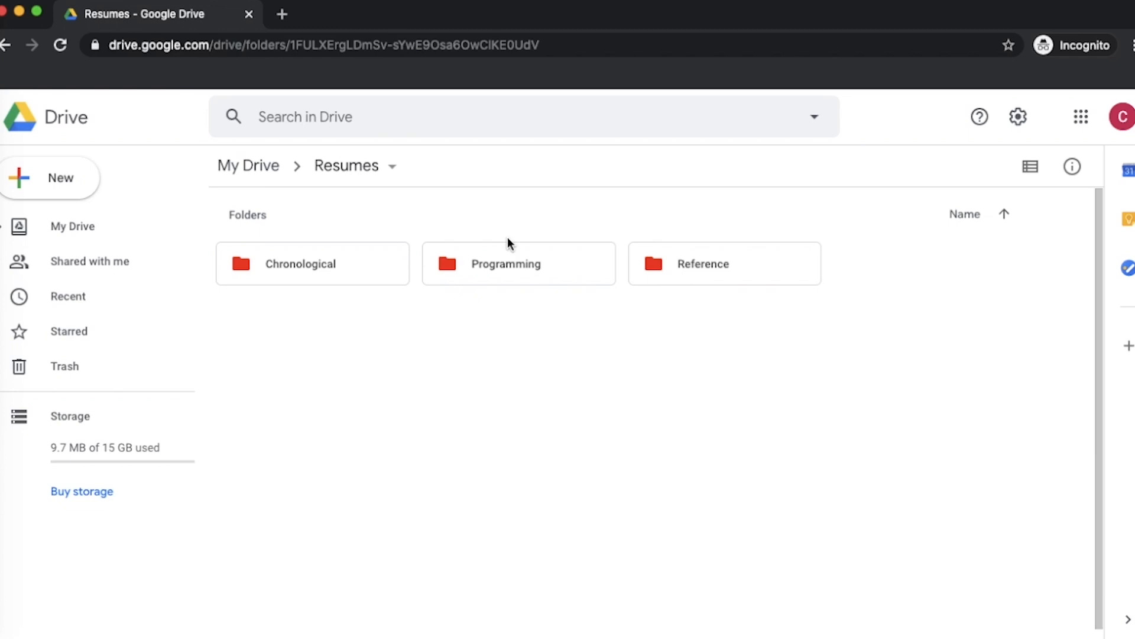
pyautogui.moveTo(298, 184)
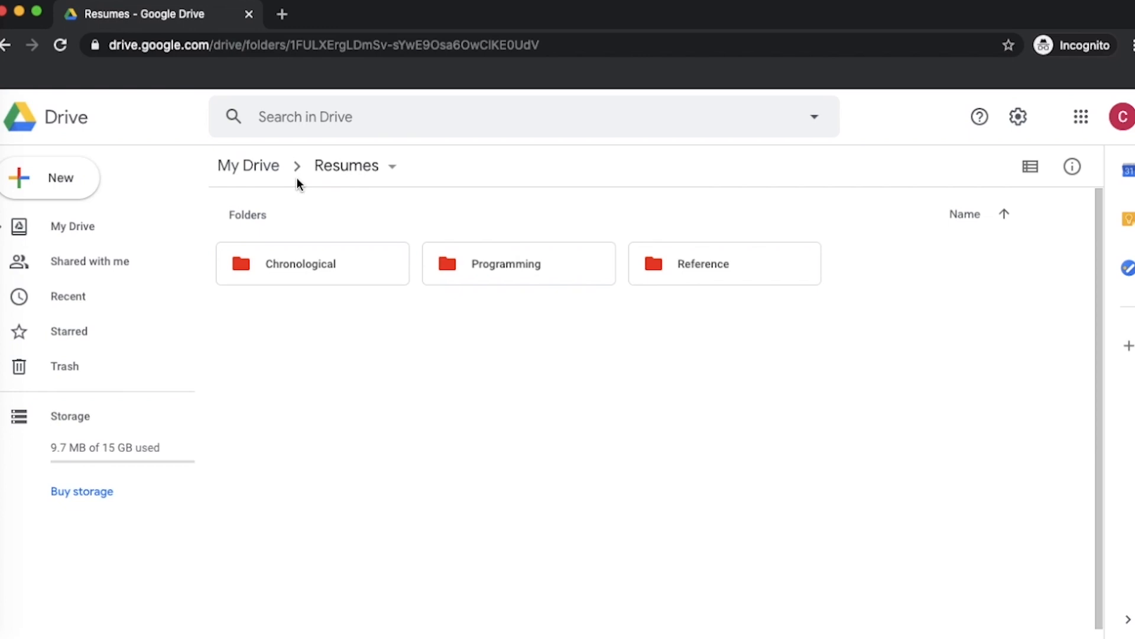
pyautogui.moveTo(248, 165)
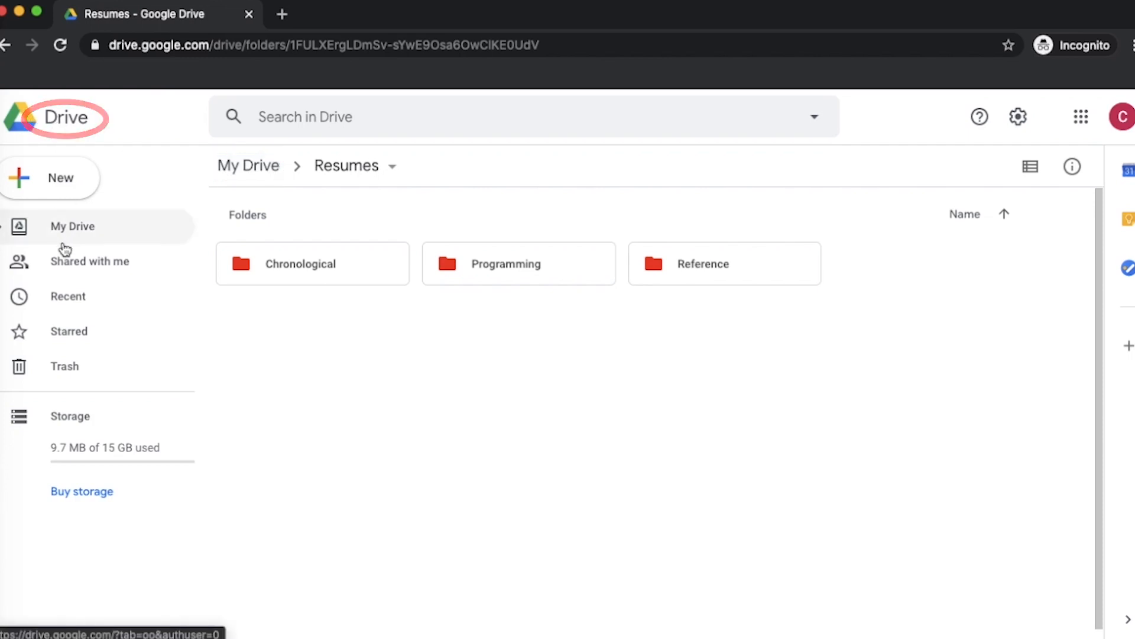
# Step: From My Drive, move both resume documents into Resumes and open that folder
pyautogui.click(72, 226)
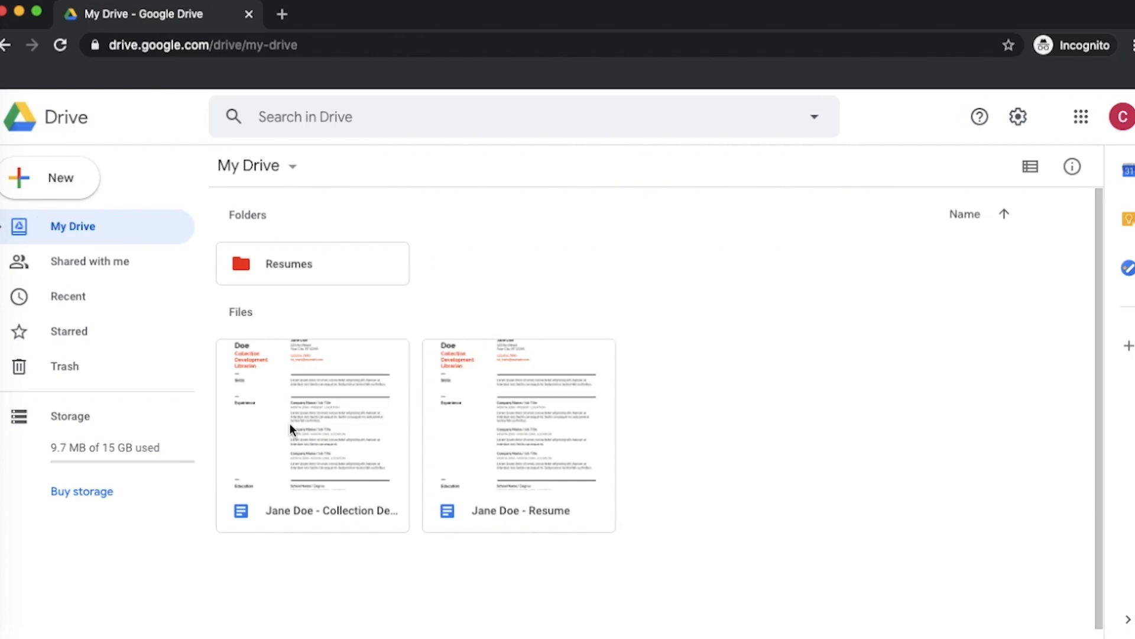
pyautogui.click(312, 434)
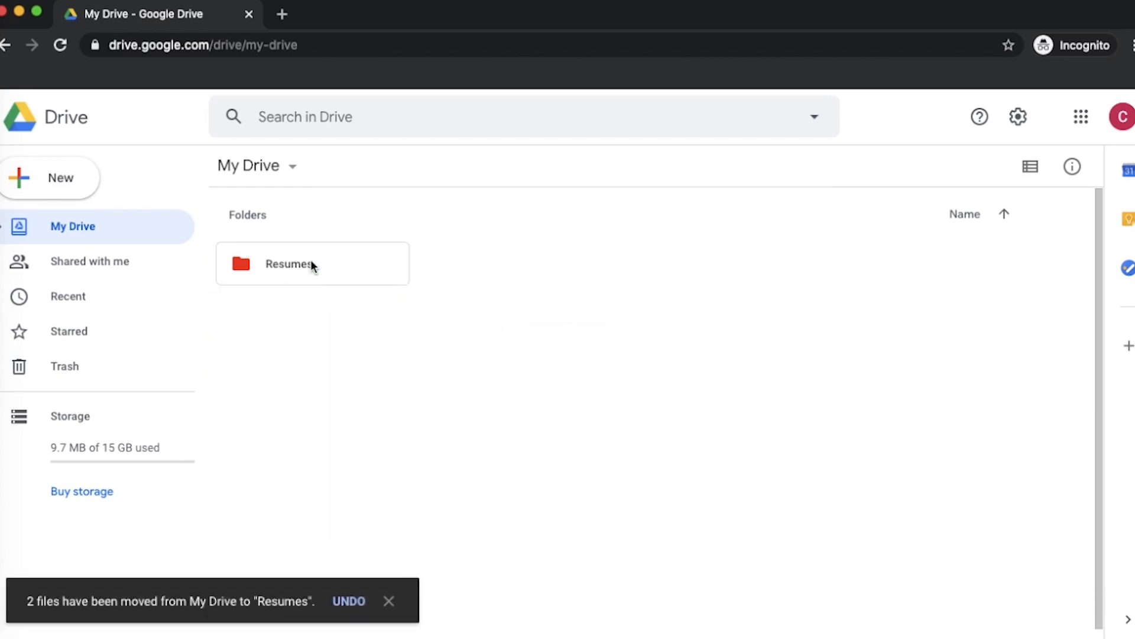
pyautogui.doubleClick(313, 263)
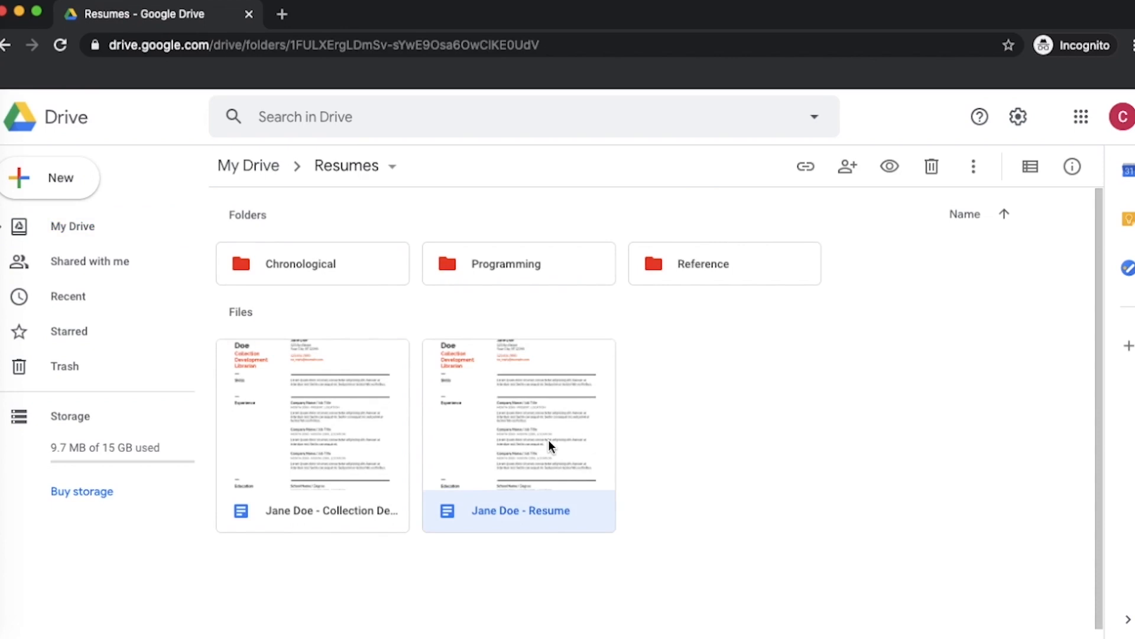
# Step: Move 'Jane Doe - Resume' into the Resumes > Chronological subfolder
pyautogui.rightClick(518, 434)
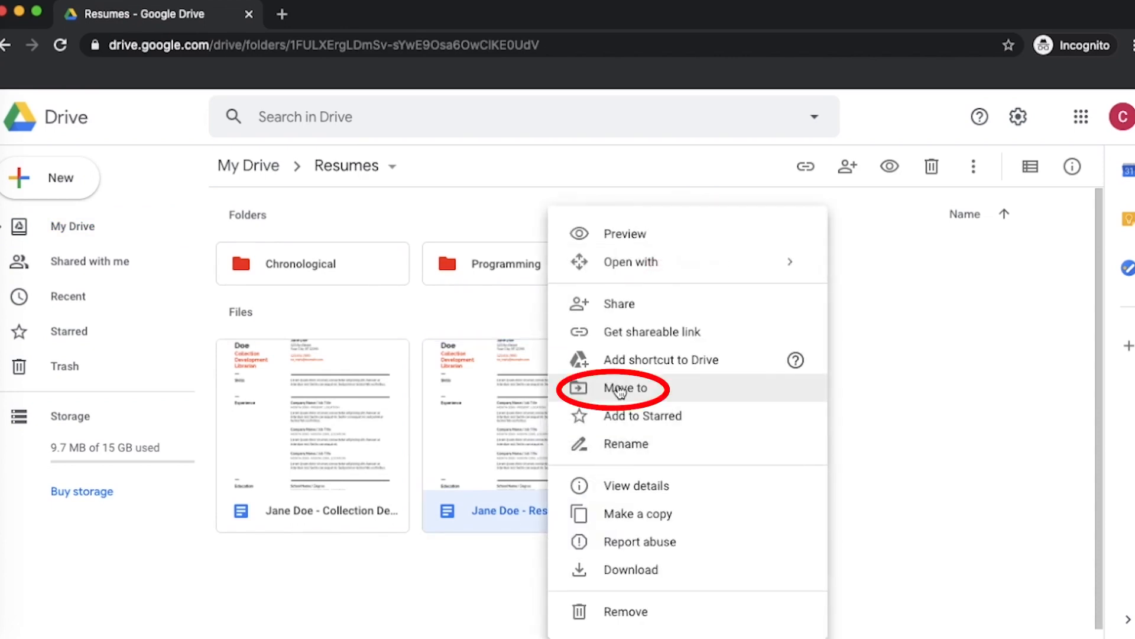
pyautogui.click(628, 388)
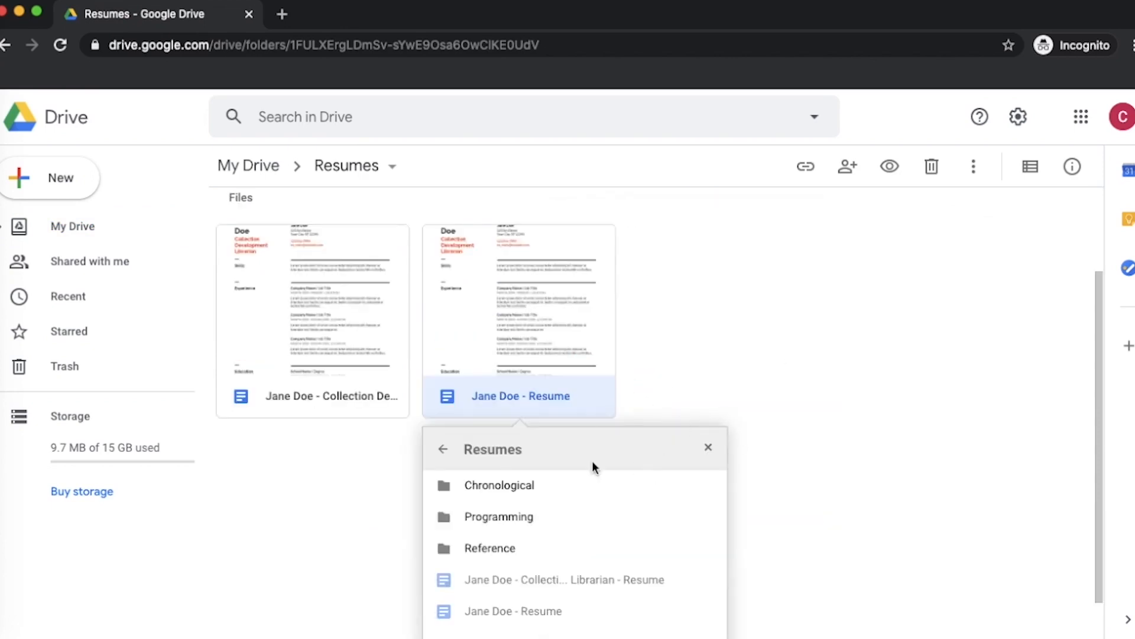
pyautogui.click(442, 449)
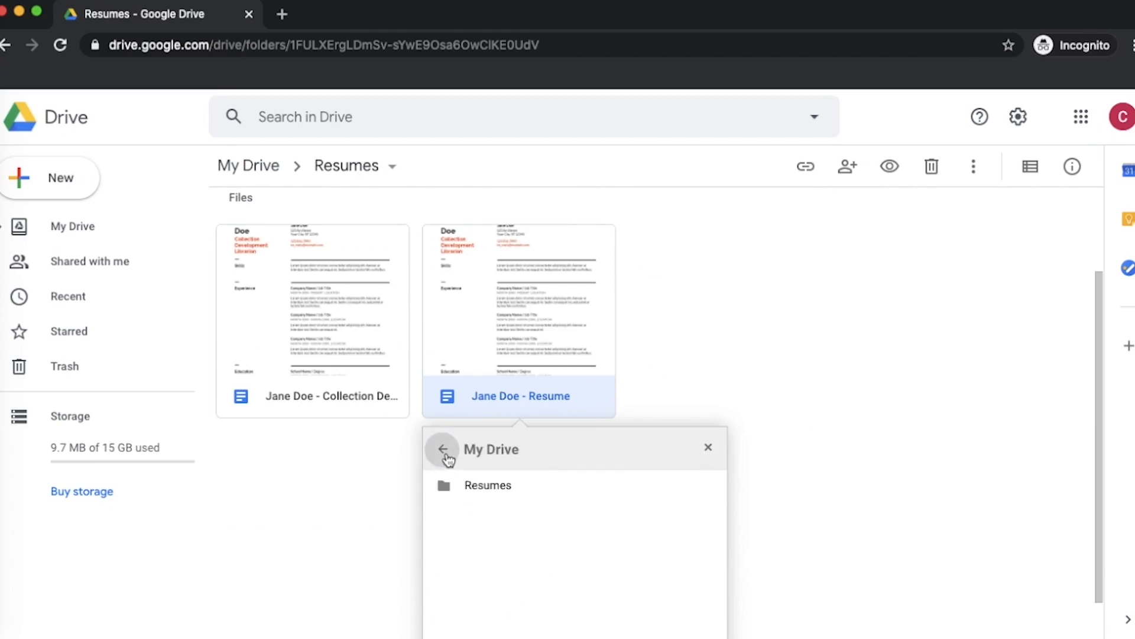
pyautogui.moveTo(713, 489)
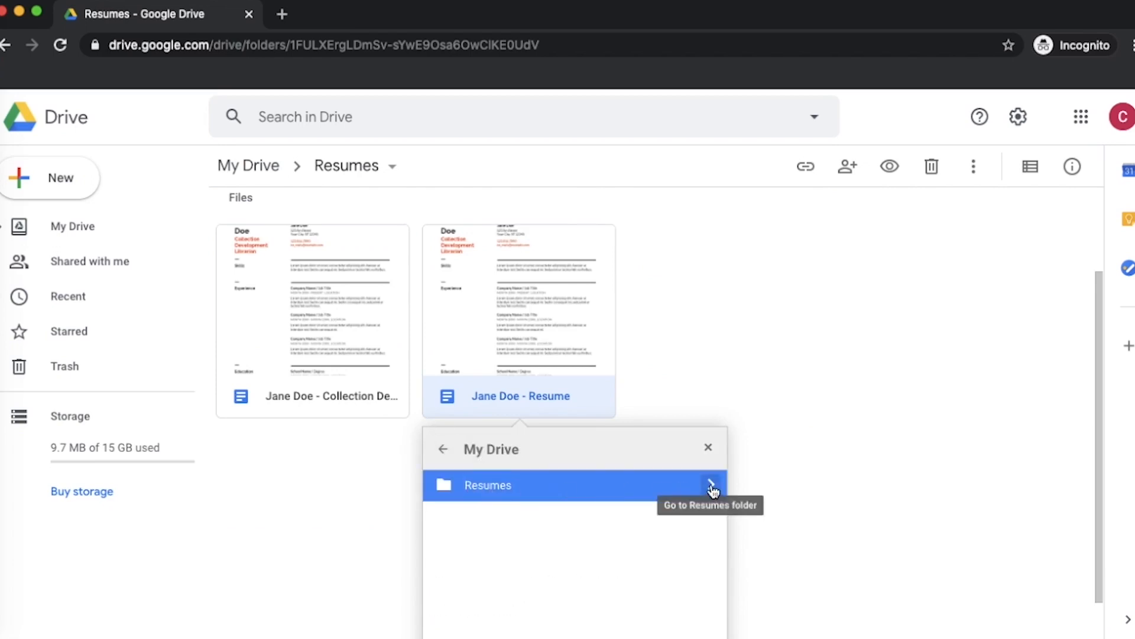
pyautogui.click(711, 490)
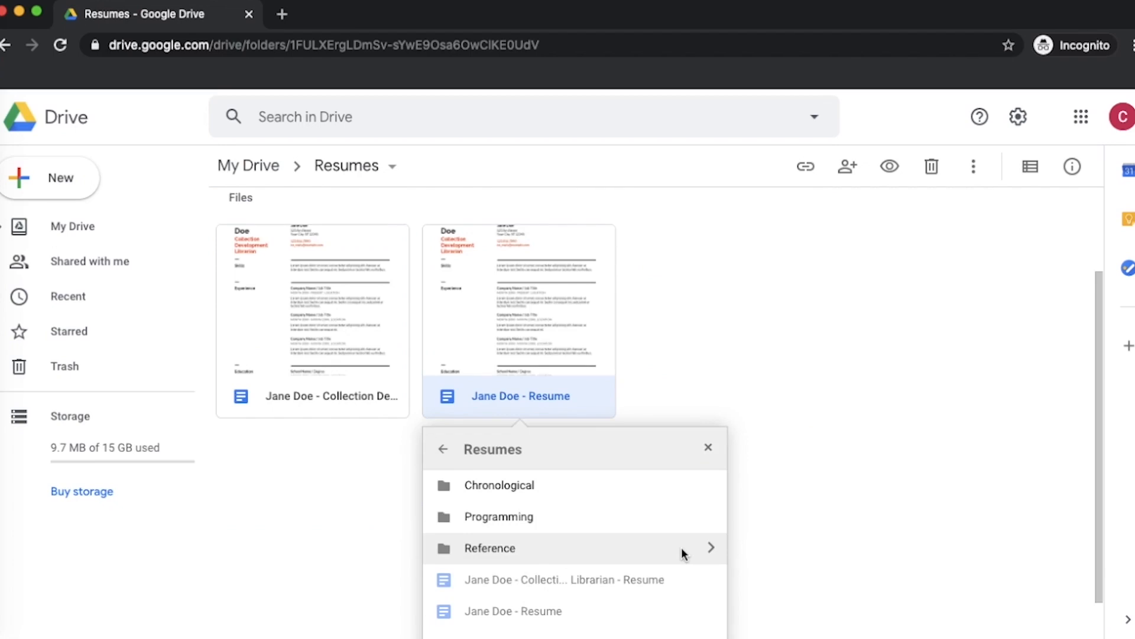
pyautogui.click(707, 448)
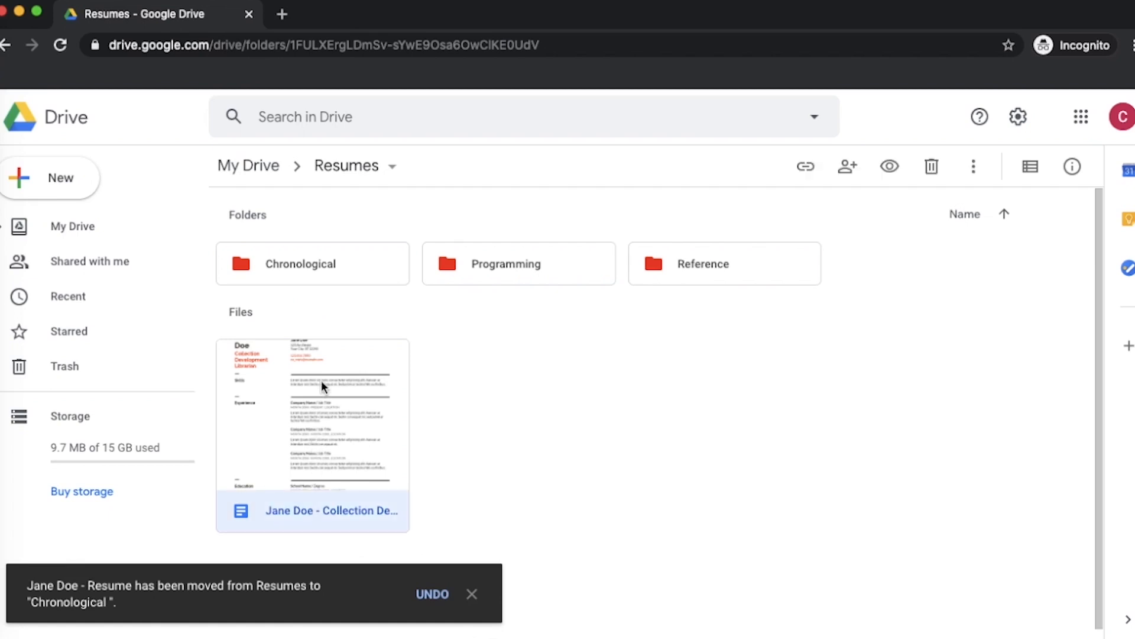
pyautogui.moveTo(598, 255)
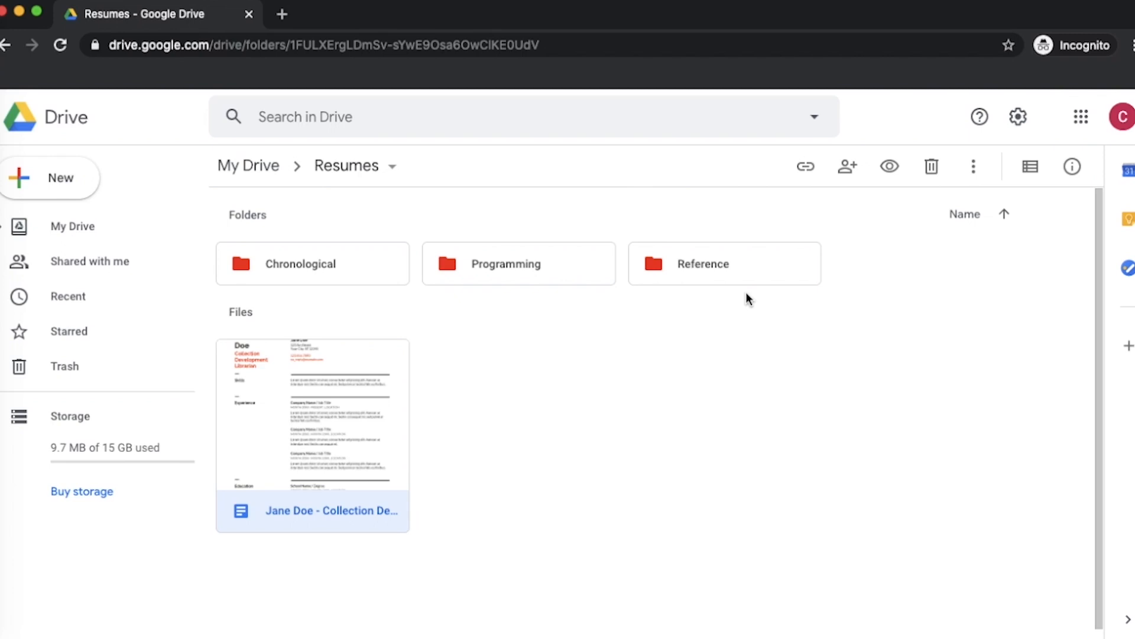
pyautogui.moveTo(334, 404)
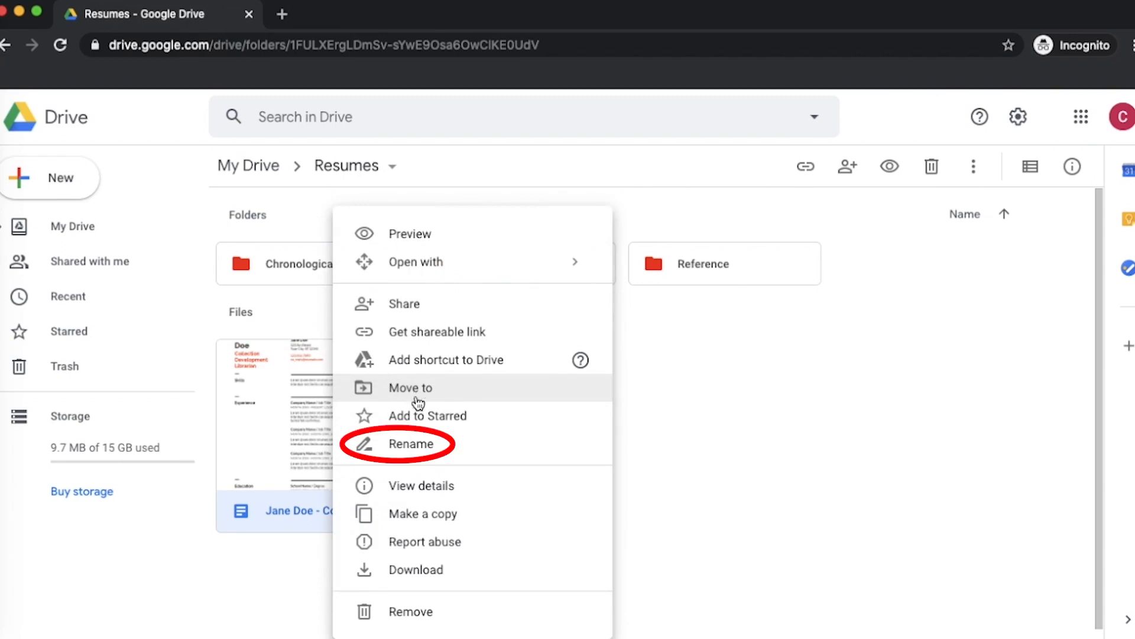
# Step: Retitle the resume 'Jane Doe - Programming Librarian - Resume', rename Programming to 'Programming/Collection Development', and move the resume in
pyautogui.click(415, 443)
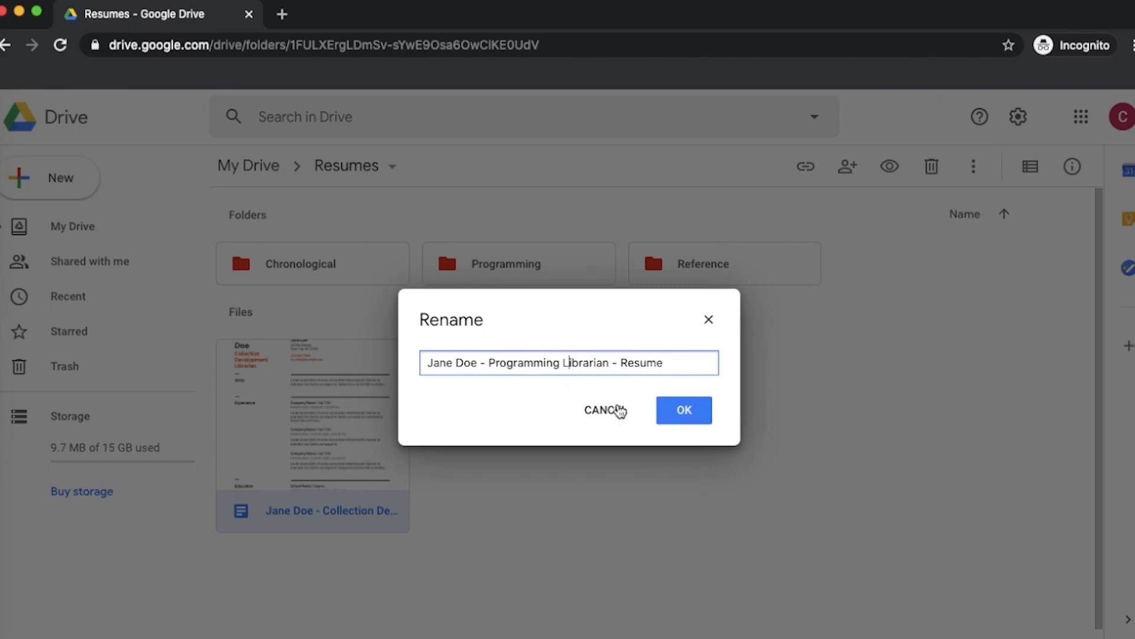
pyautogui.click(681, 410)
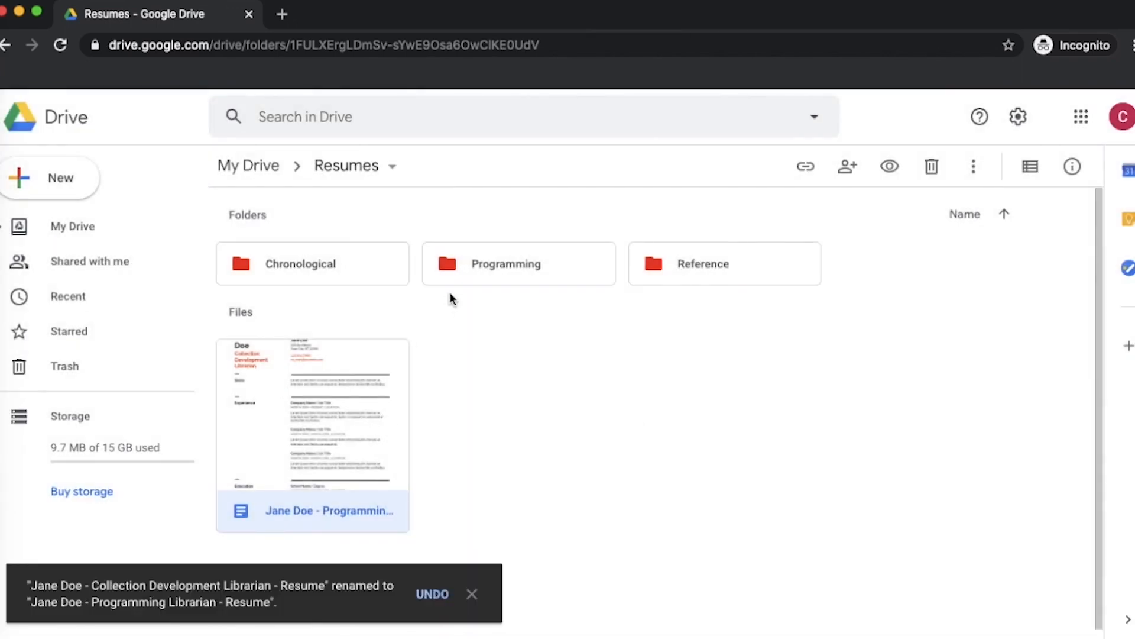
pyautogui.click(519, 263)
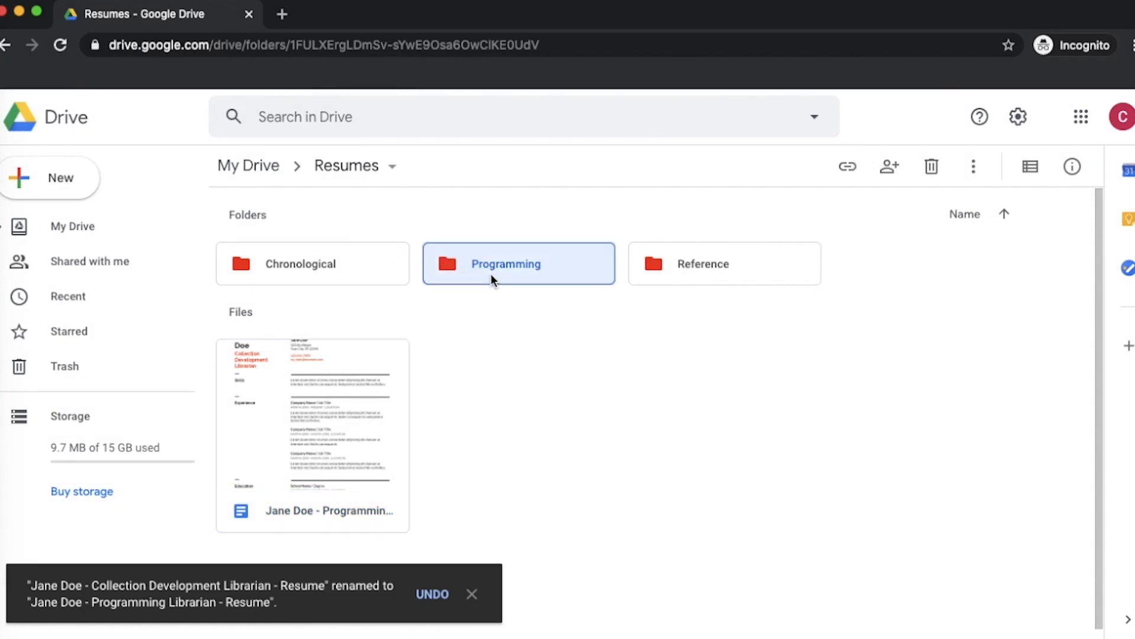
pyautogui.rightClick(518, 263)
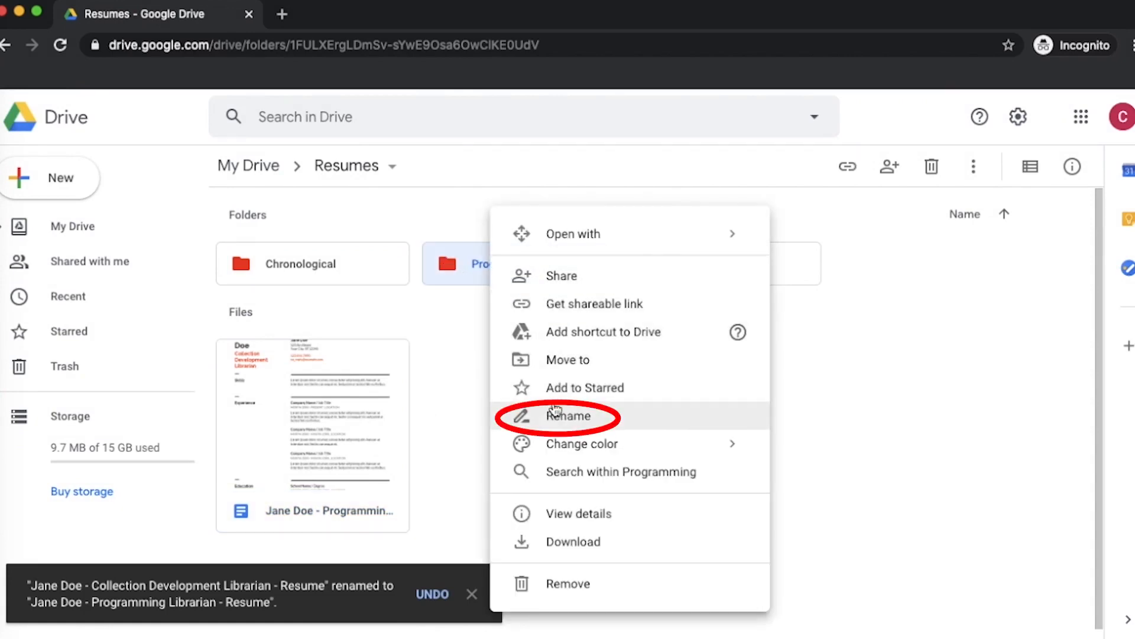
pyautogui.click(569, 417)
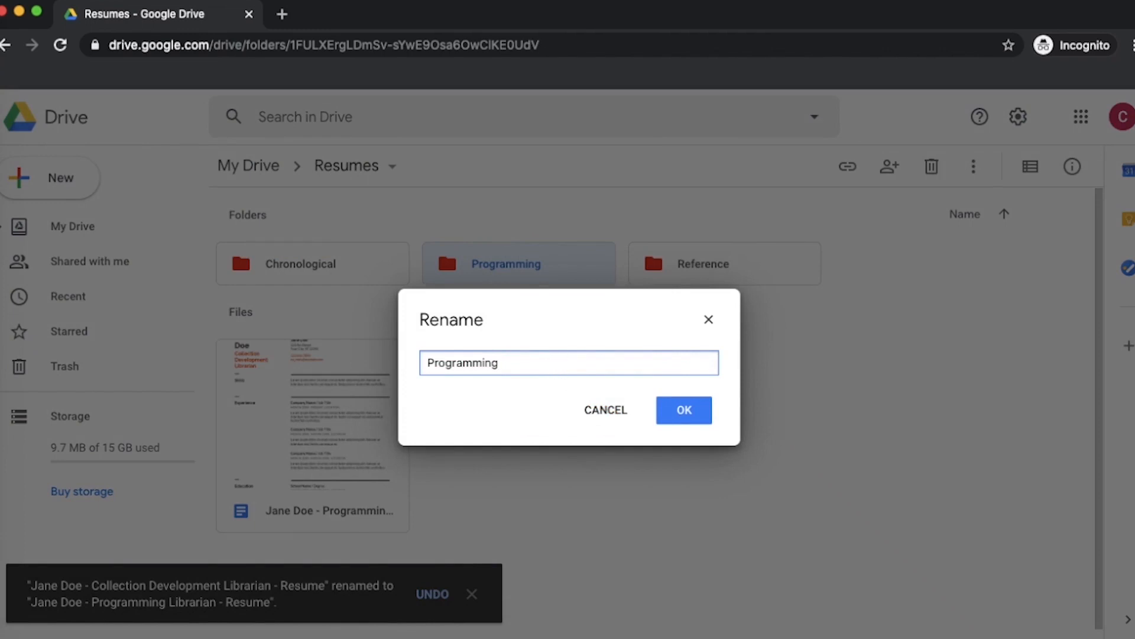
pyautogui.write('/Collection Dev')
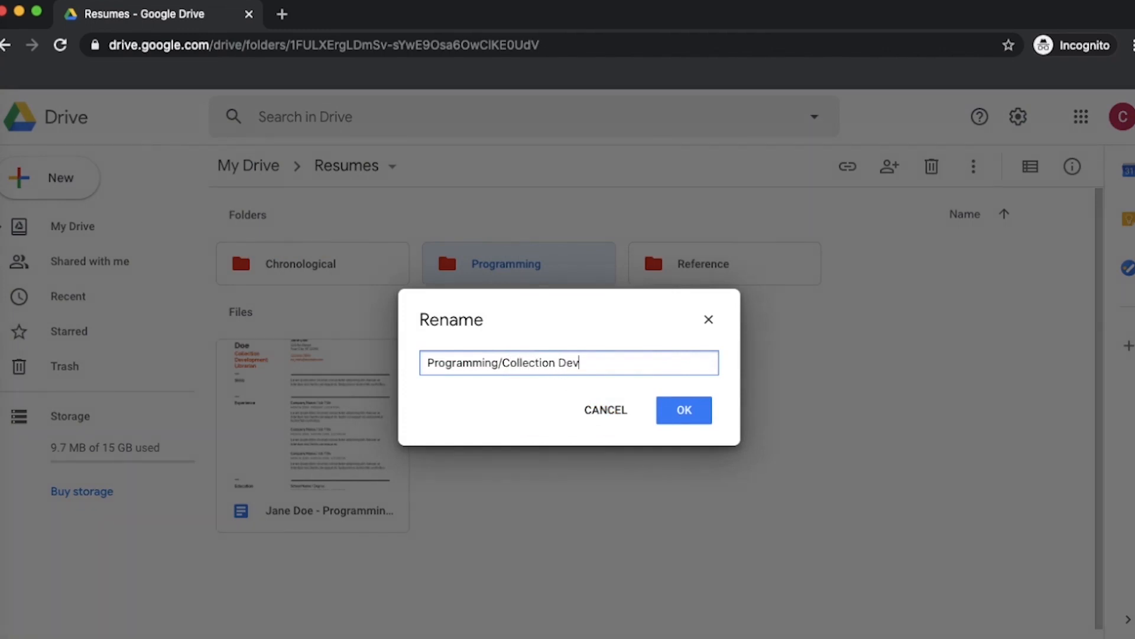
pyautogui.click(683, 410)
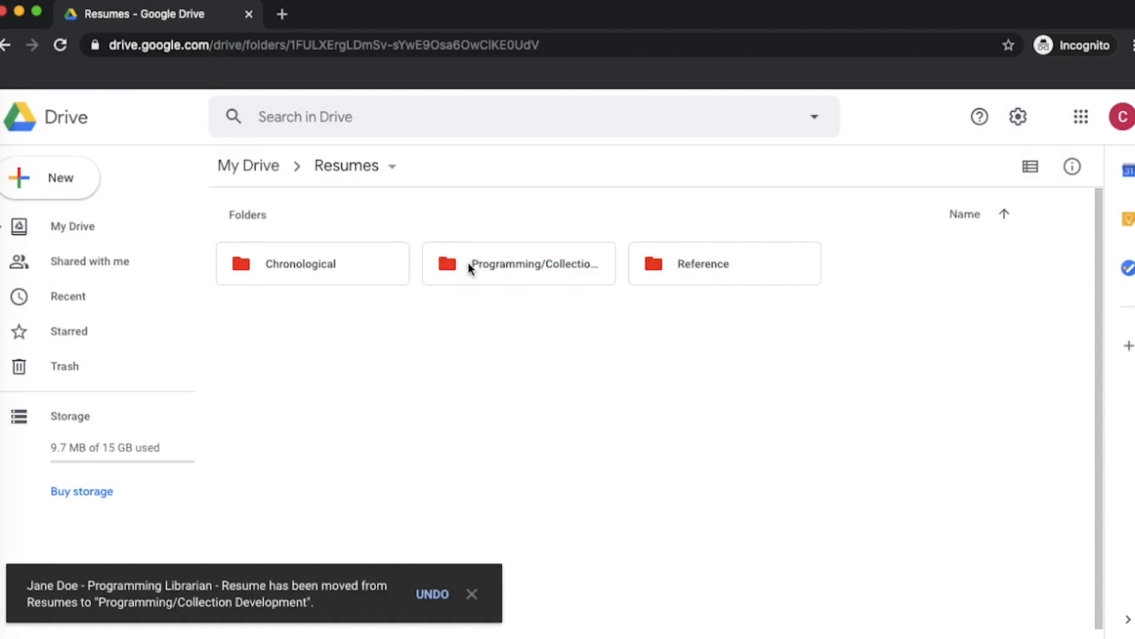
pyautogui.click(312, 263)
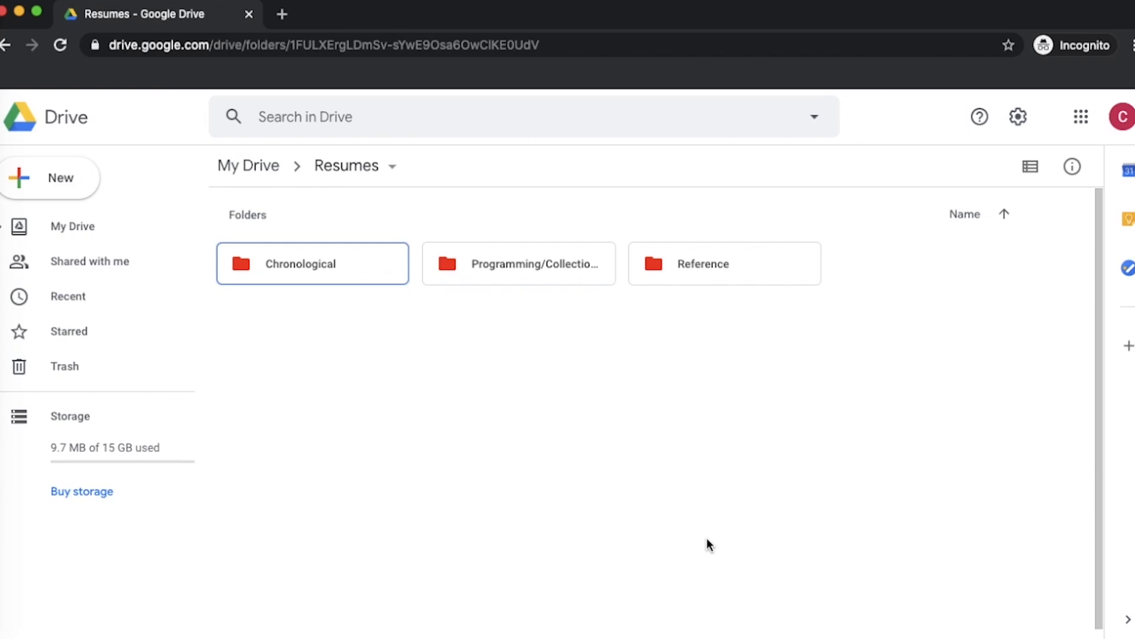
pyautogui.moveTo(351, 257)
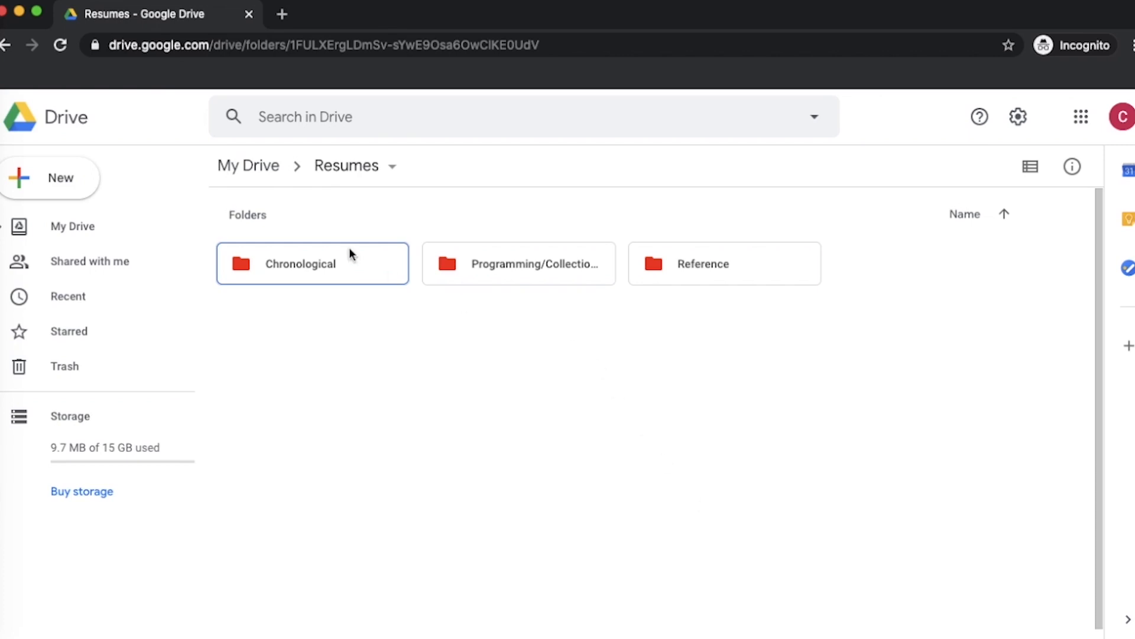
# Step: Open the Chronological subfolder to reach Jane Doe - Resume
pyautogui.doubleClick(313, 263)
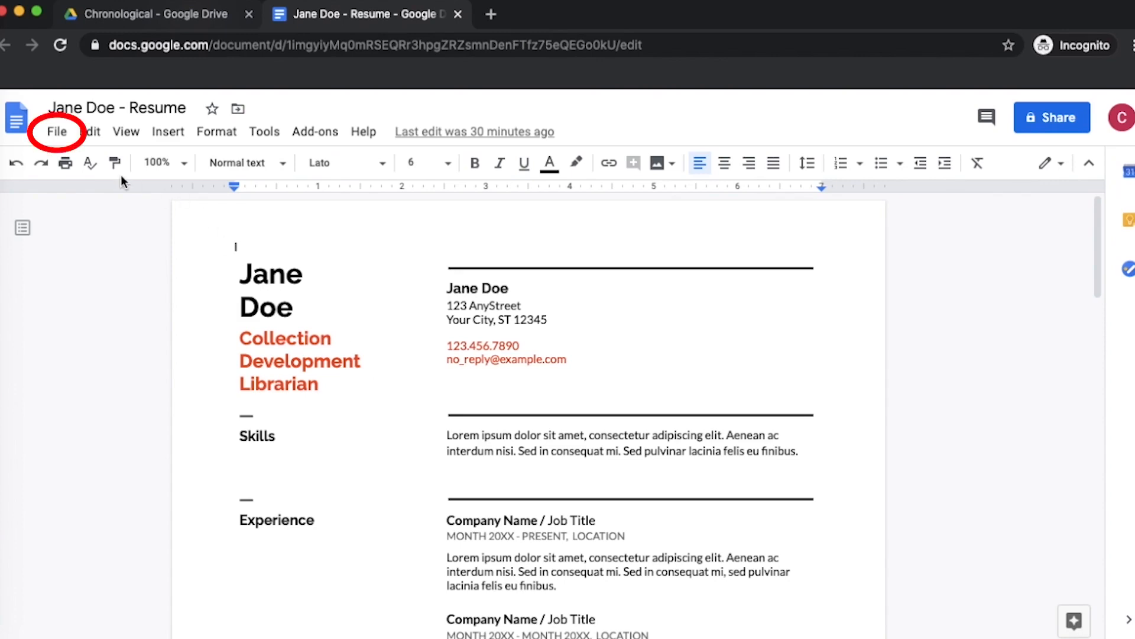
pyautogui.click(56, 132)
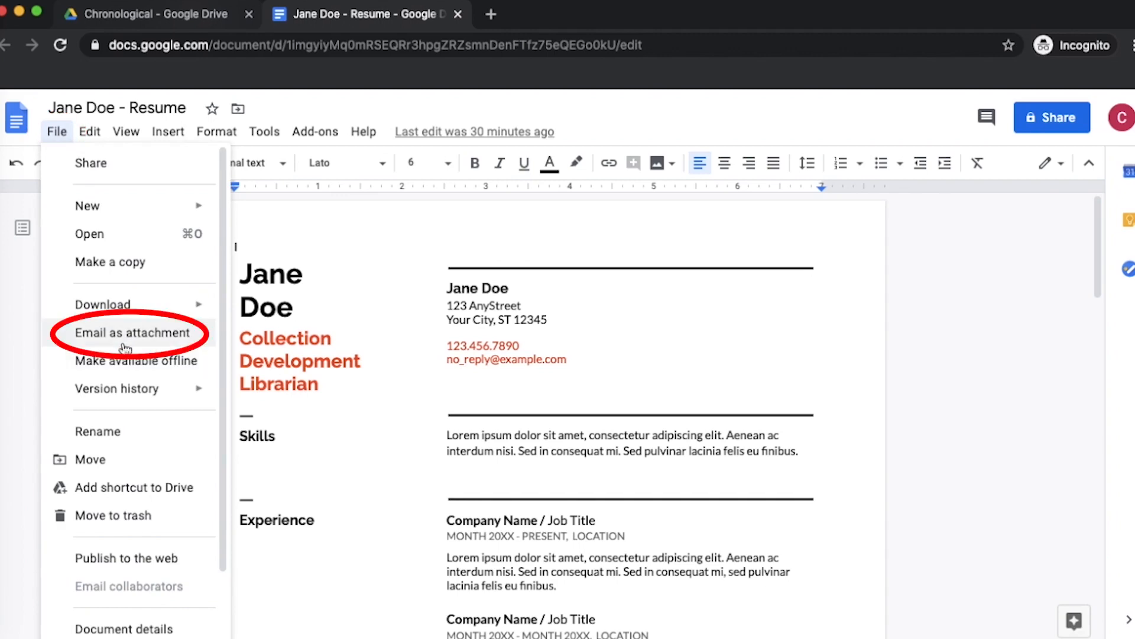
pyautogui.click(133, 332)
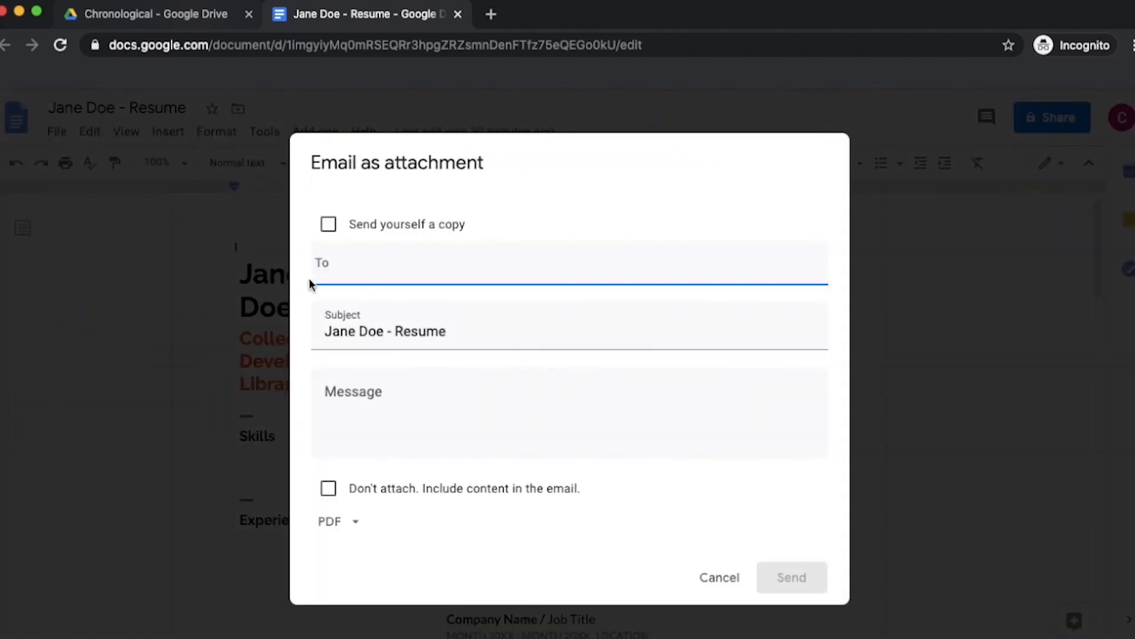
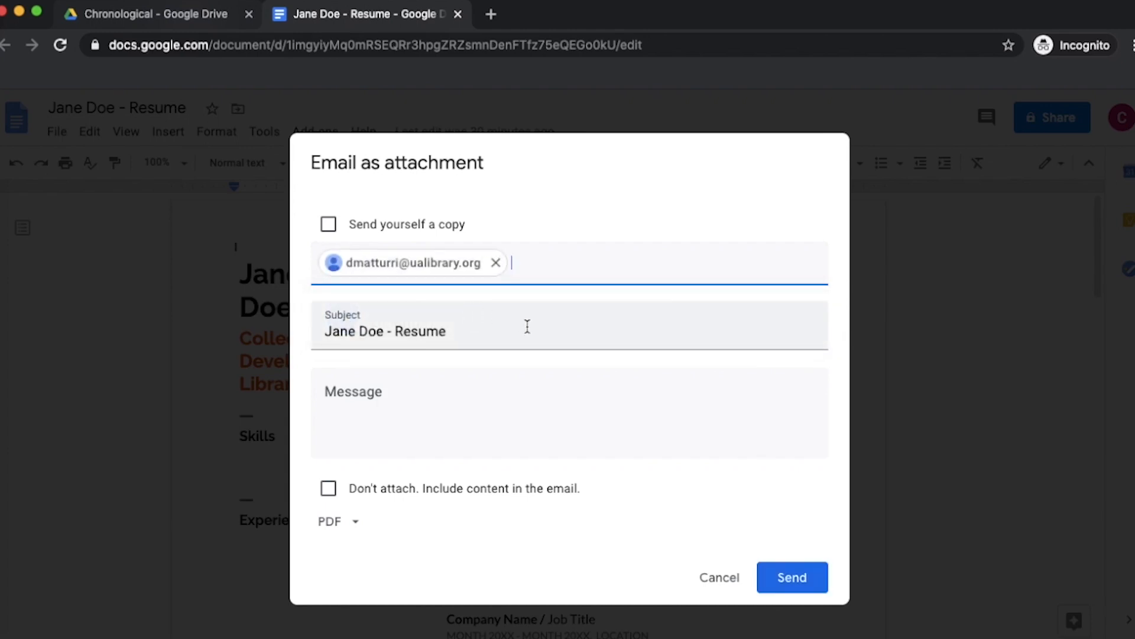
pyautogui.click(525, 331)
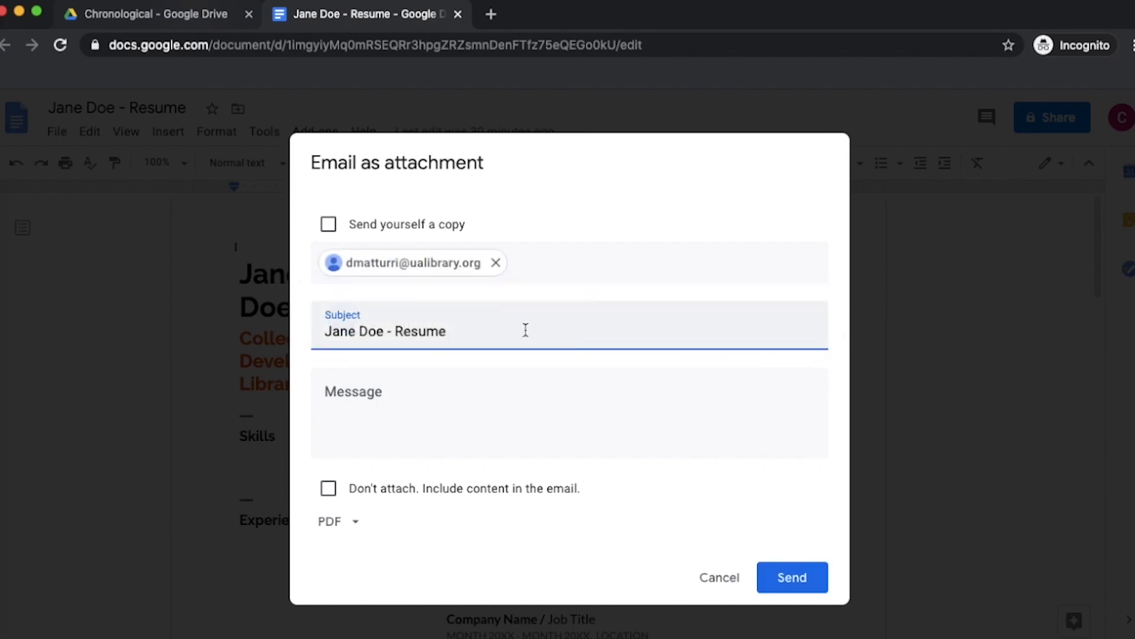
pyautogui.tripleClick(384, 331)
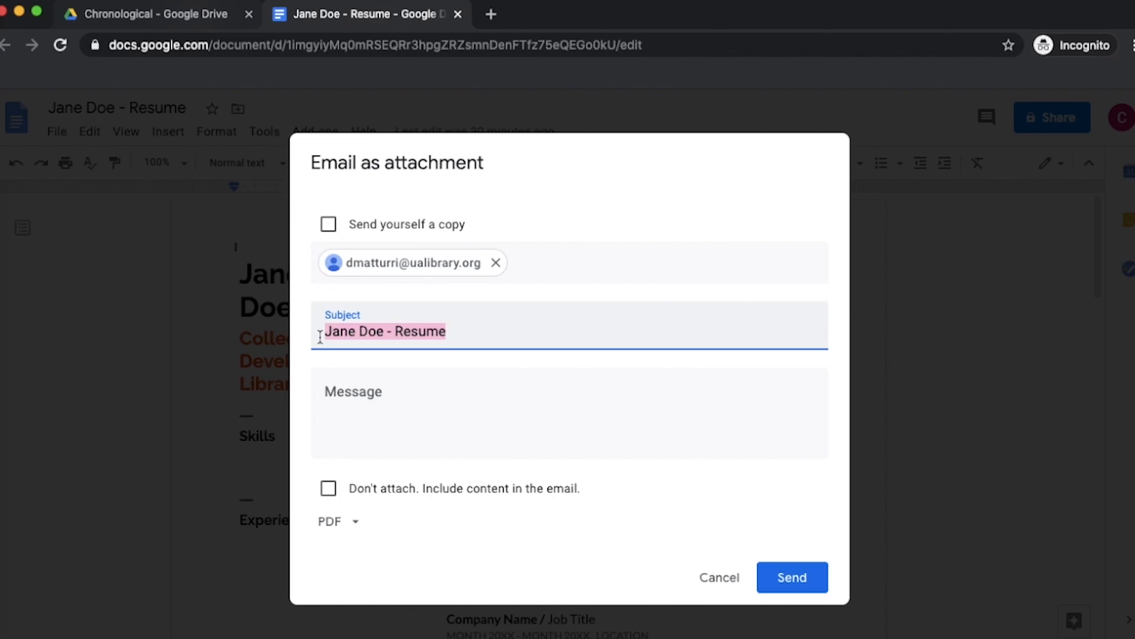
pyautogui.click(507, 413)
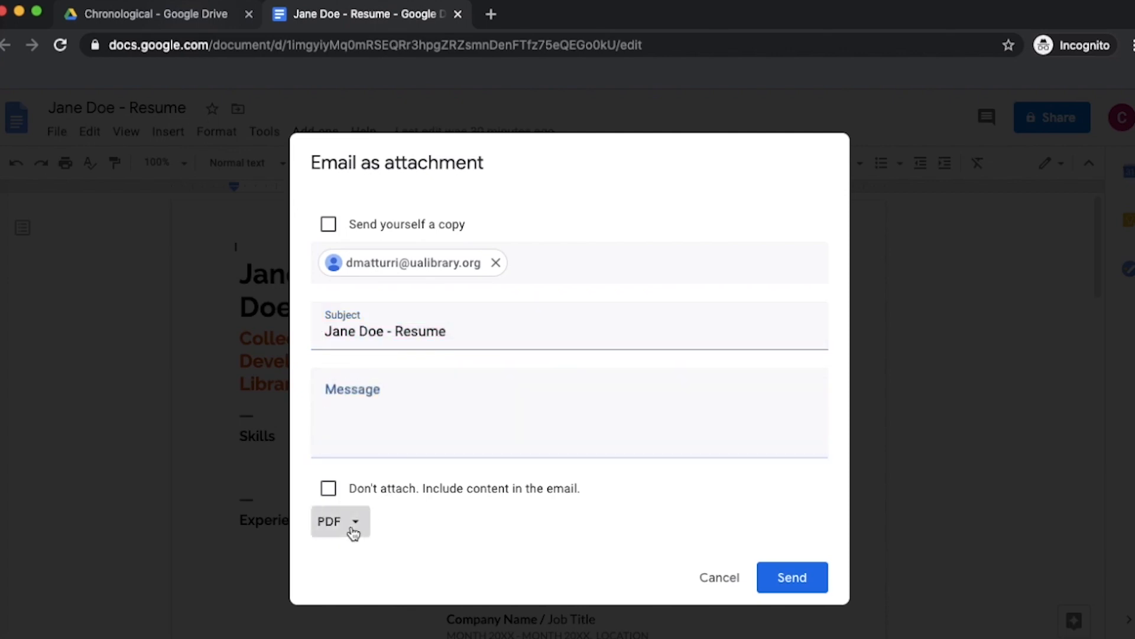
pyautogui.click(339, 520)
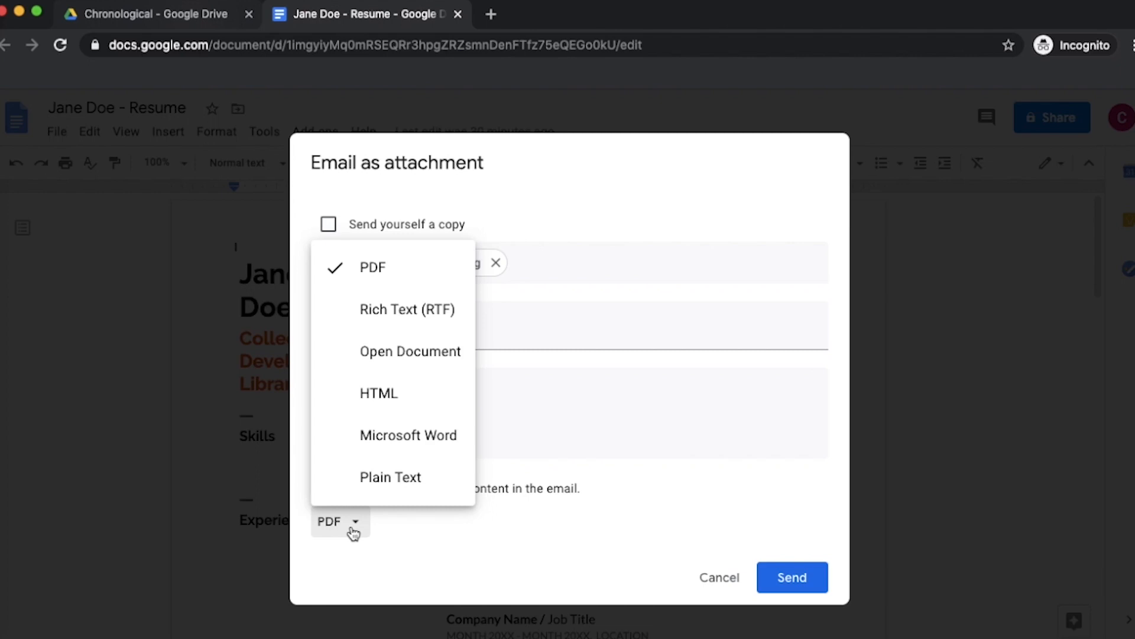
pyautogui.moveTo(390, 435)
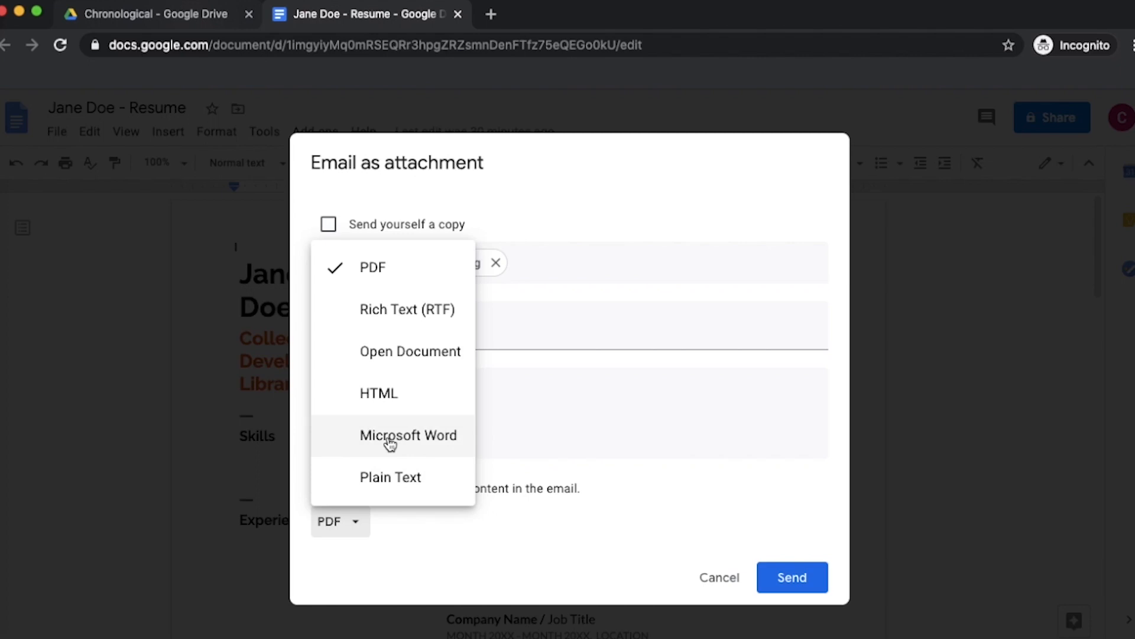
pyautogui.moveTo(397, 297)
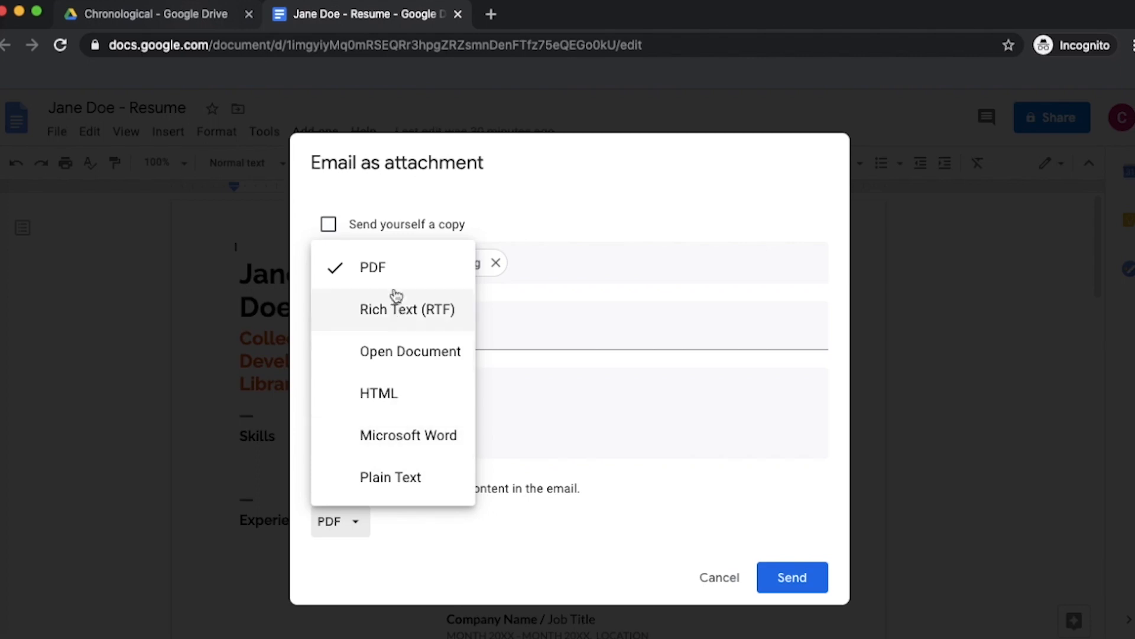